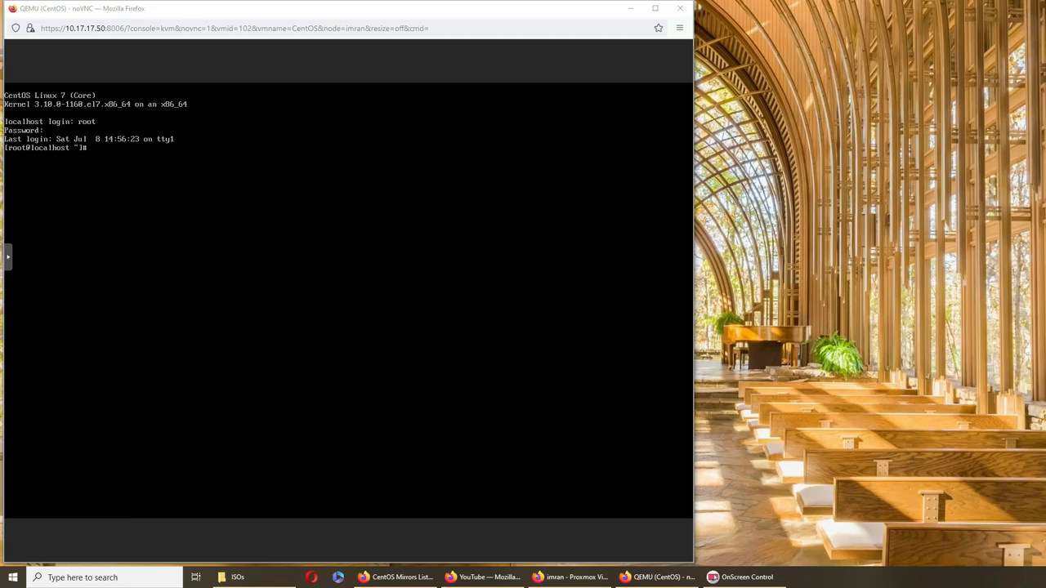
mouse_move(491, 363)
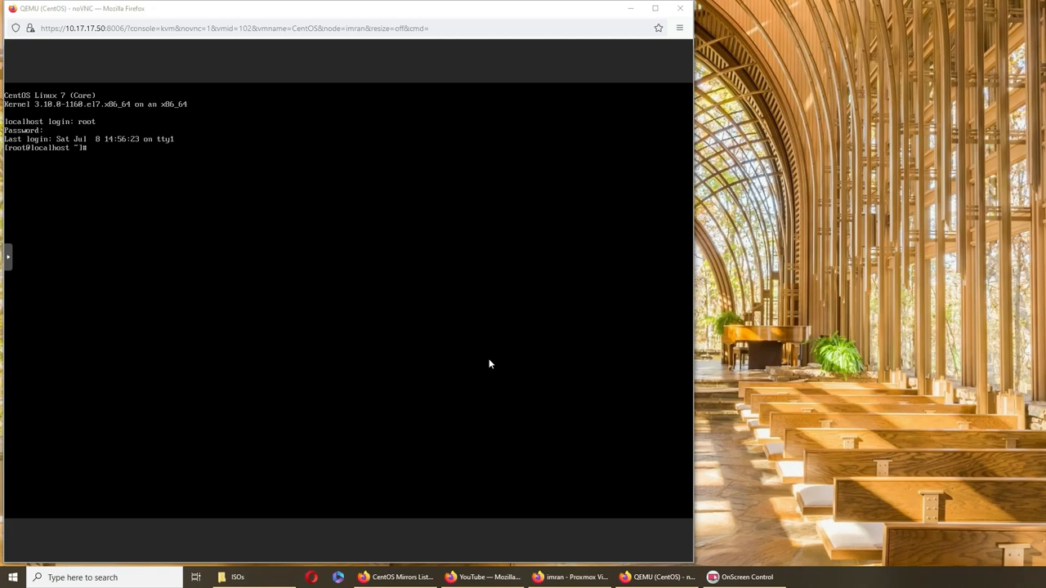
Step: Run the reboot/logout command at the root shell so the VM returns to its login prompt
type("re")
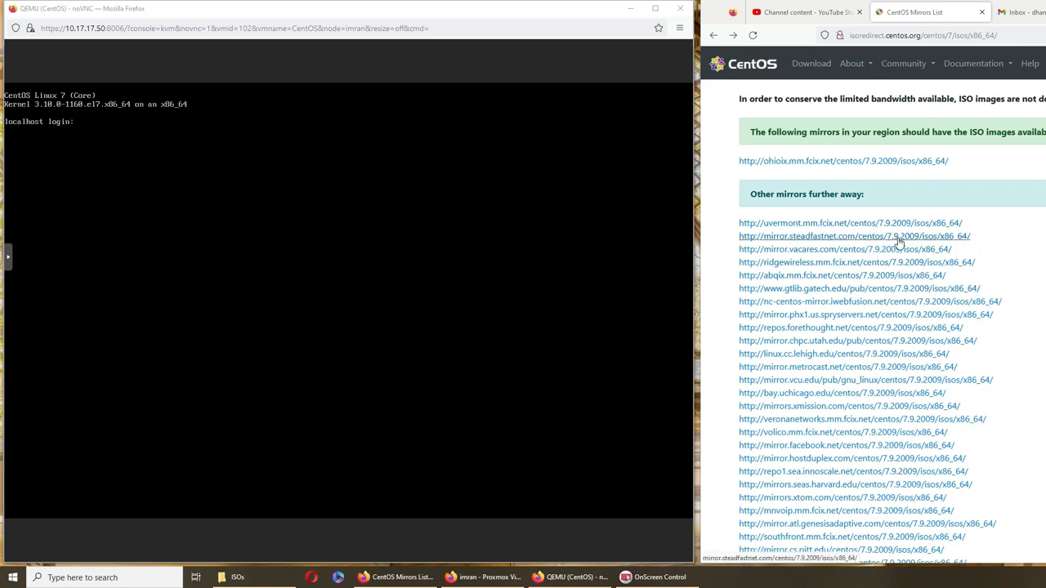
mouse_move(874, 299)
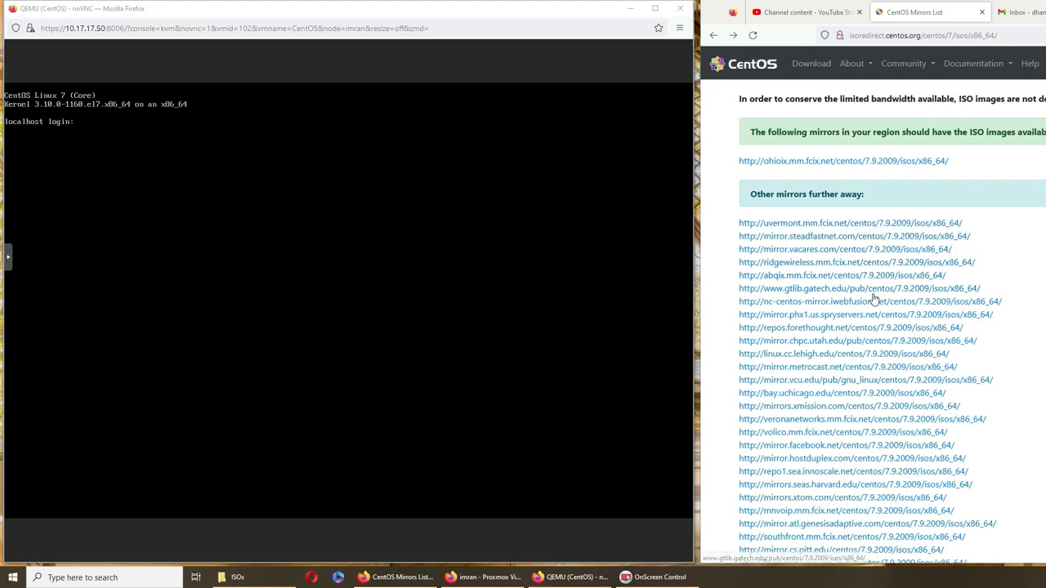
left_click(843, 160)
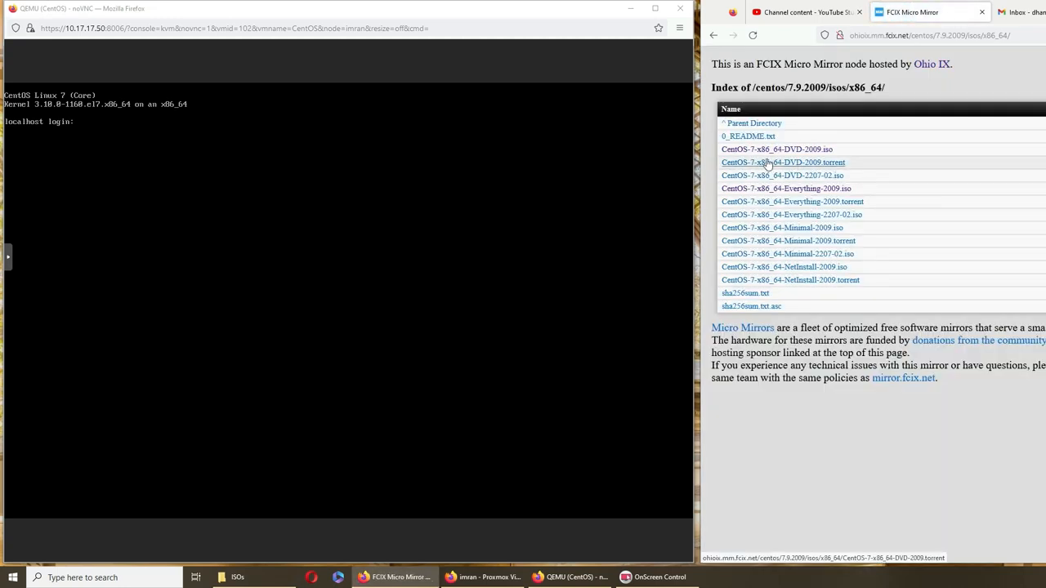
mouse_move(812, 188)
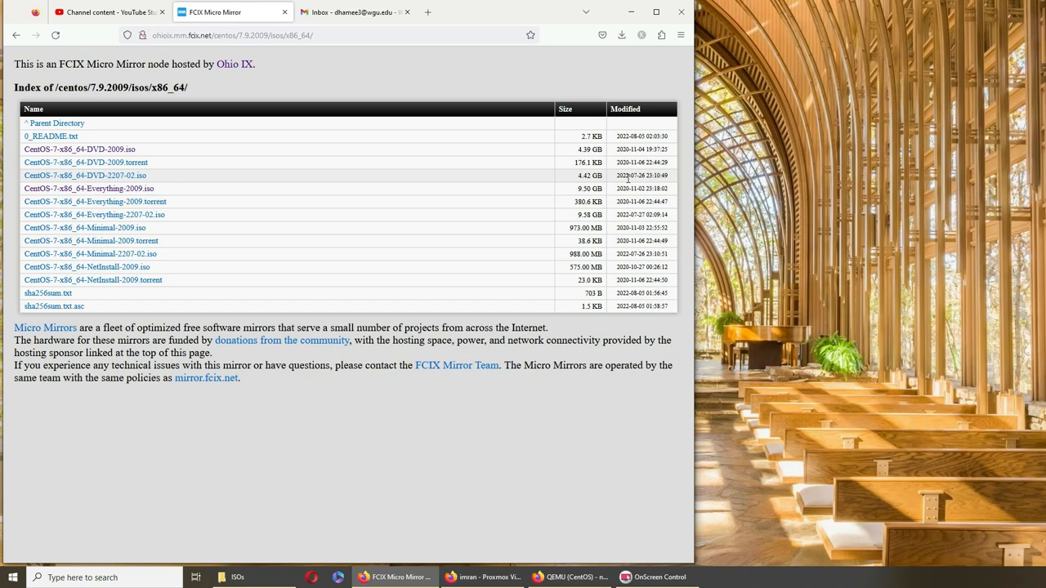
double_click(641, 175)
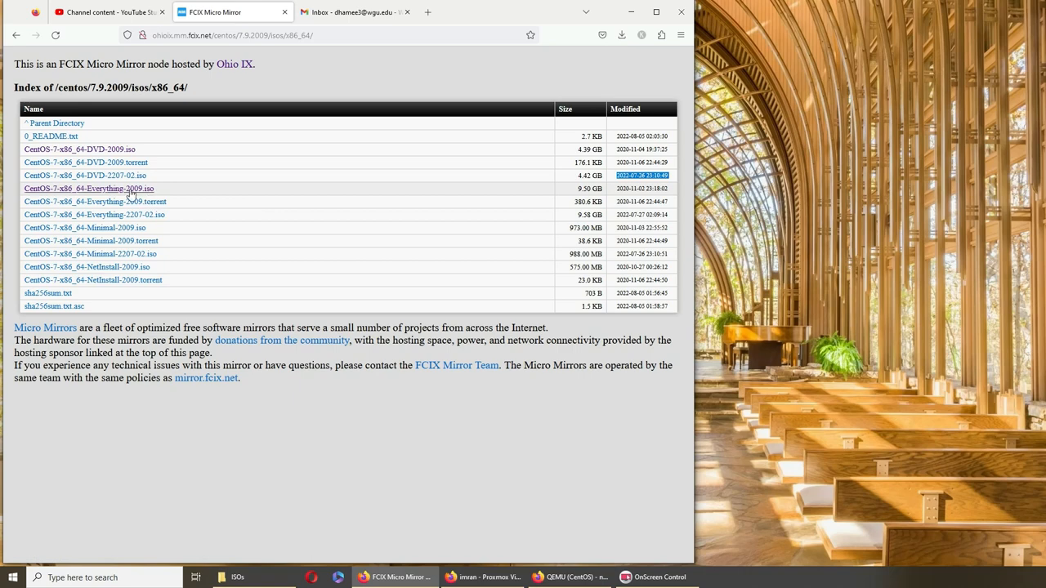
mouse_move(585, 198)
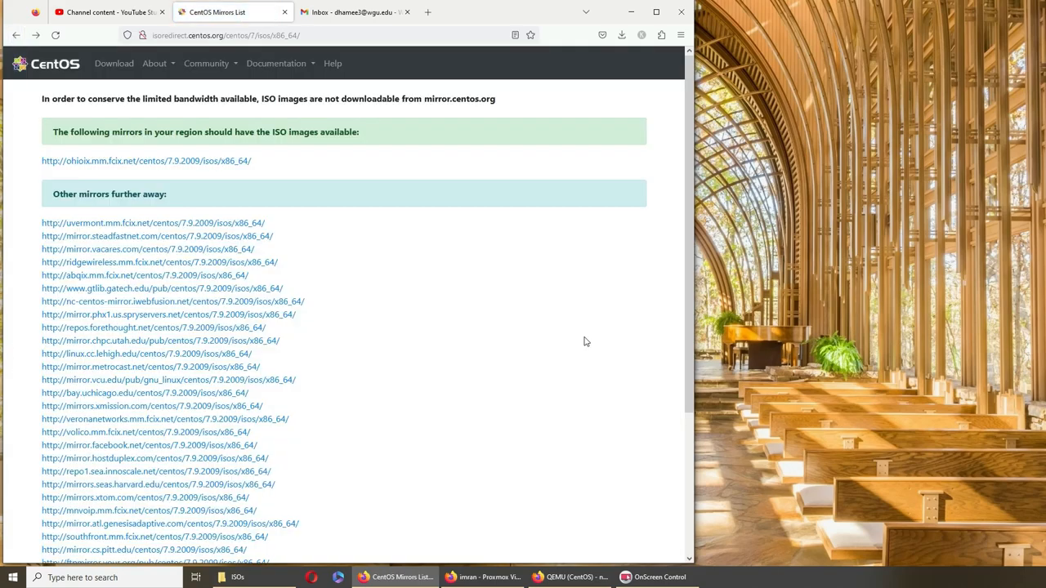
left_click(570, 577)
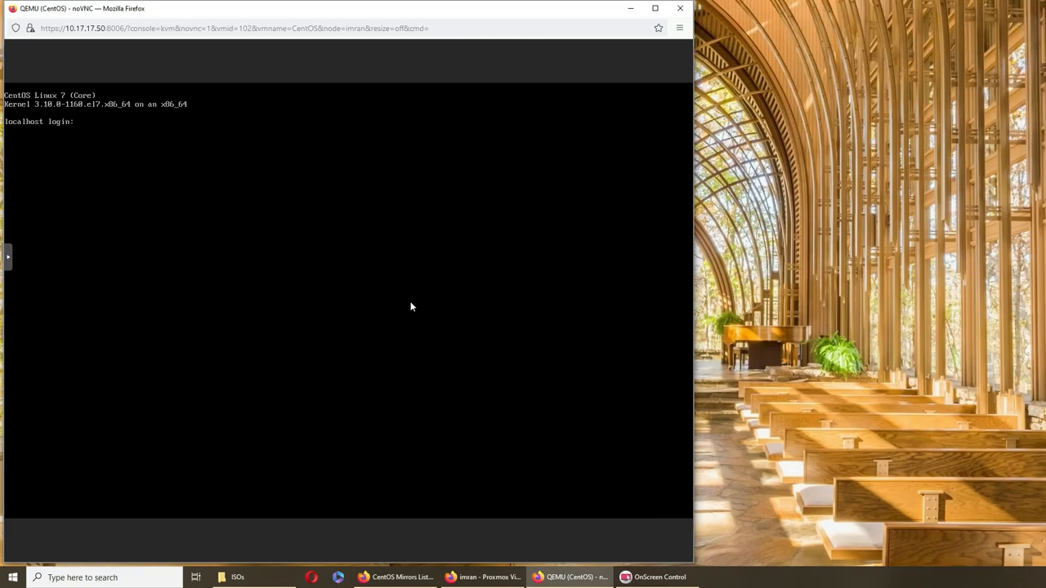
Step: Log in as root and run yum update, which fails resolving mirrorlist.centos.org
type("root")
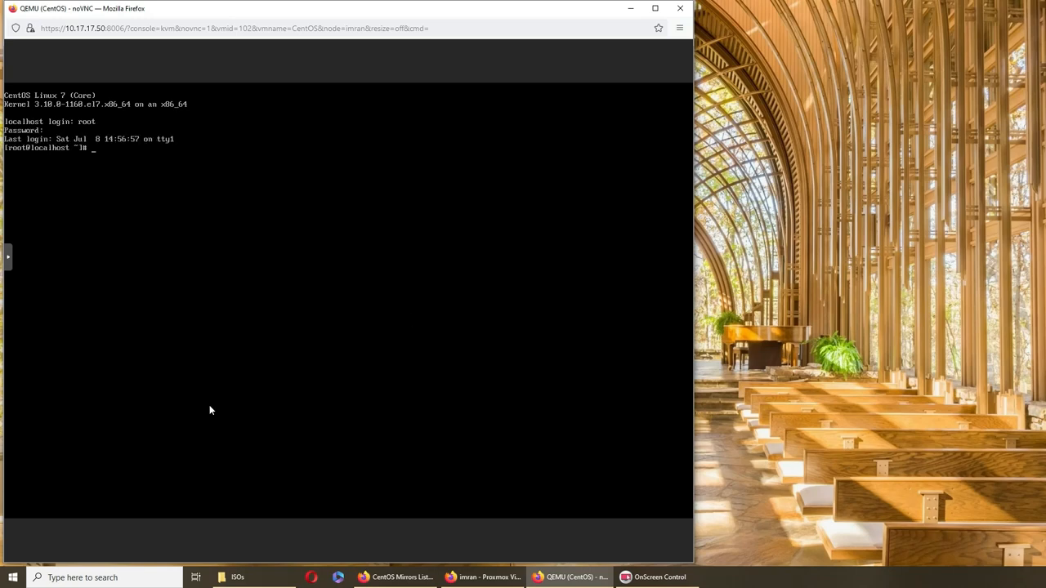
mouse_move(102, 432)
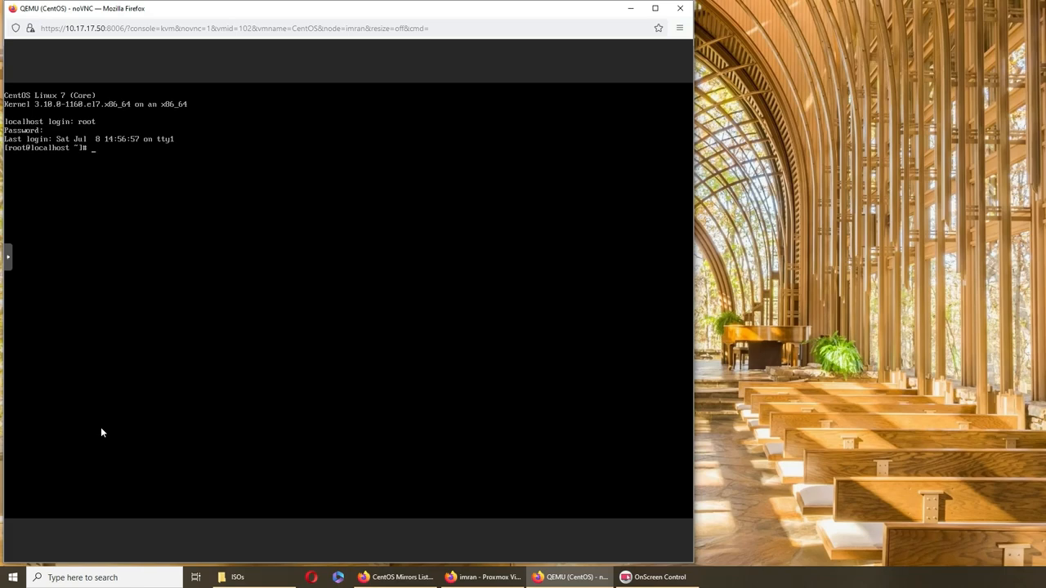
mouse_move(20, 411)
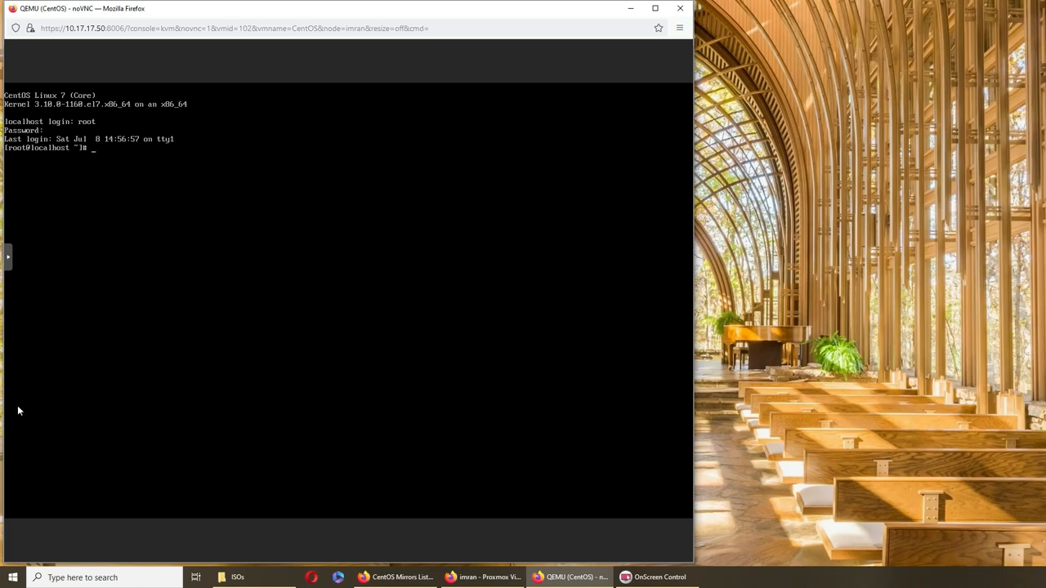
mouse_move(251, 396)
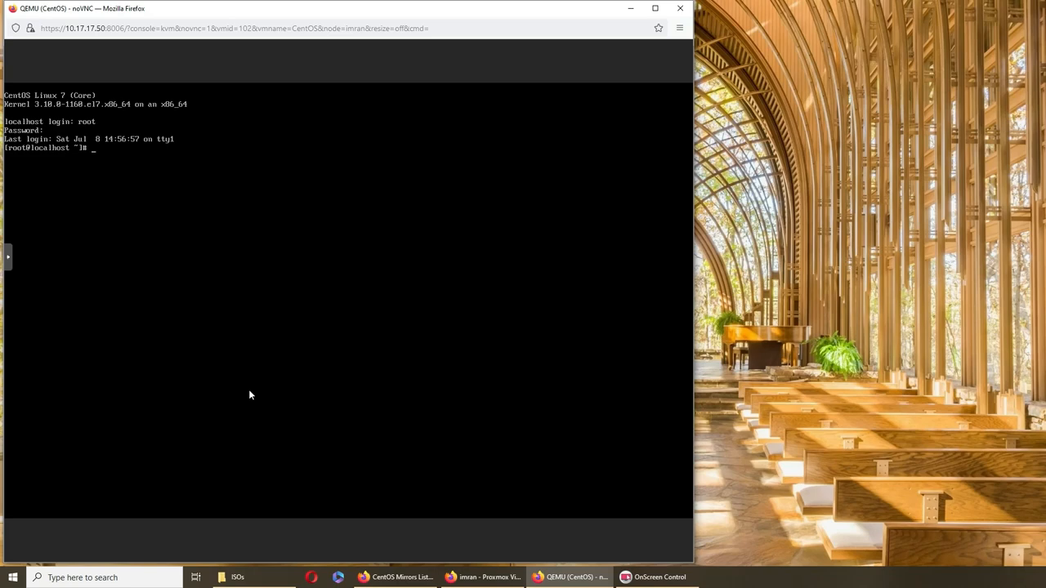
type("yup update")
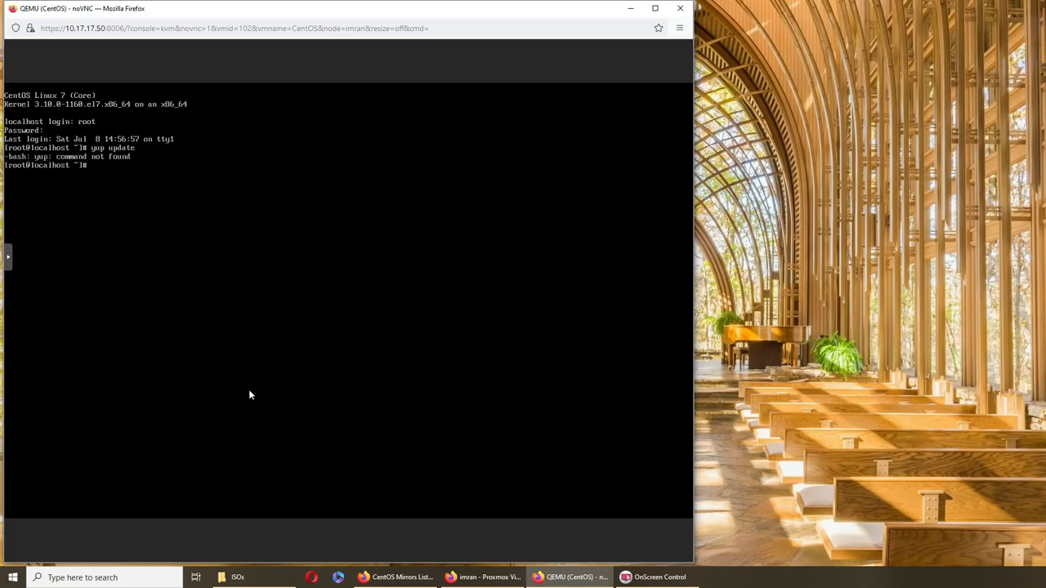
type("yum update")
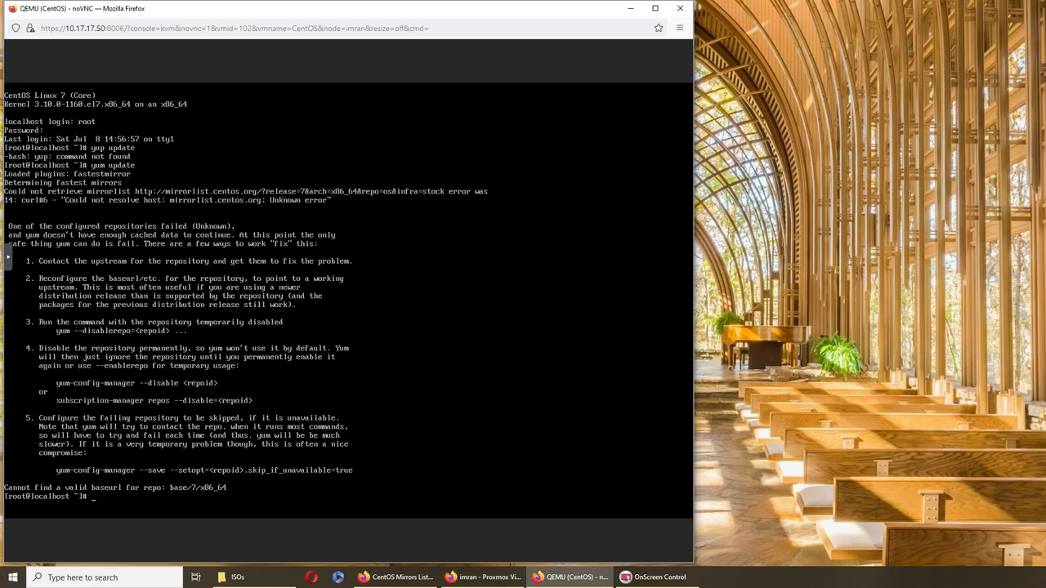
Step: Read the tecmint guide's yum update section, then bring the CentOS VM console back
left_click(353, 12)
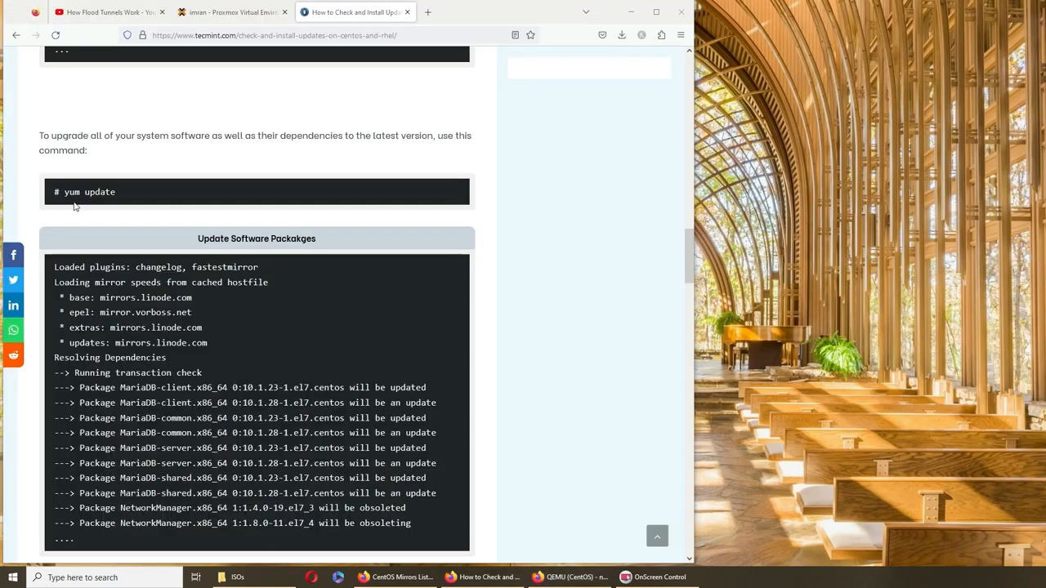
scroll("down", 3)
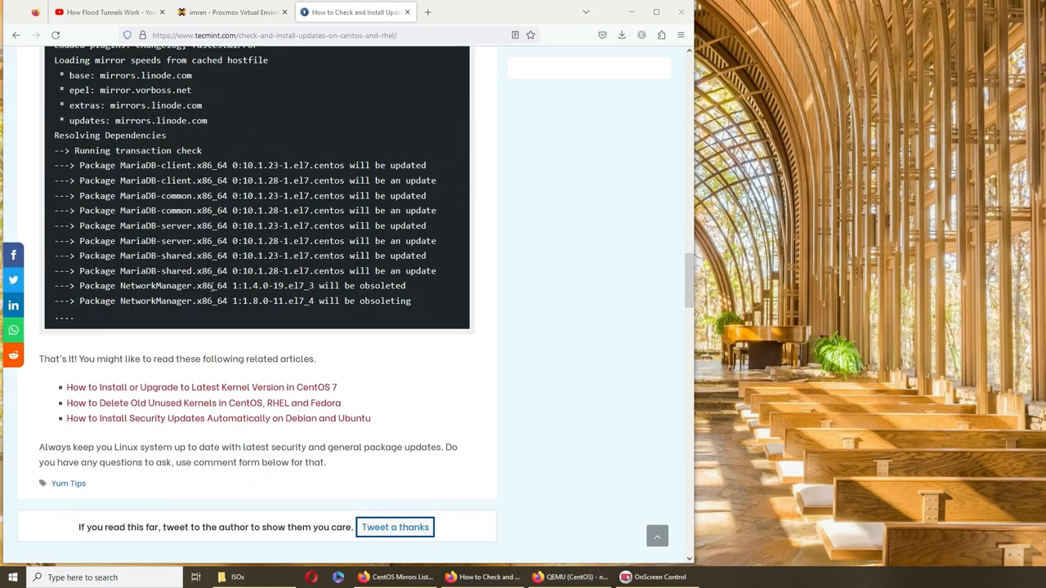
scroll("down", 3)
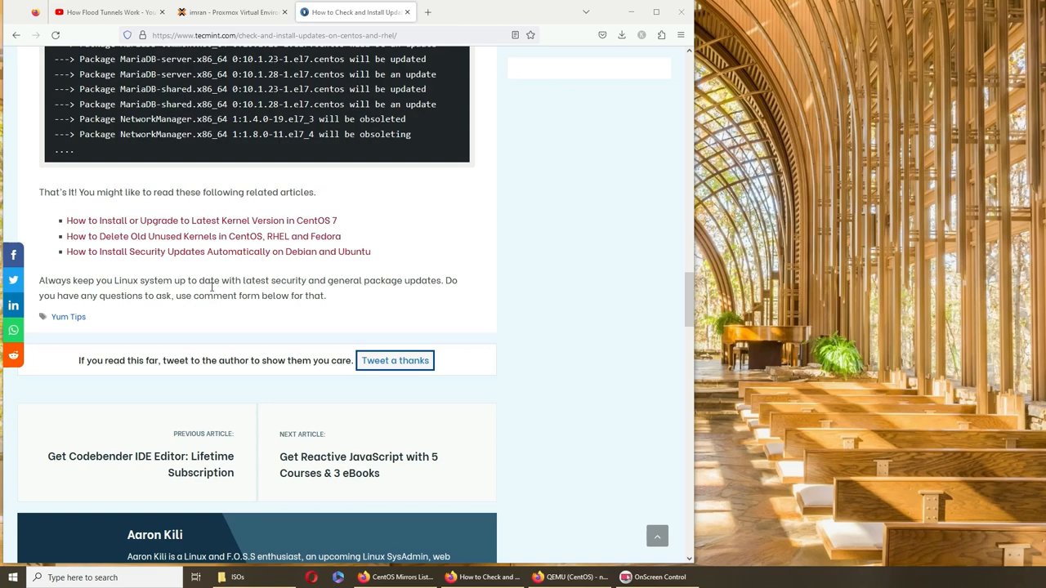
left_click(229, 12)
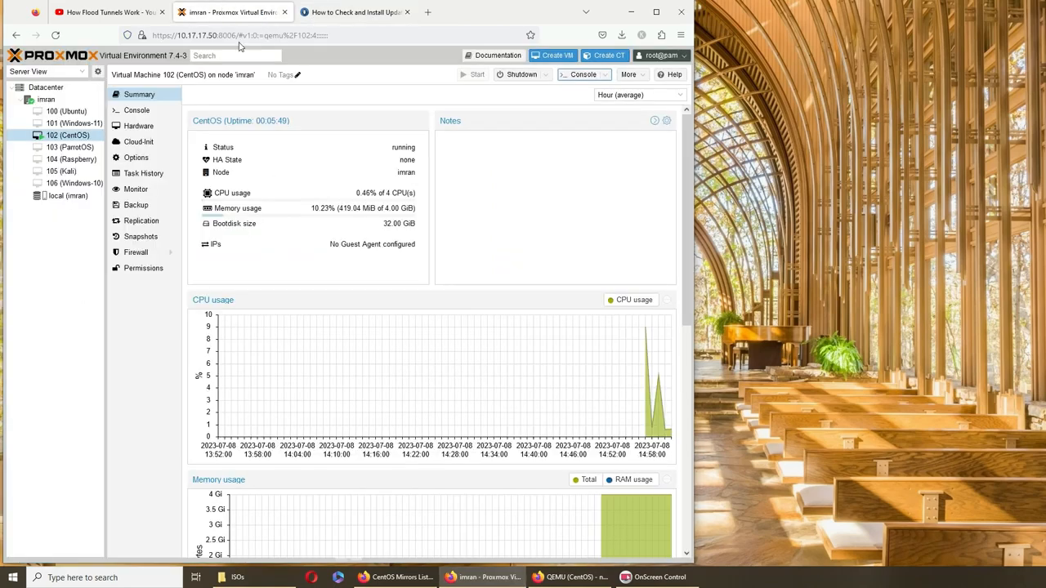
left_click(353, 12)
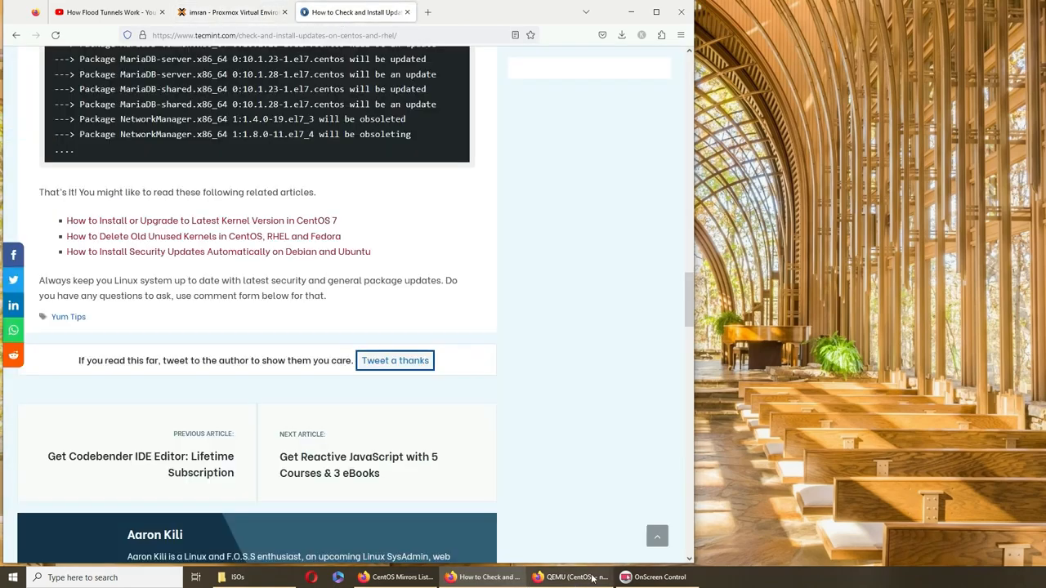
left_click(570, 577)
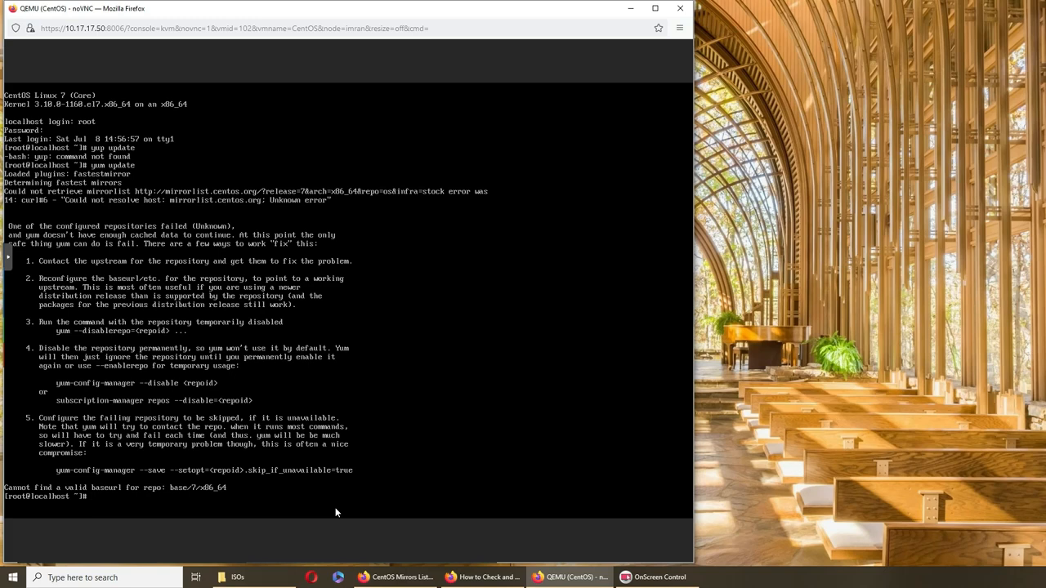
Step: Run sudo yum update and sudo yum -y groups install "GNOME Desktop"; both fail
type("s")
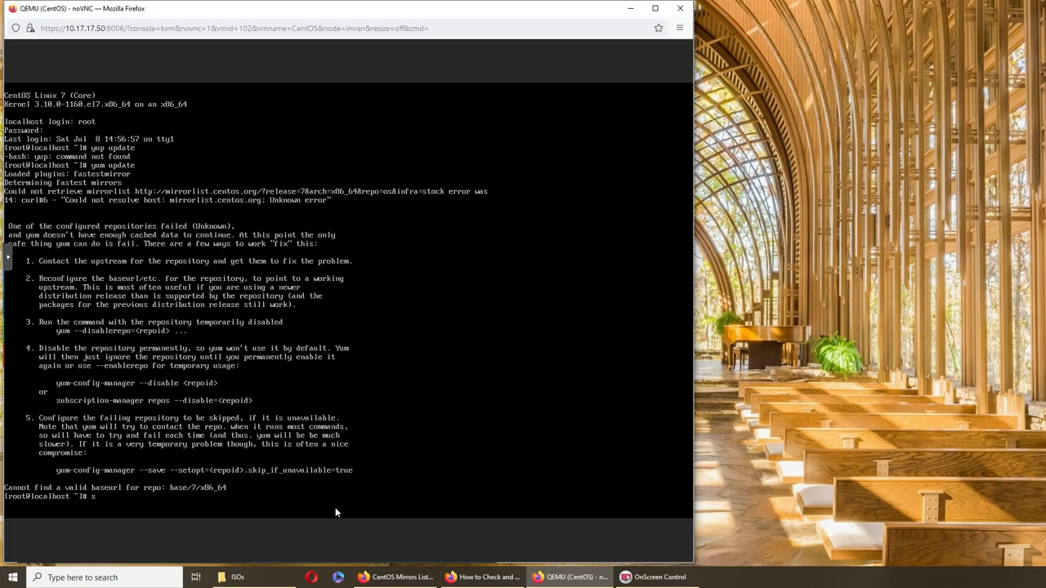
type("udo yum update")
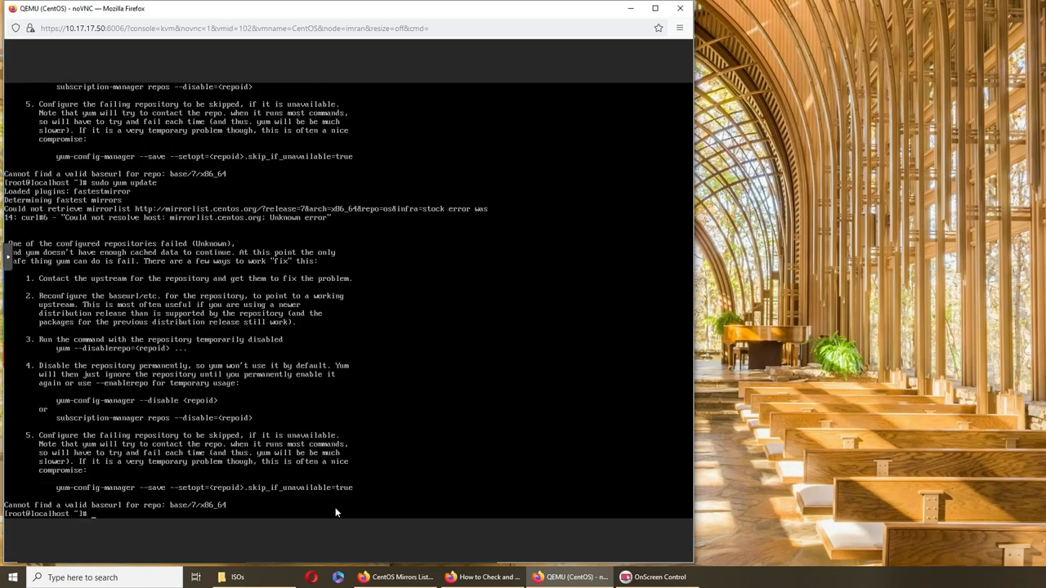
type("sudo y")
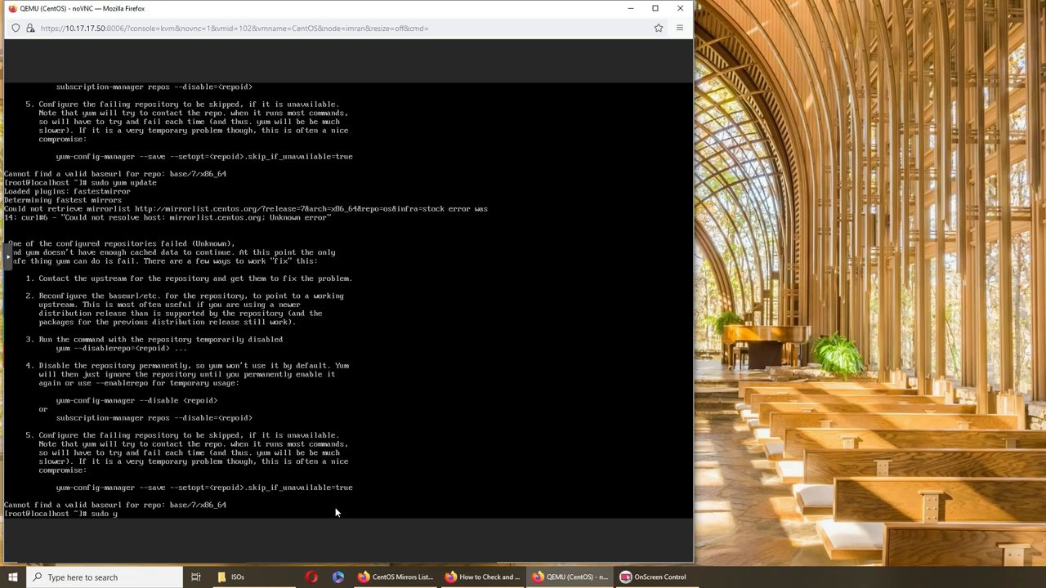
type("um")
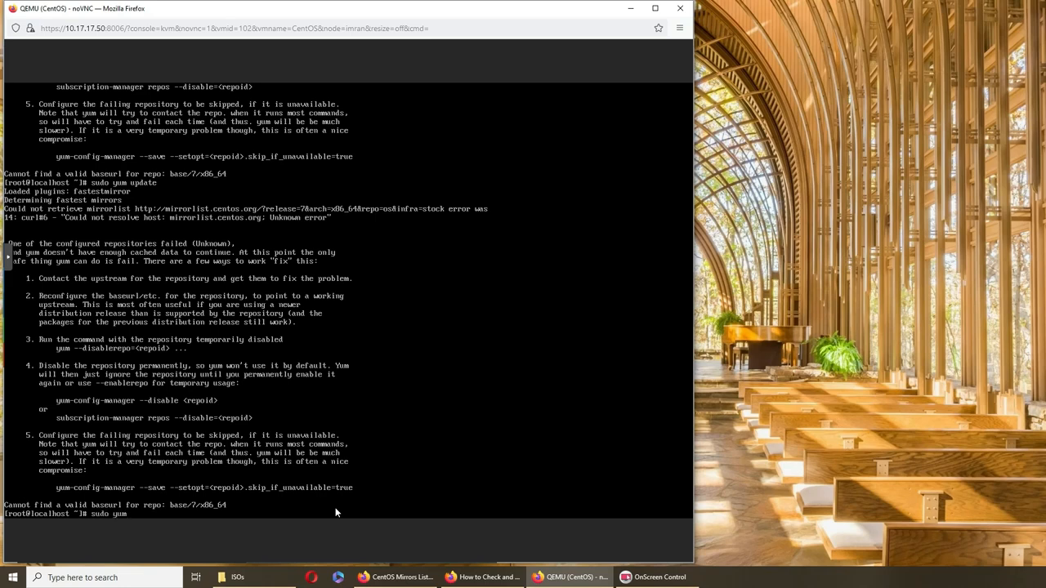
type("-y")
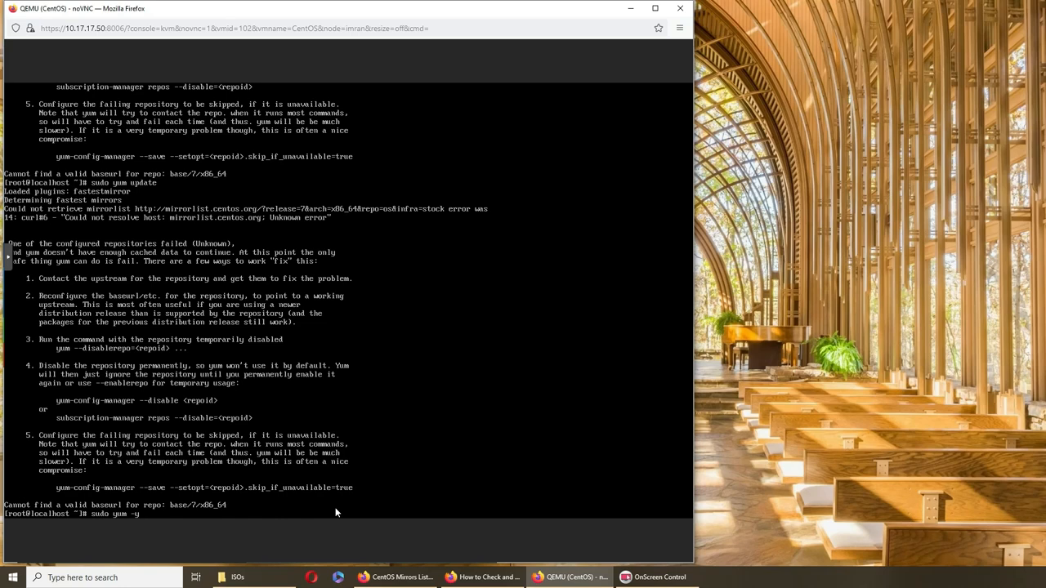
type("groups")
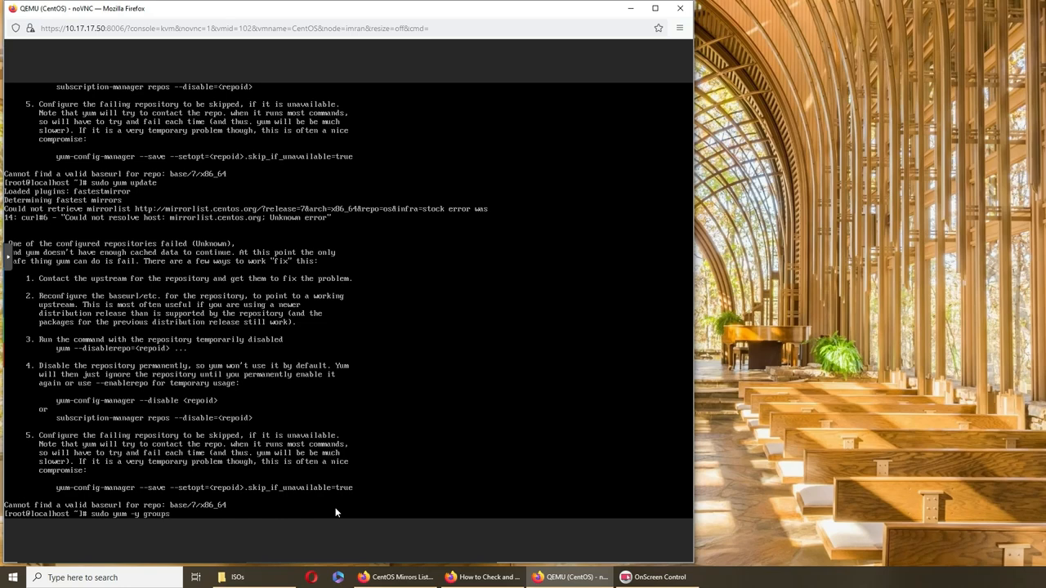
type("install")
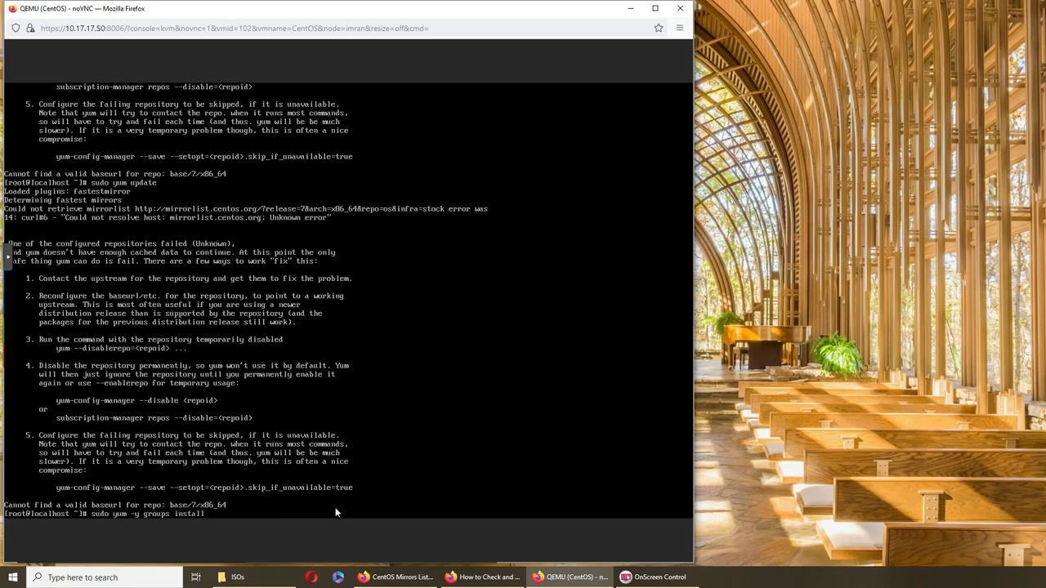
type("\"GENOME Desktop")
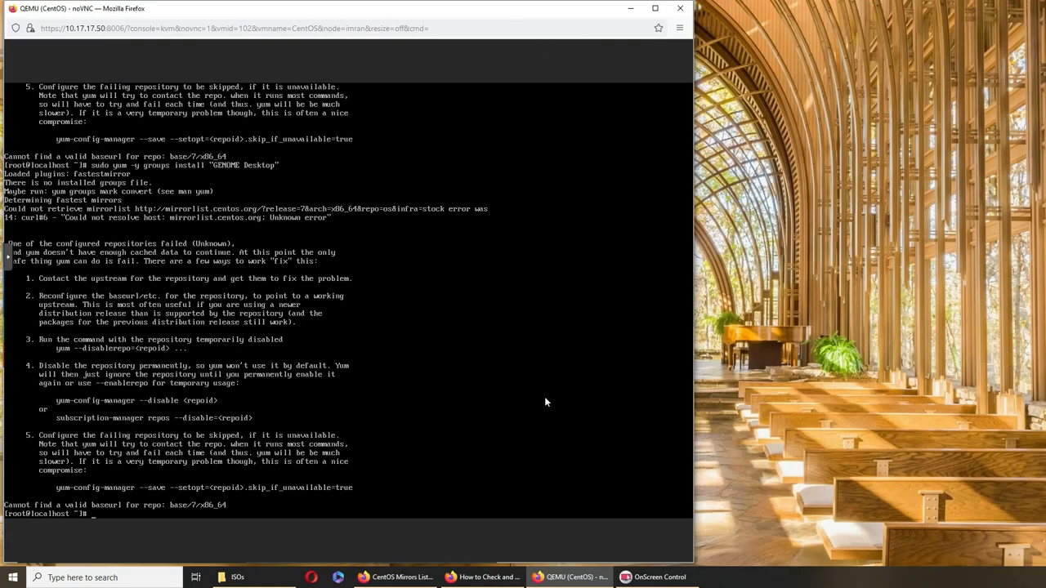
mouse_move(319, 424)
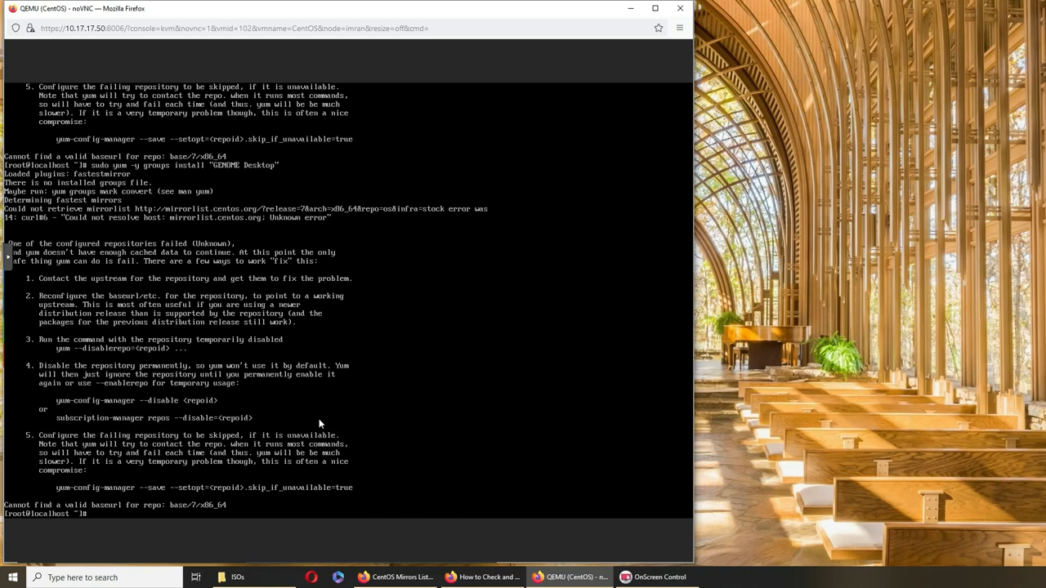
mouse_move(151, 262)
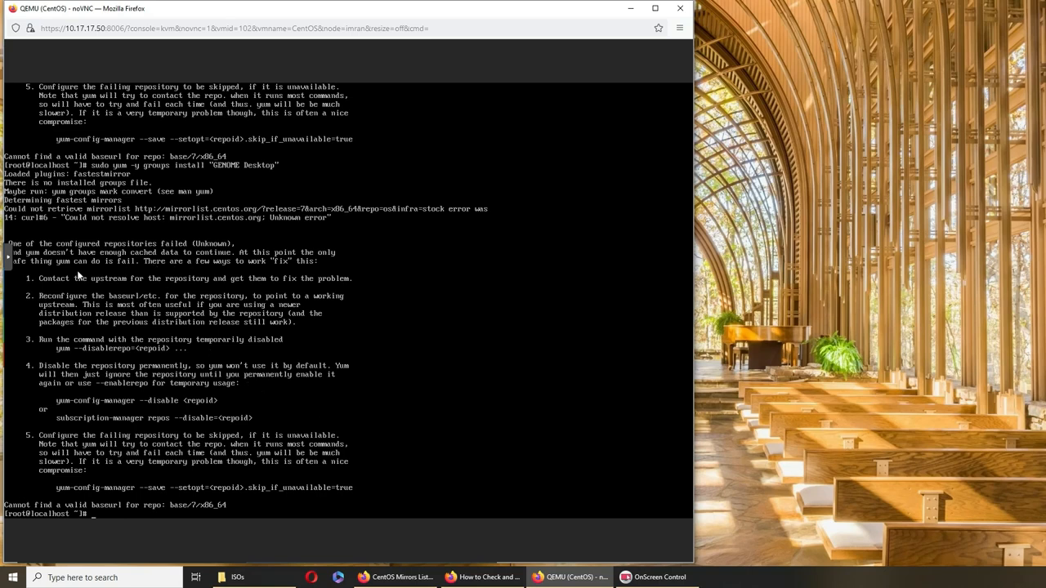
mouse_move(213, 266)
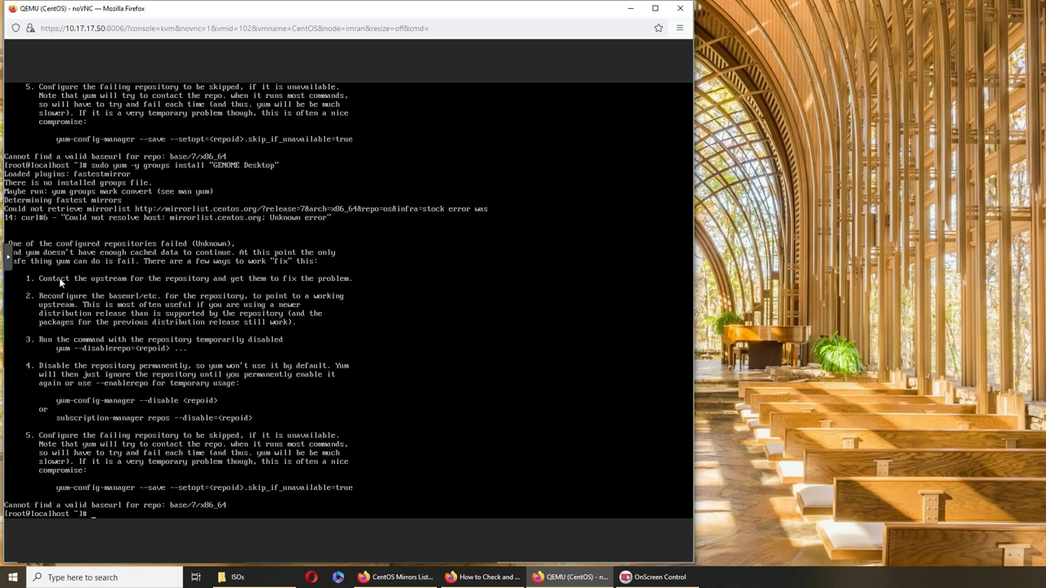
mouse_move(194, 278)
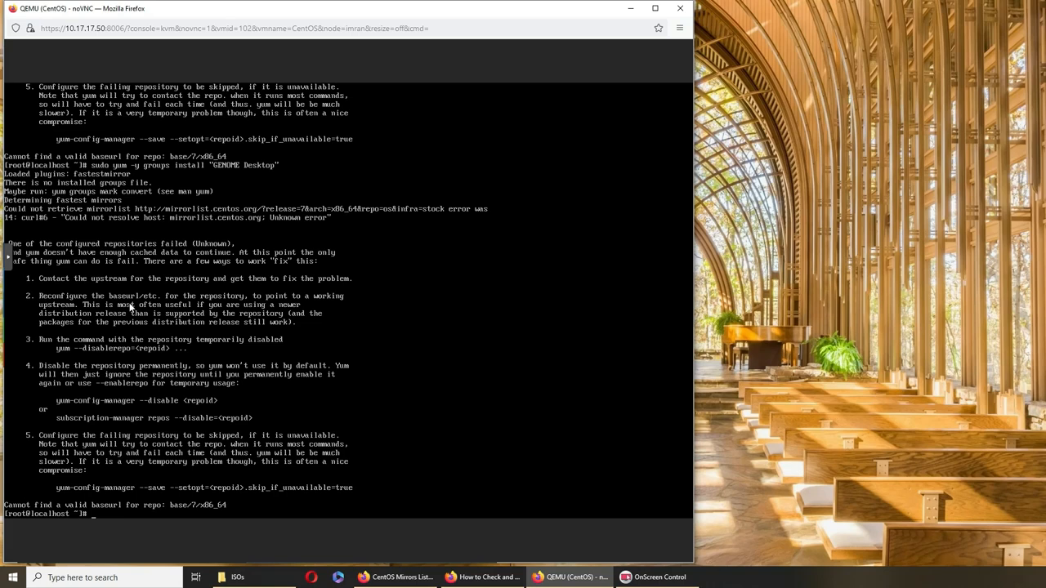
mouse_move(155, 356)
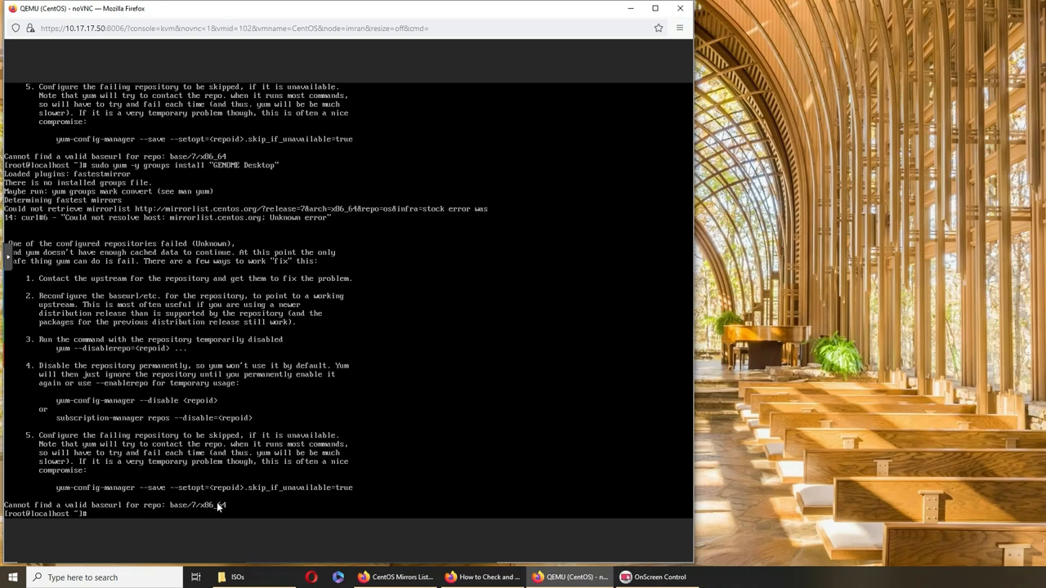
mouse_move(936, 397)
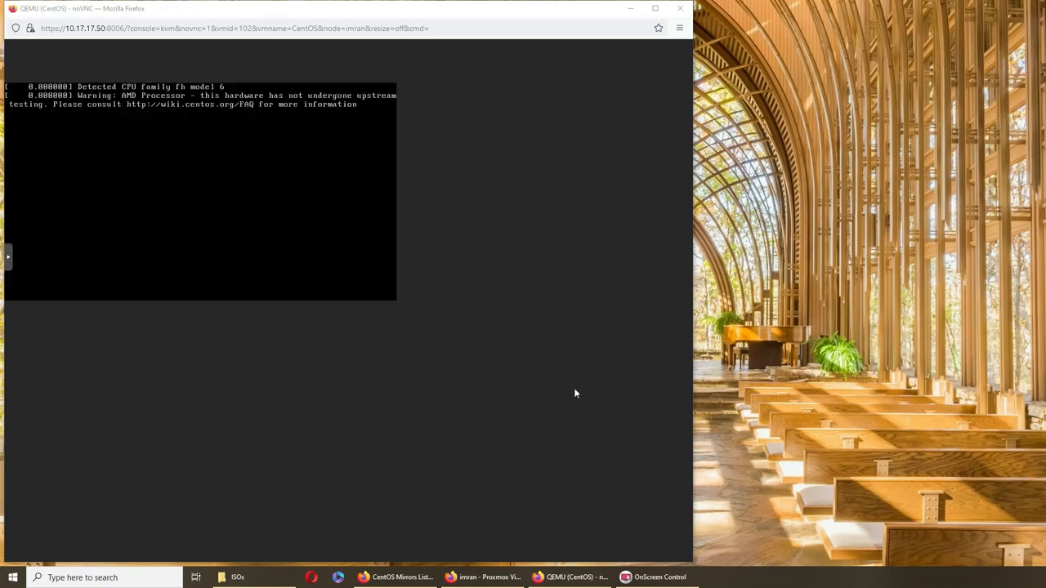
mouse_move(94, 199)
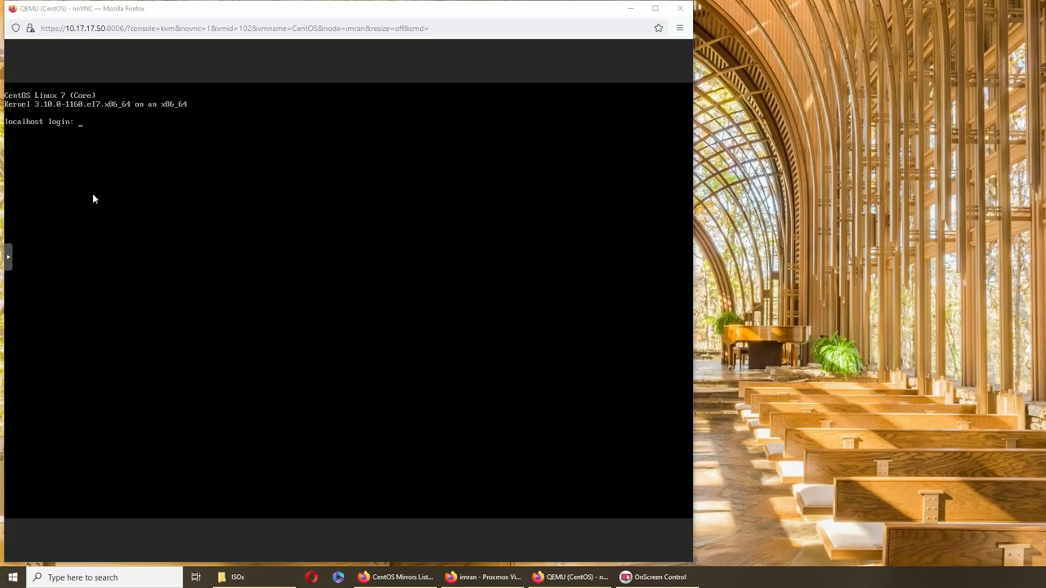
Step: Log in as root, confirm address 10.17.17.51 with ip addr, and ping google.com
type("reboot")
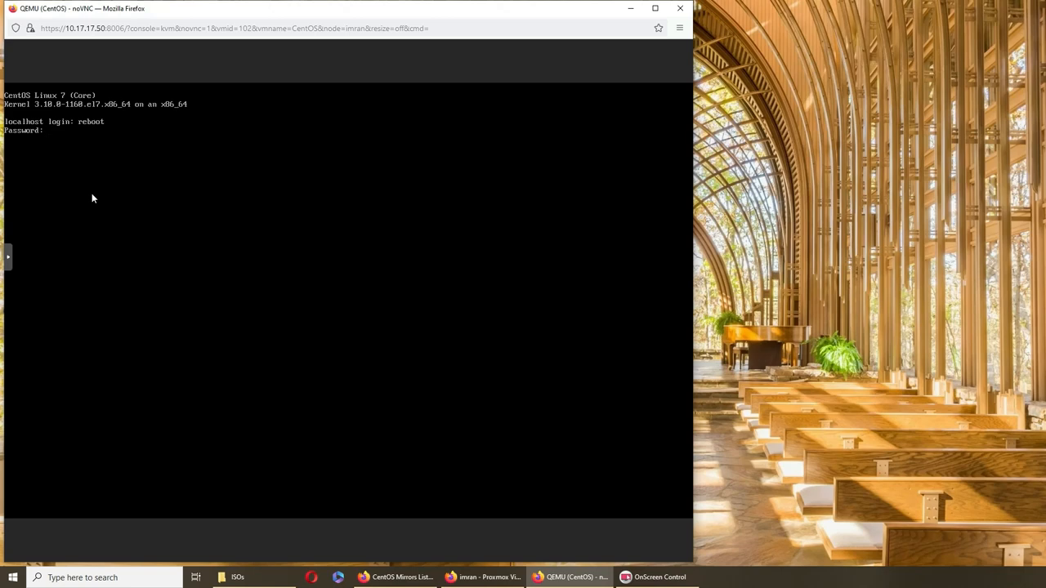
mouse_move(241, 319)
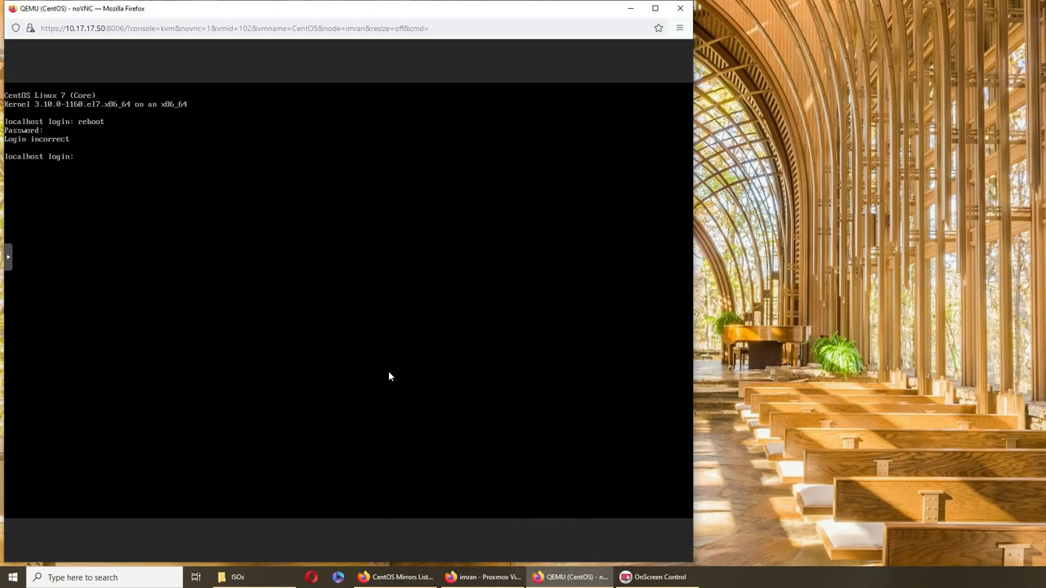
type("root")
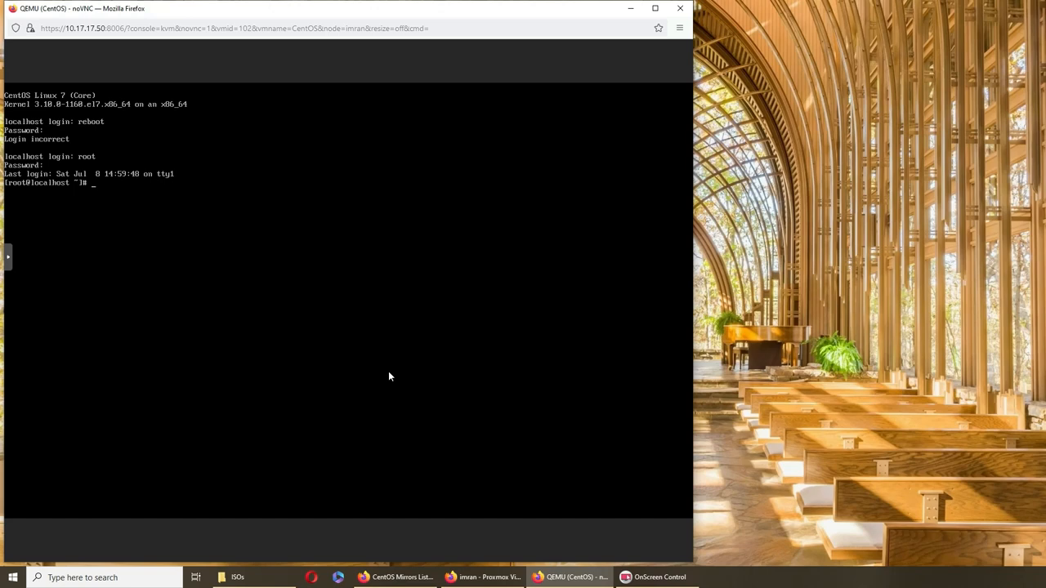
type("ip addr")
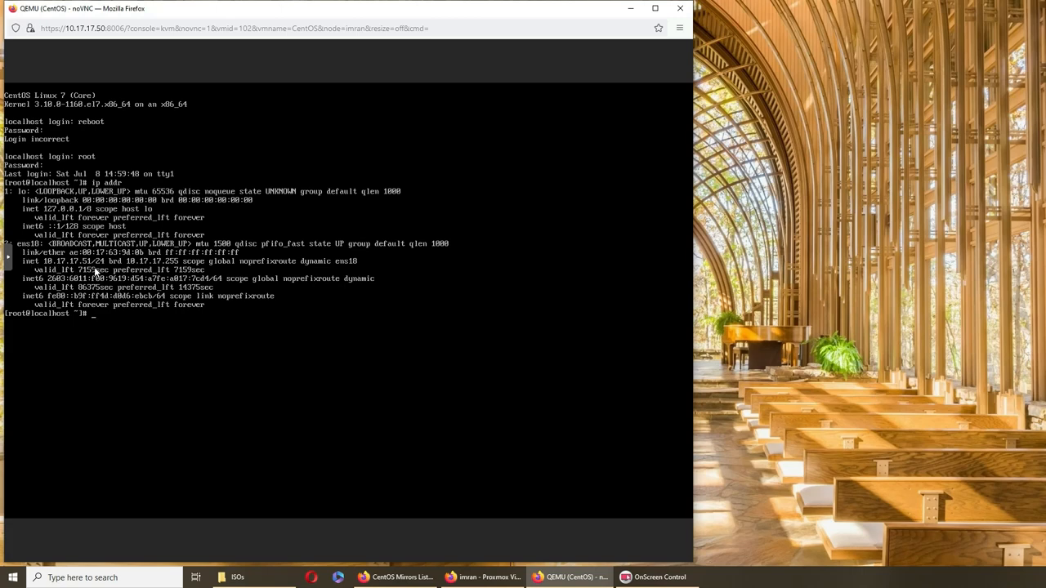
type("ping google.com")
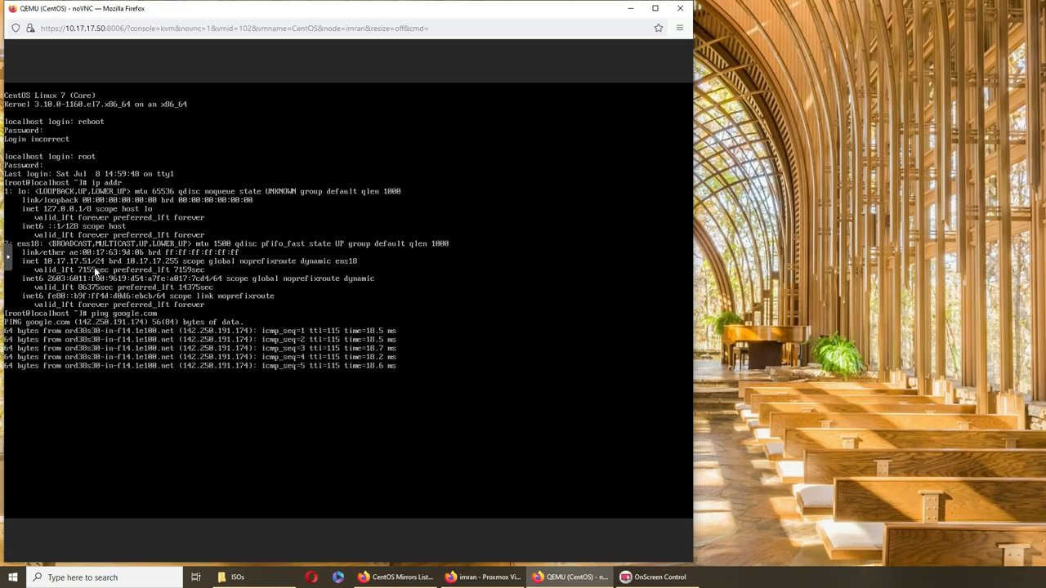
key("ctrl+z")
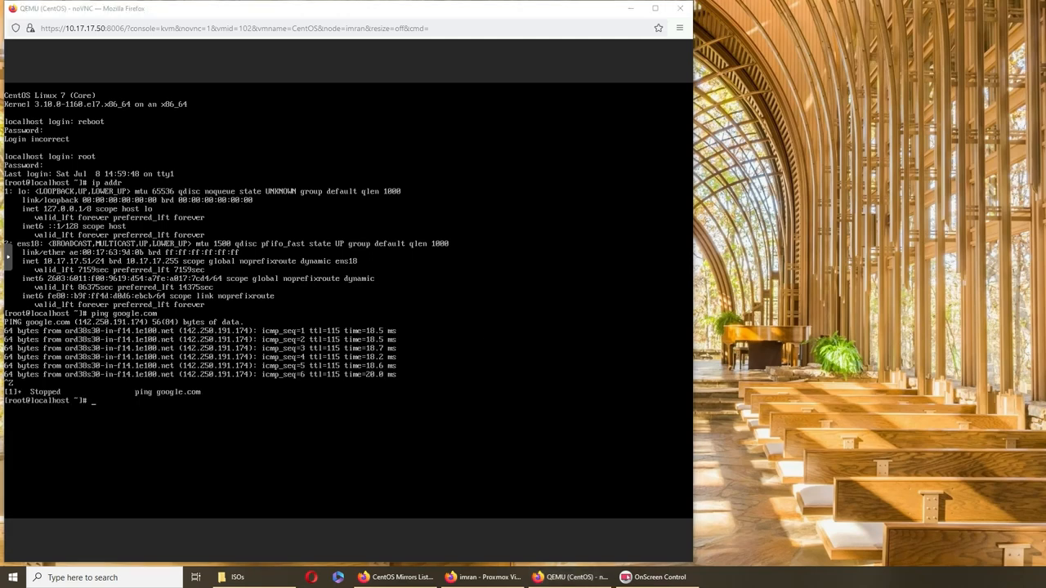
left_click(482, 577)
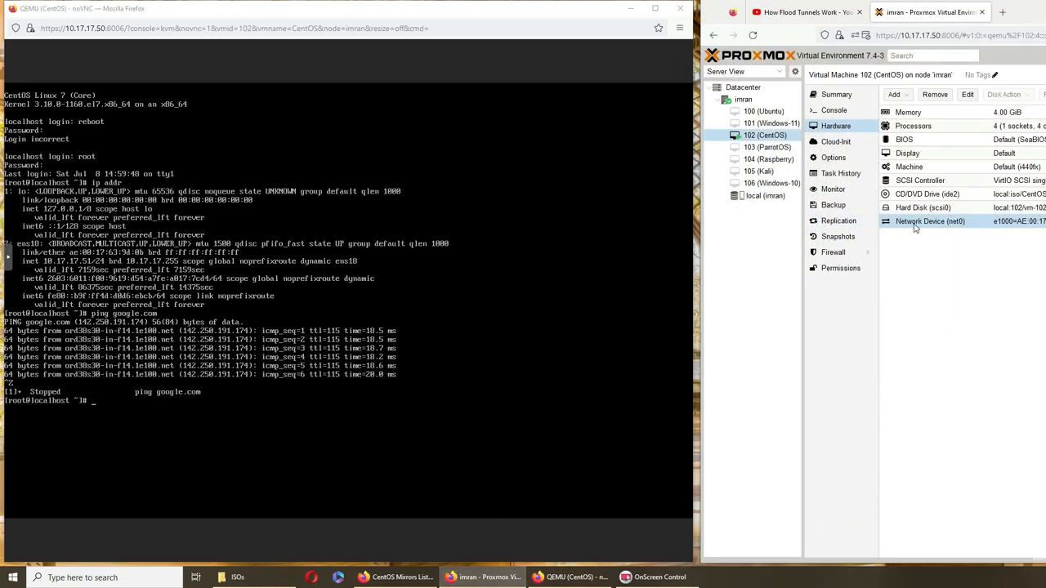
double_click(930, 221)
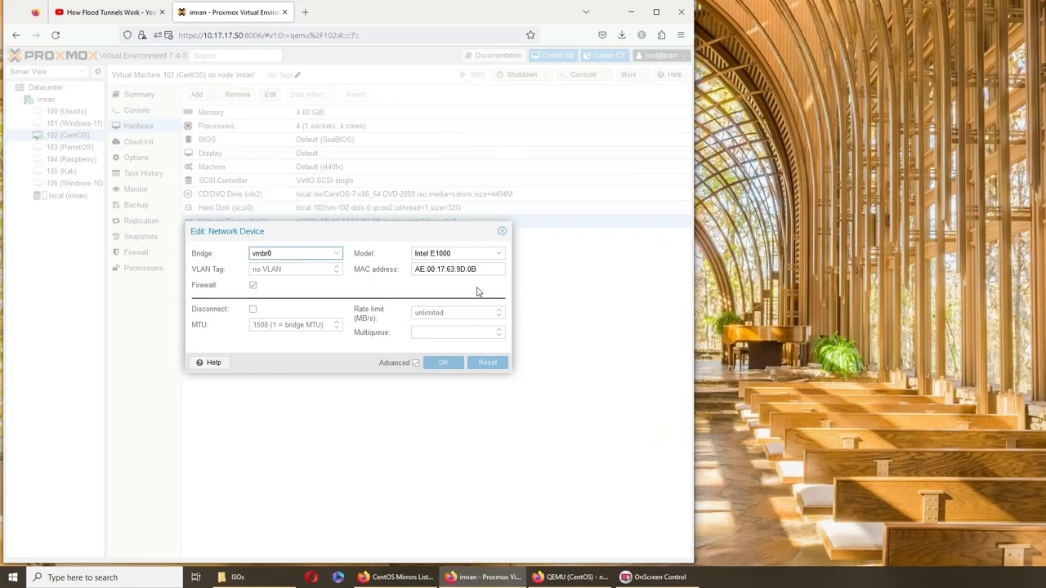
left_click(443, 362)
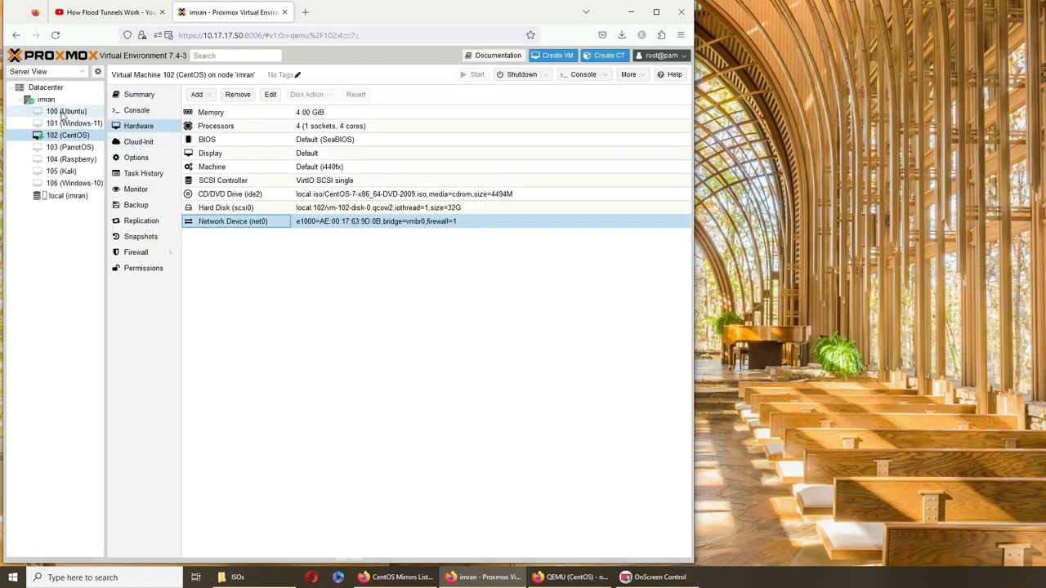
left_click(66, 111)
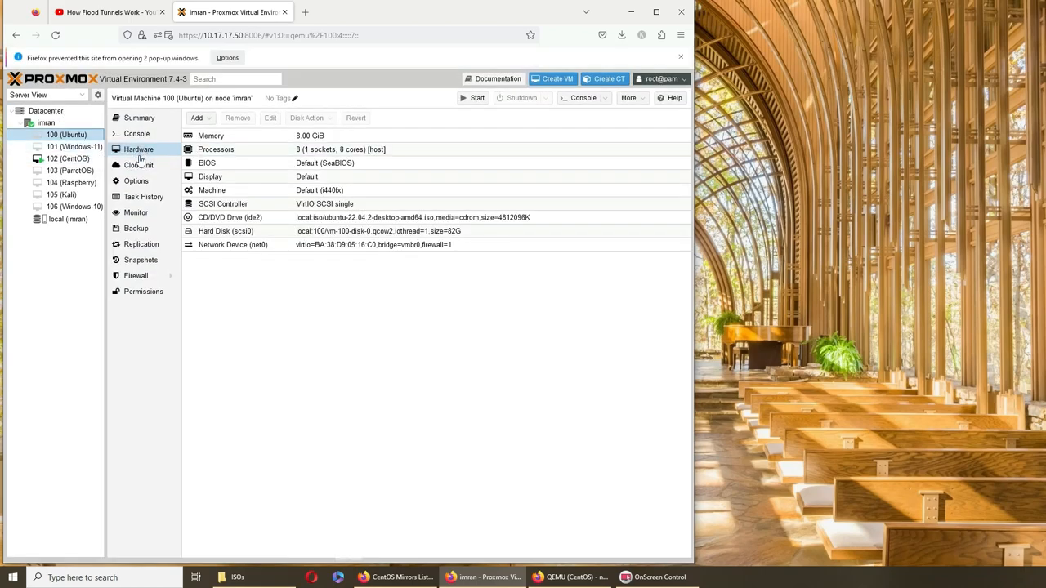
double_click(233, 244)
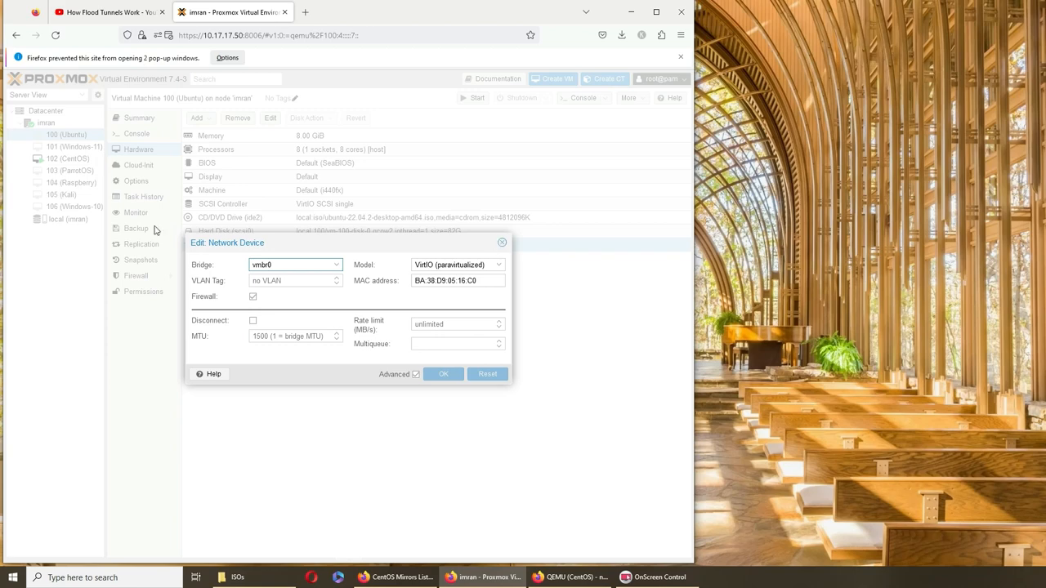
left_click(443, 374)
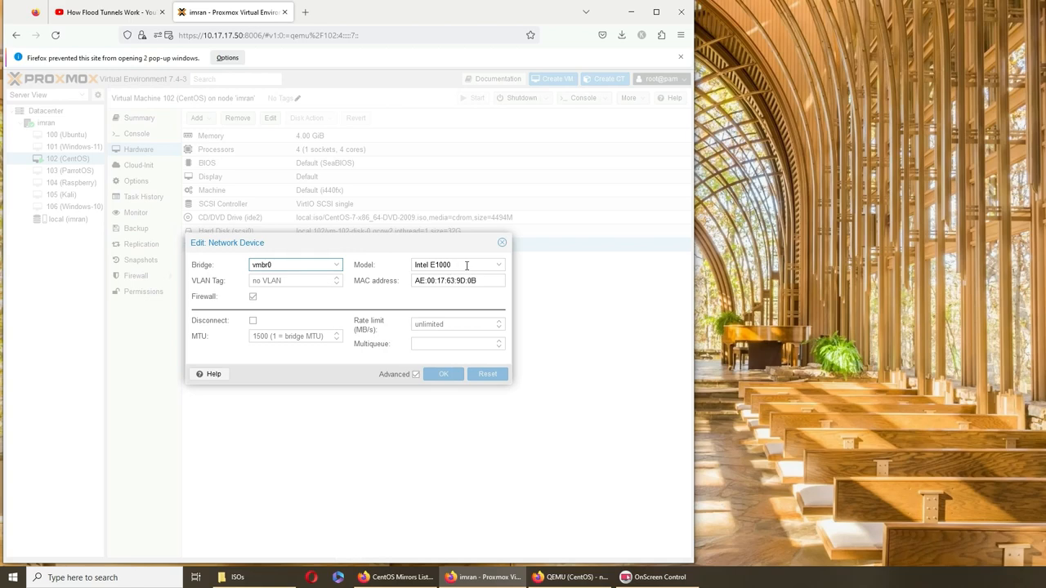
mouse_move(461, 265)
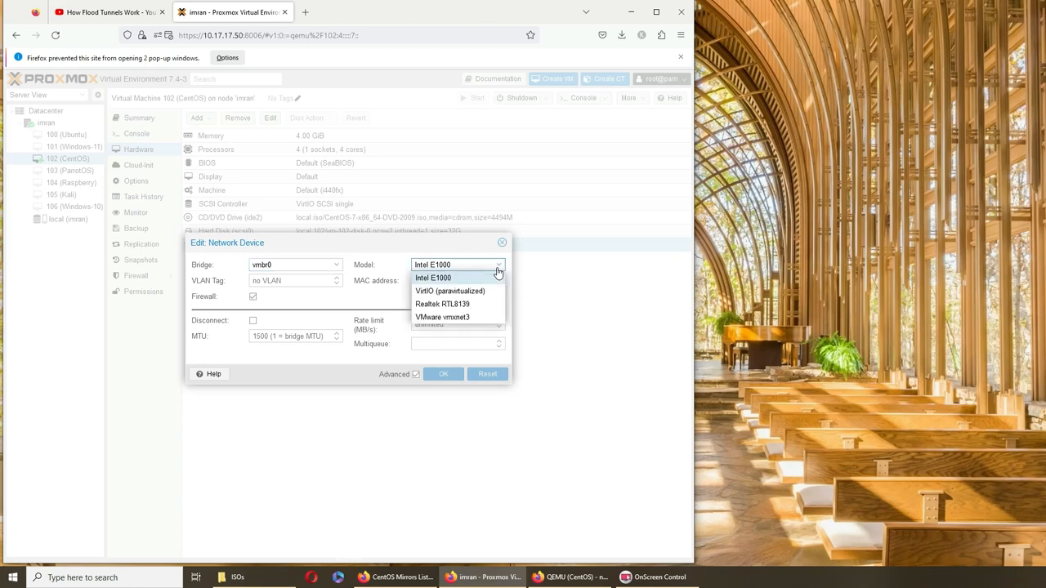
mouse_move(456, 309)
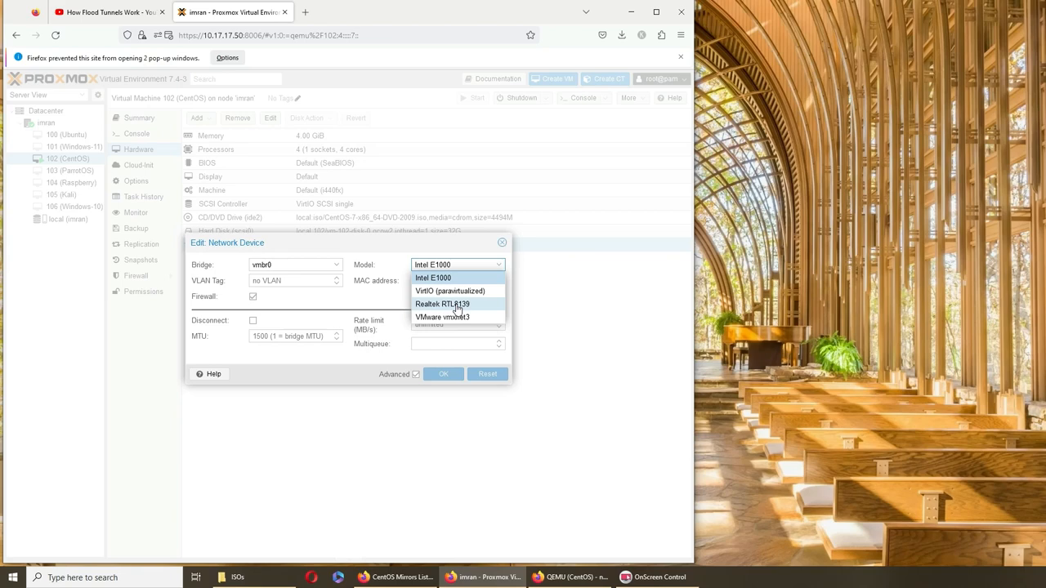
mouse_move(456, 306)
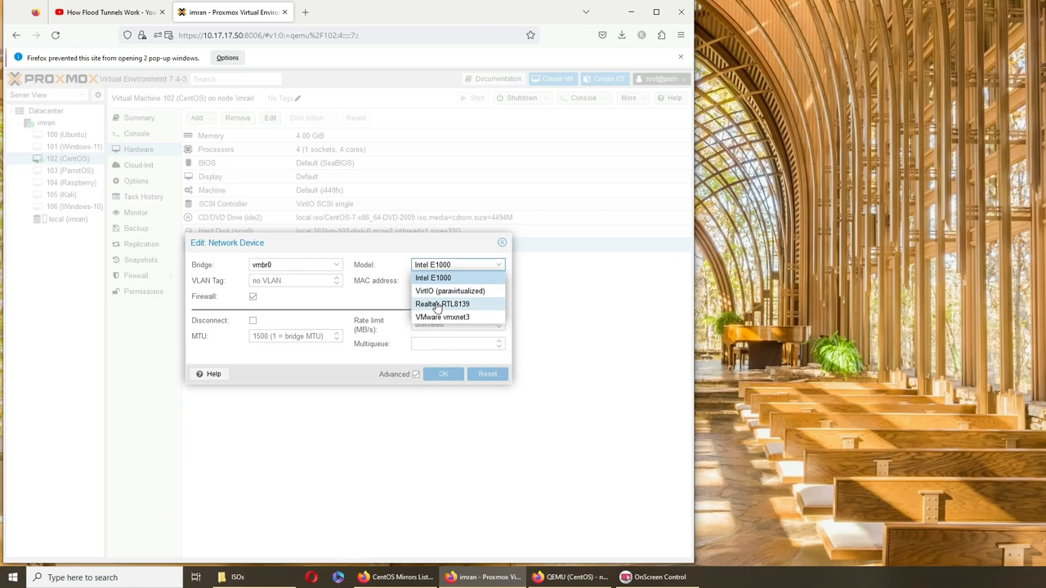
mouse_move(455, 278)
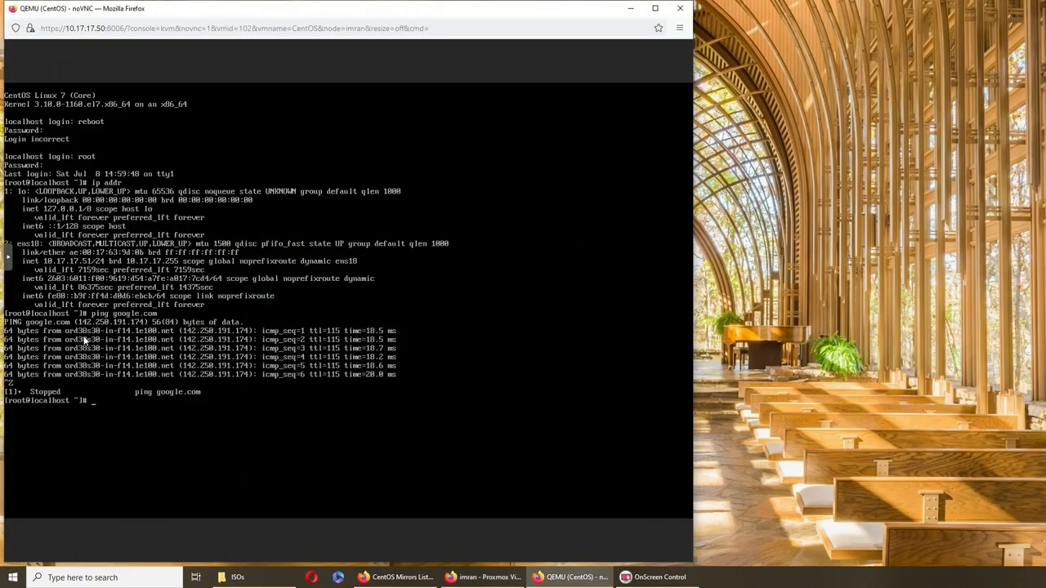
mouse_move(231, 420)
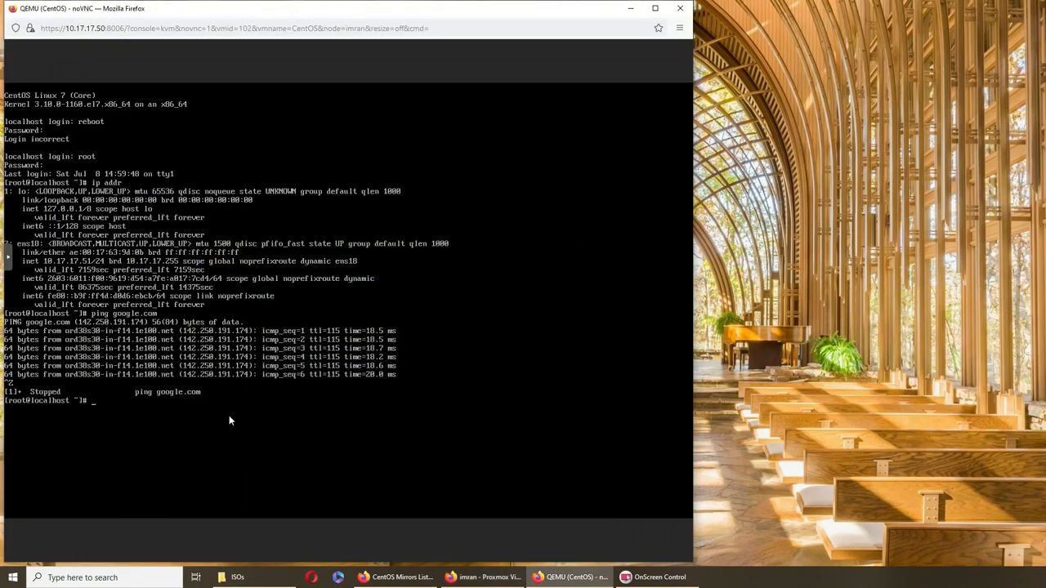
Step: Run yum update and accept the transaction, downloading 116 packages up to the GPG key prompt
type("yup")
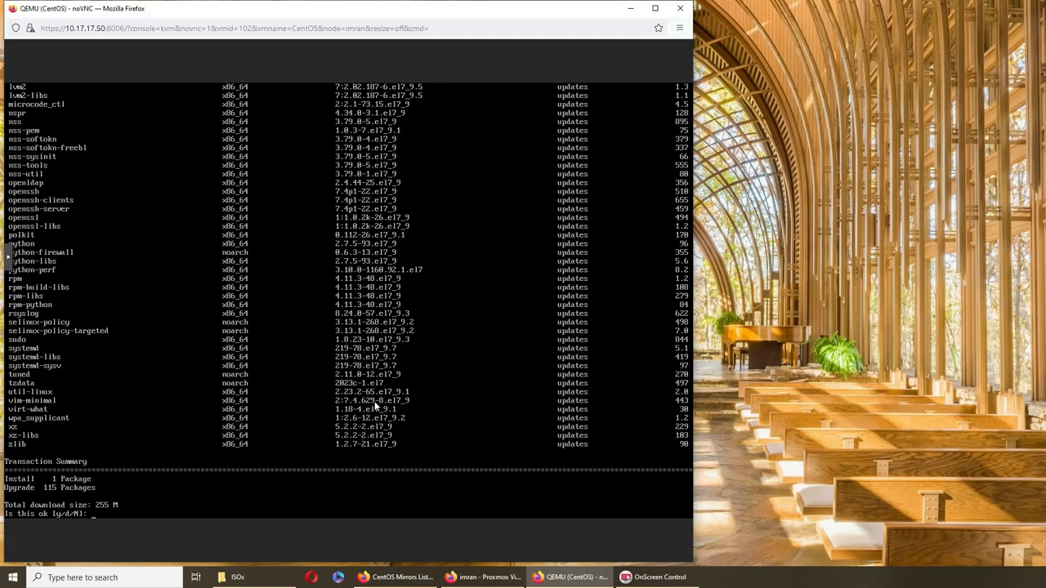
type("y")
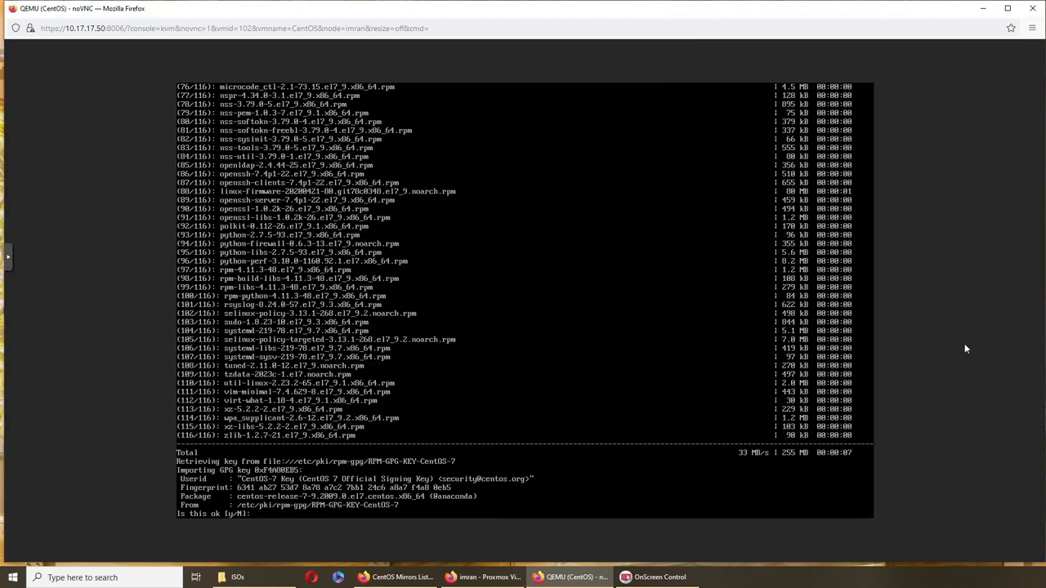
Step: Accept the CentOS 7 GPG key import and let yum finish with Complete!
type("y")
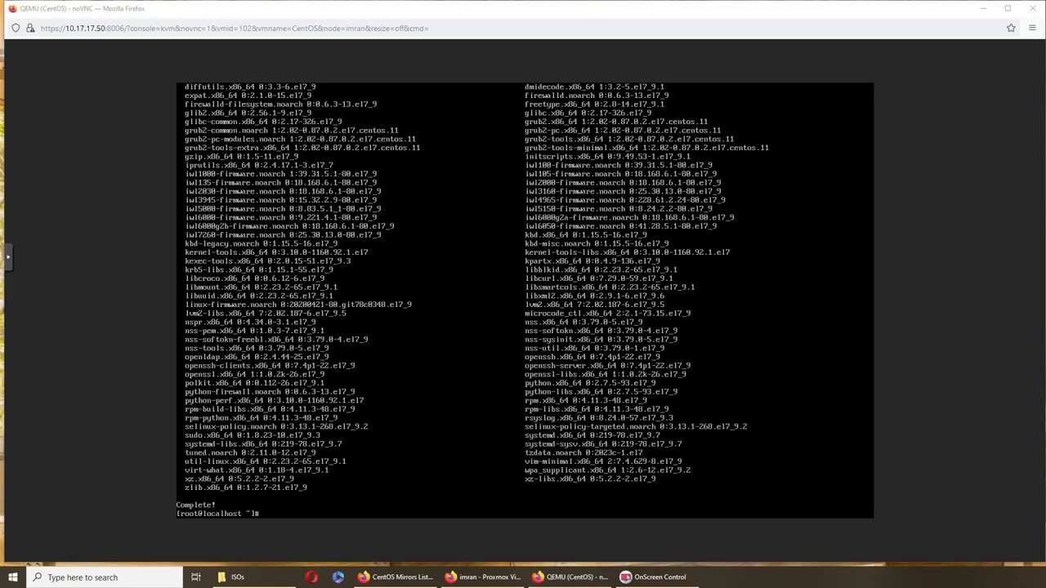
mouse_move(926, 81)
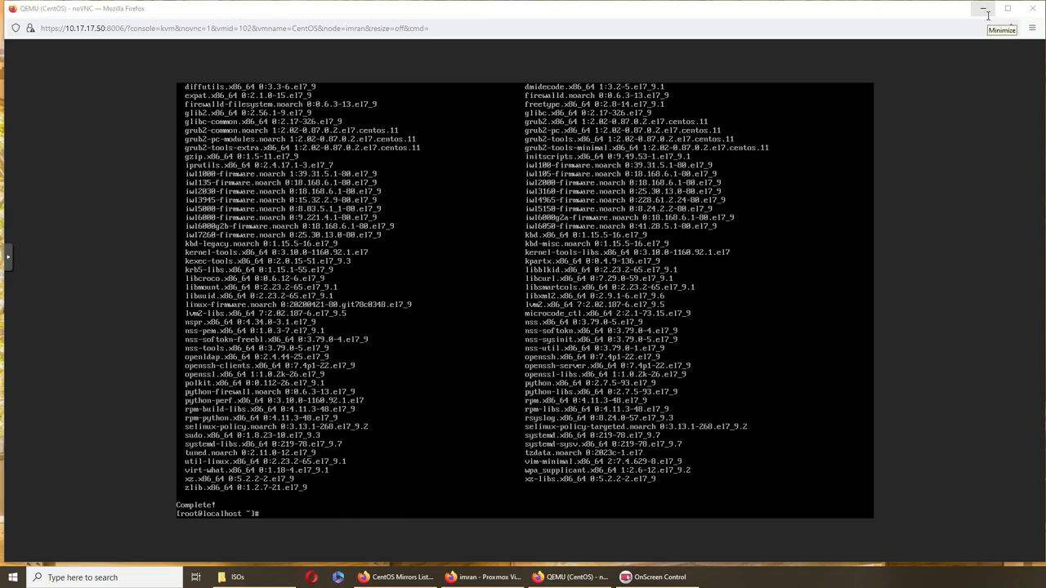
Step: Leave the console window and bring the Proxmox management page back into view
left_click(984, 8)
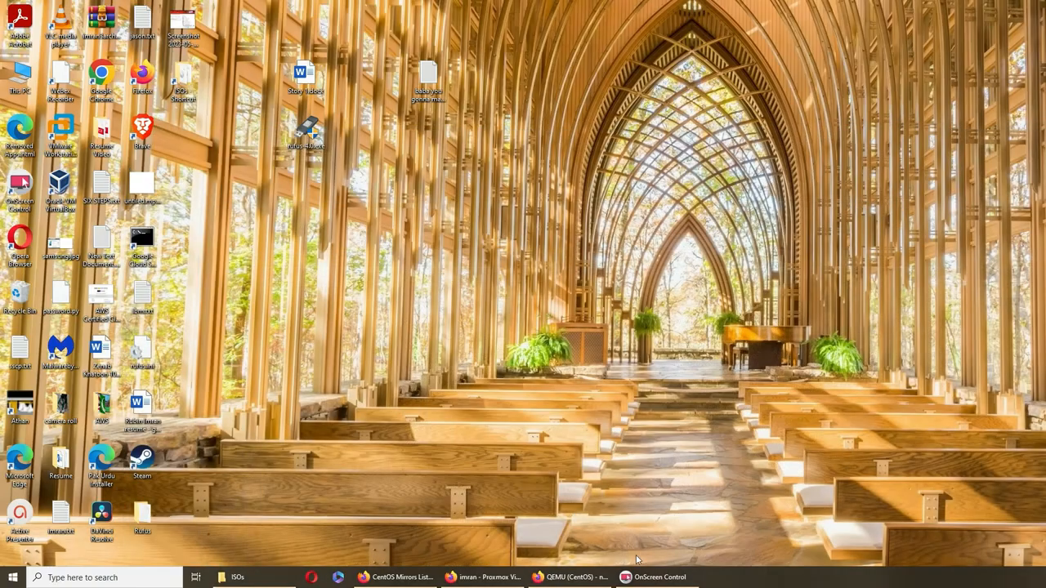
left_click(660, 577)
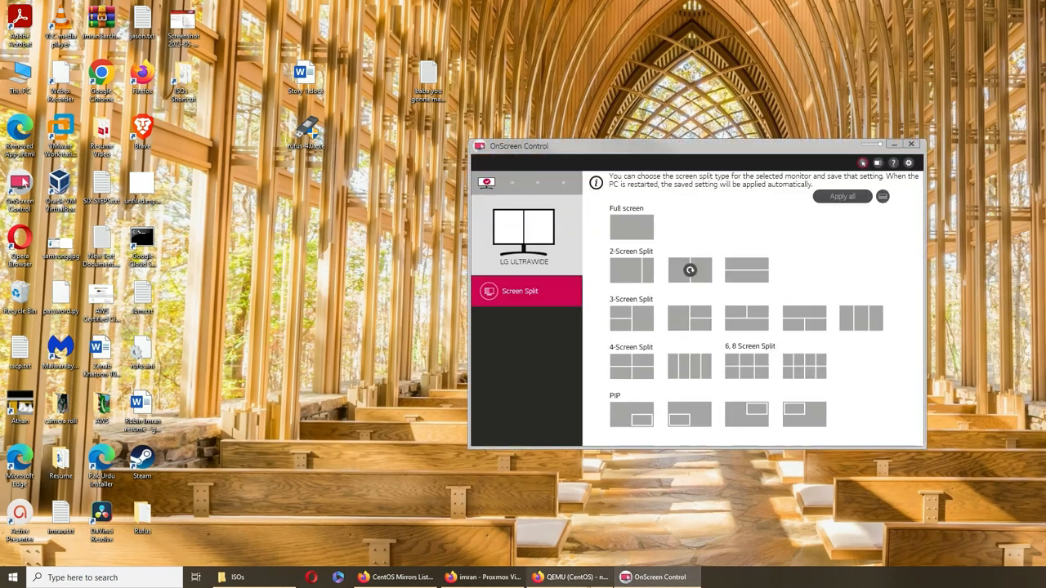
left_click(570, 578)
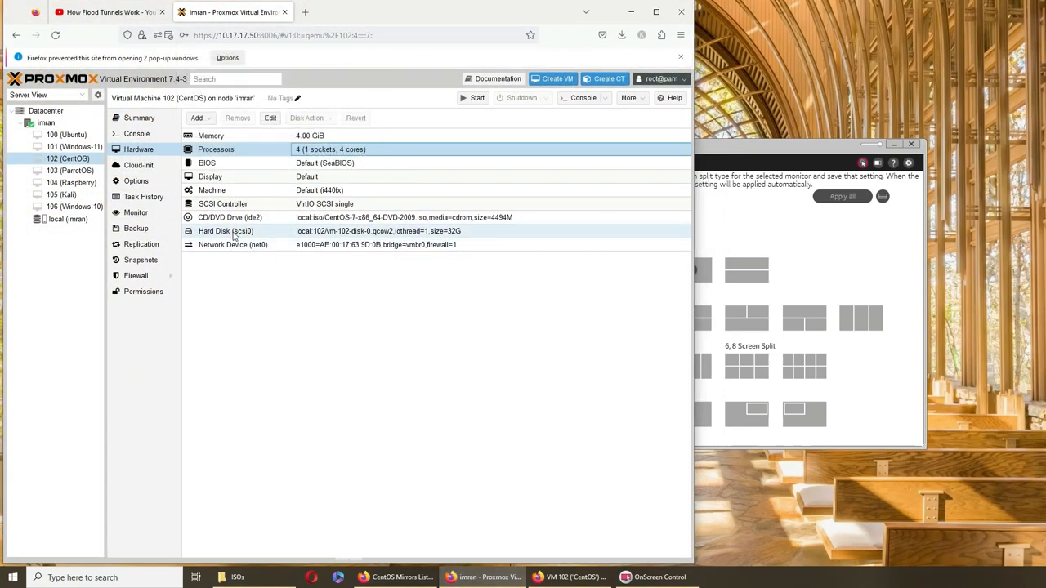
Step: Set the CentOS VM's Memory and Minimum memory to 8192 MiB and apply
double_click(211, 135)
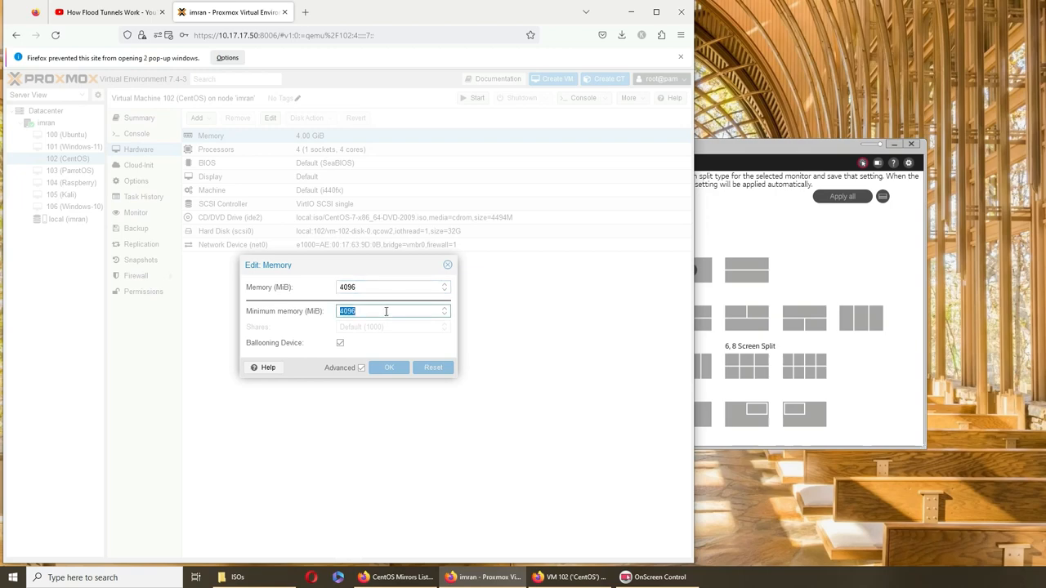
type("2")
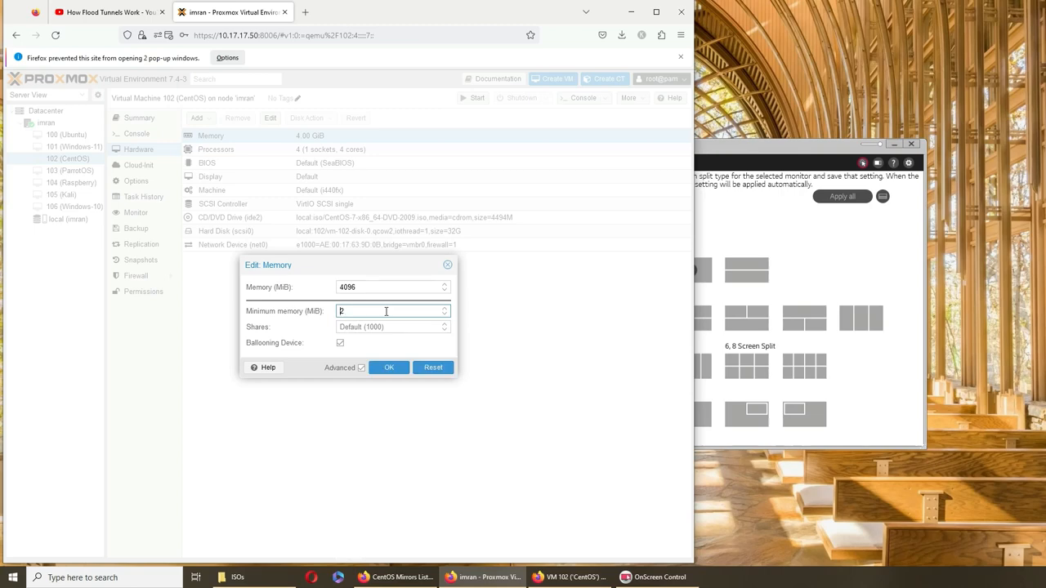
type("3")
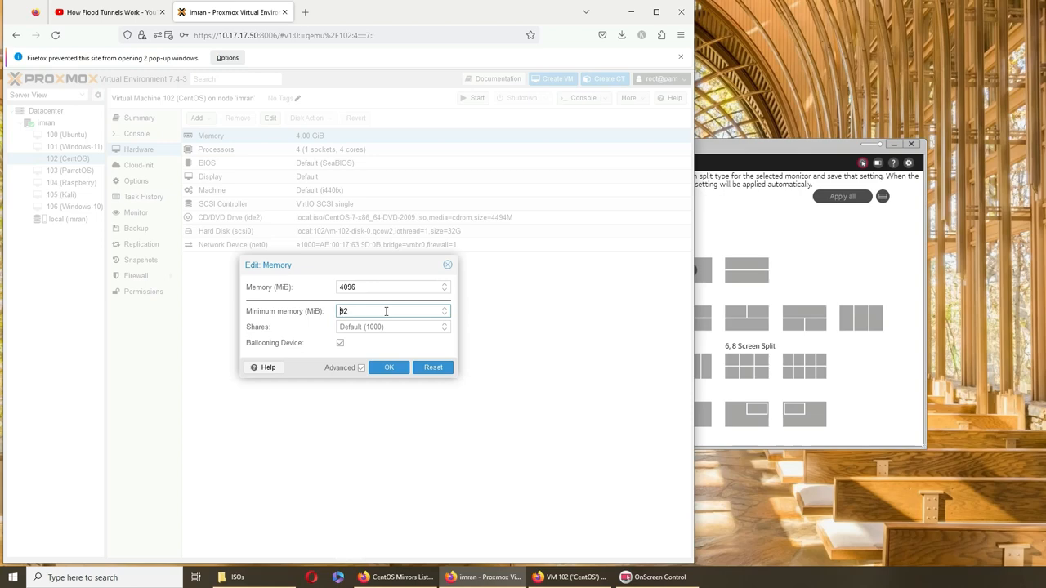
type("8192")
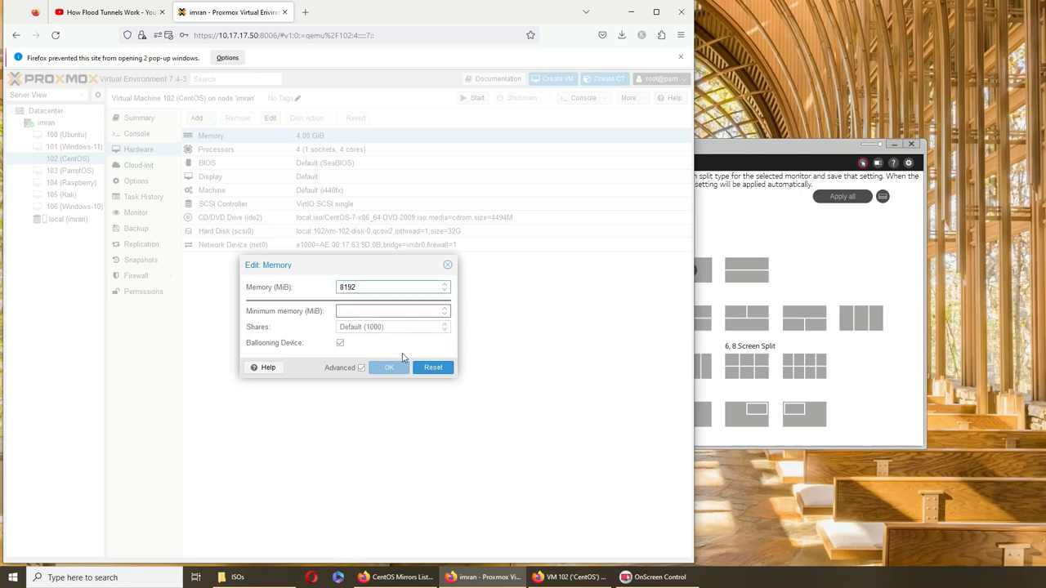
left_click(392, 311)
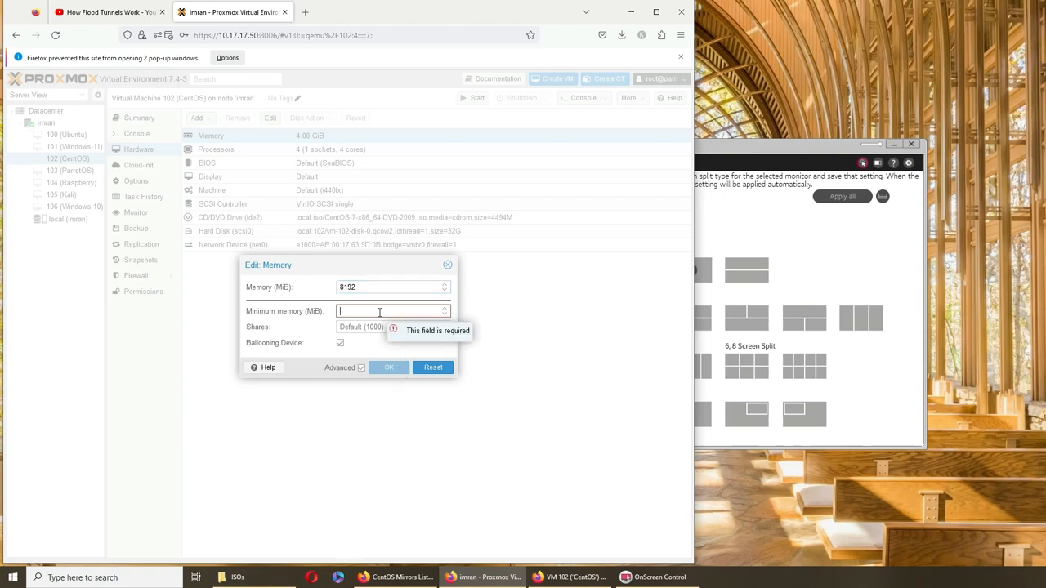
type("8192")
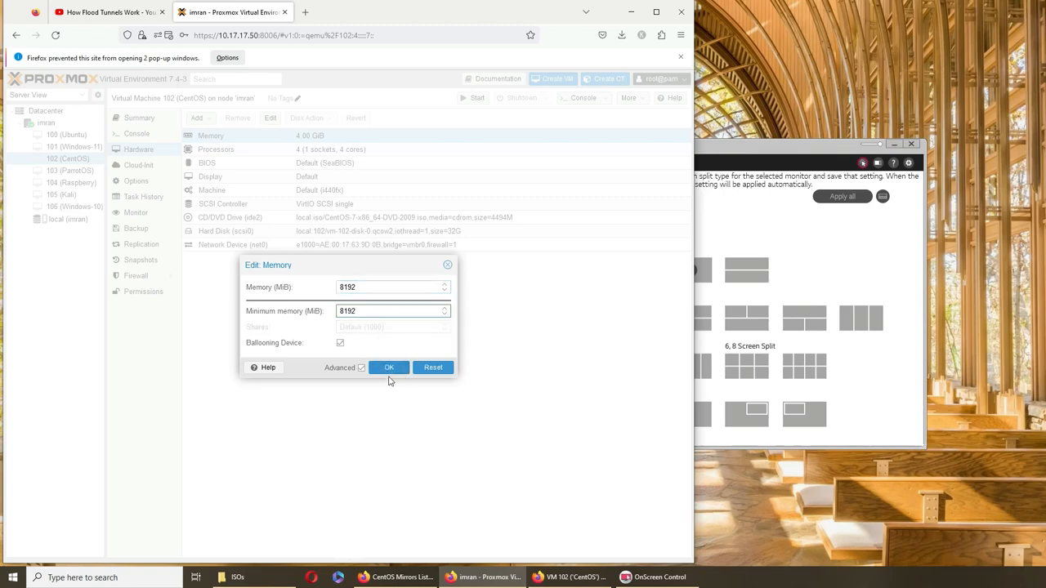
left_click(390, 367)
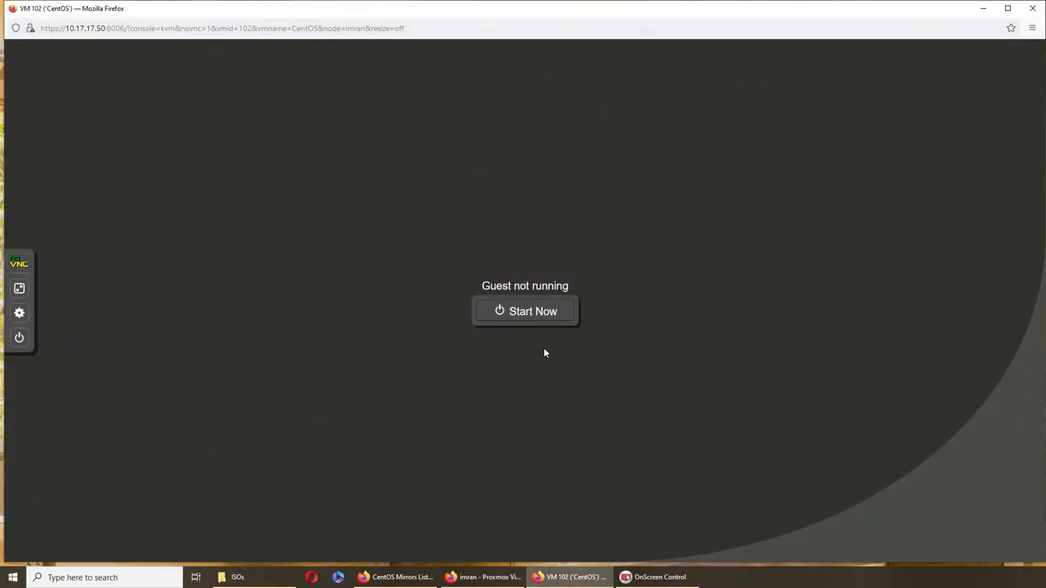
Step: Start the CentOS VM, log in as root, and run free showing about 8 GB
left_click(525, 311)
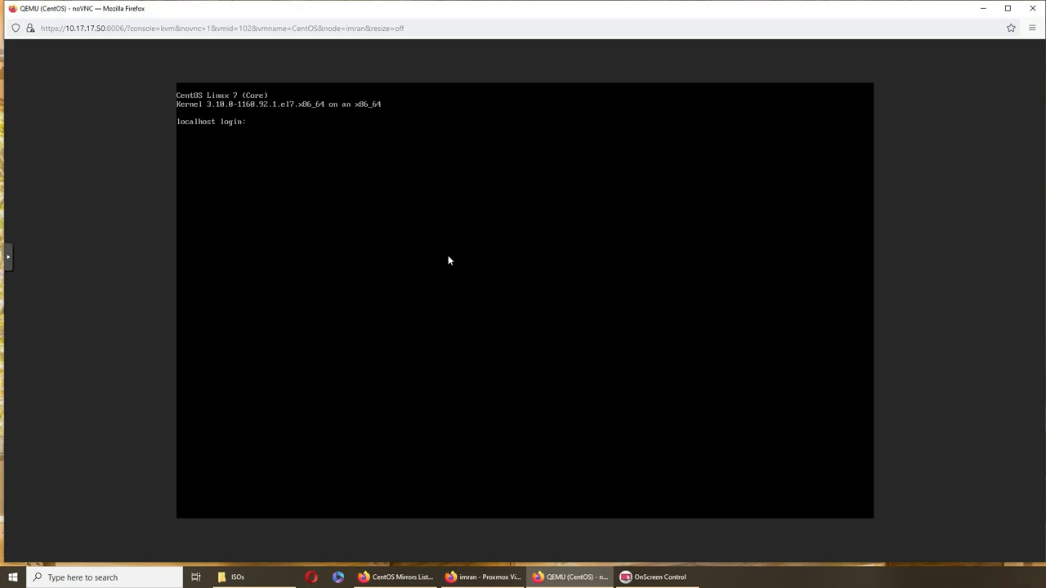
type("root")
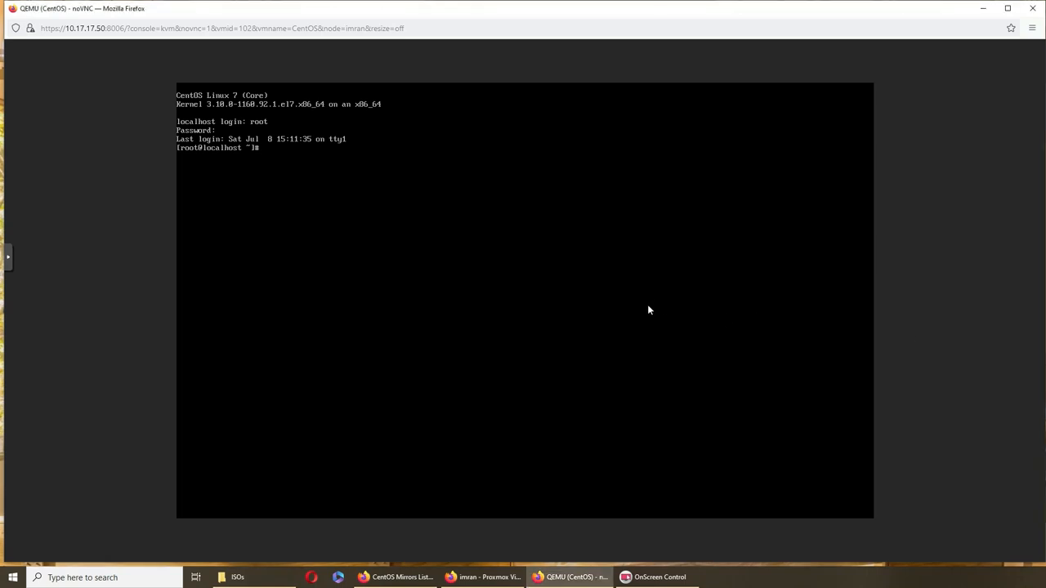
type("free")
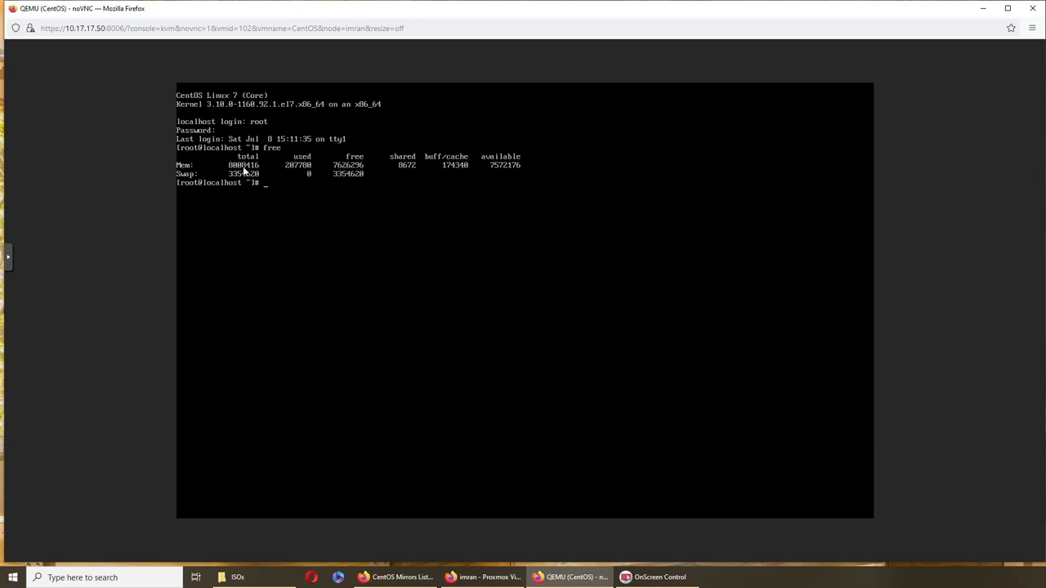
mouse_move(380, 282)
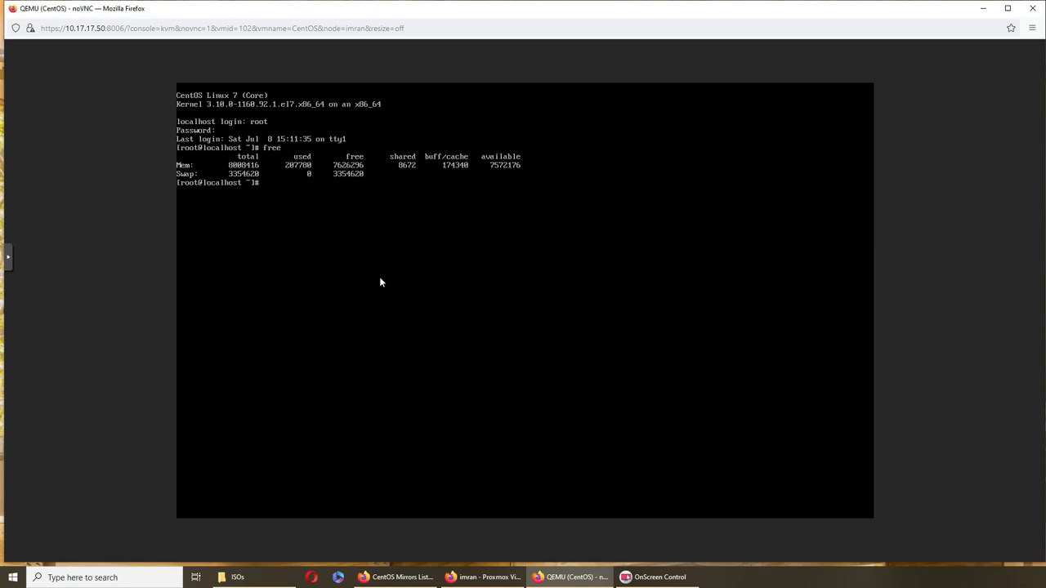
Step: Run yum upgrade (nothing pending), then enter sudo yum -y groups install 'GNOME Desktop'
type("yum upgrade")
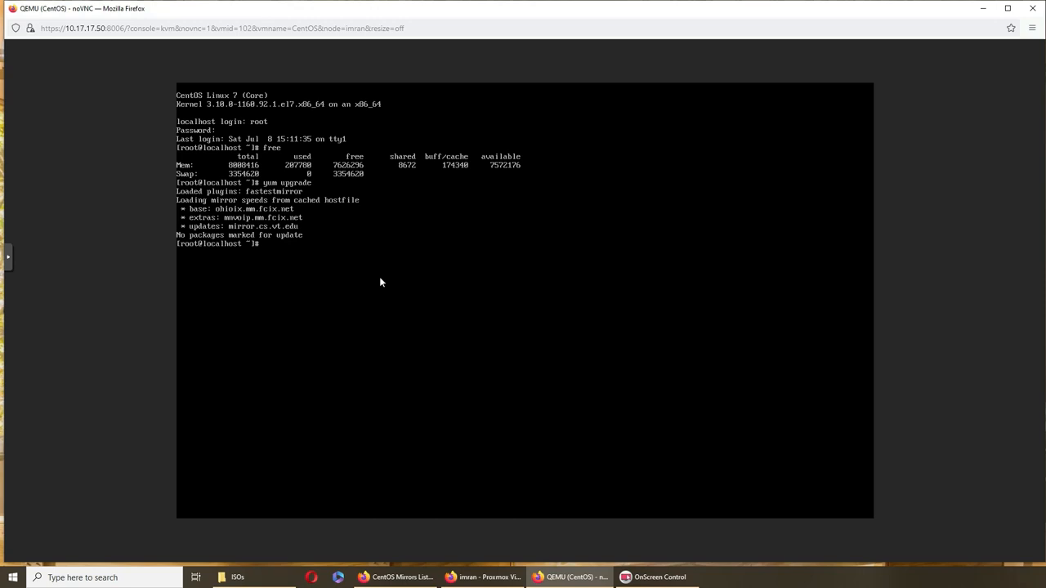
type("sudo")
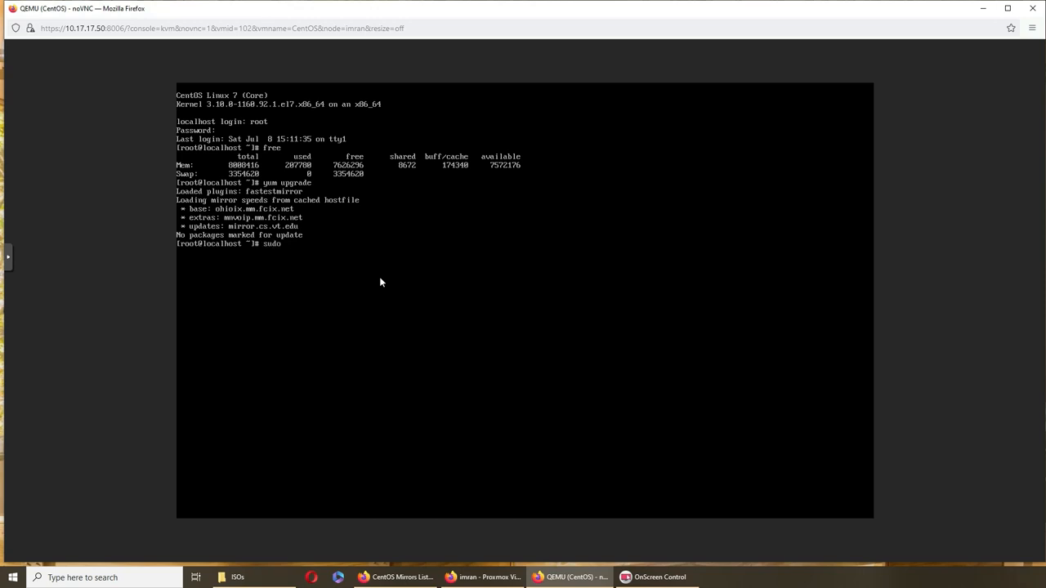
type("yum")
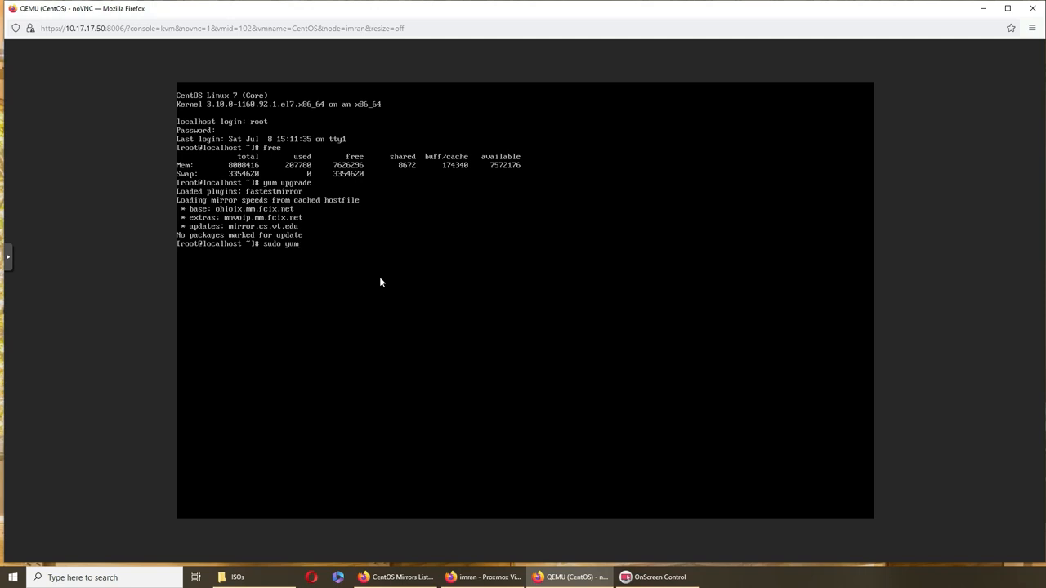
type("-Y")
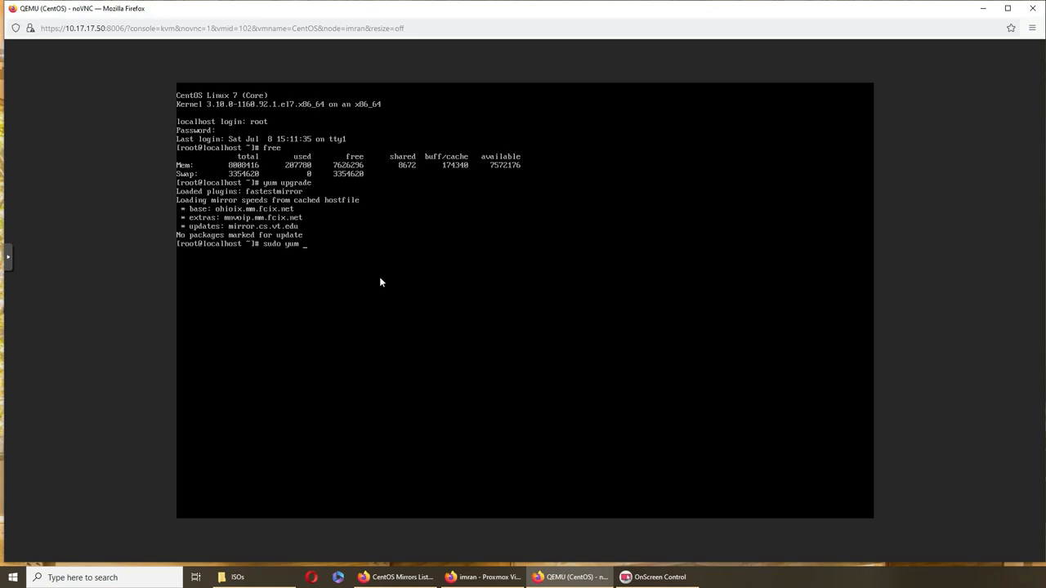
type("-y")
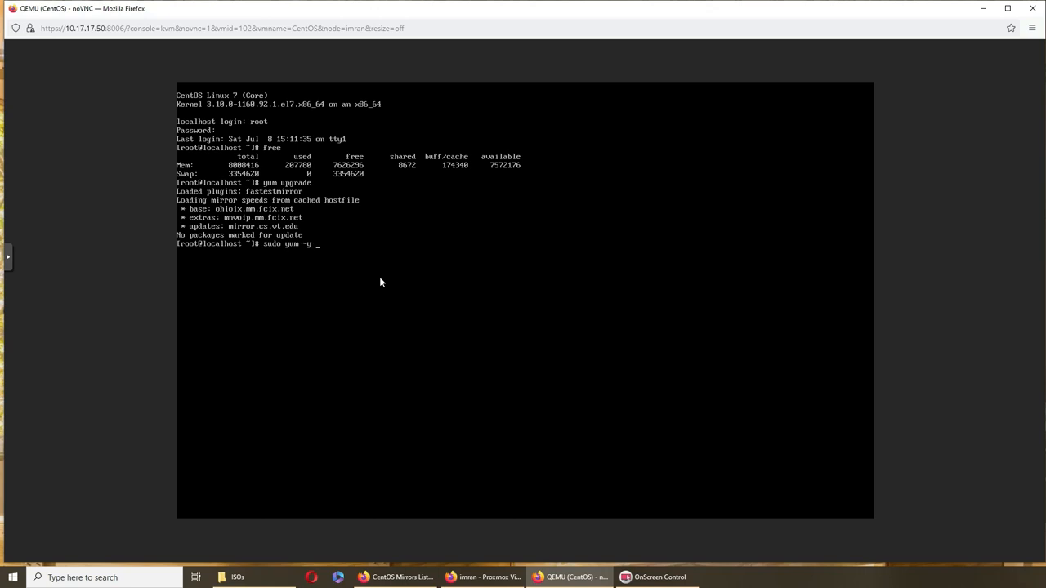
type("groups")
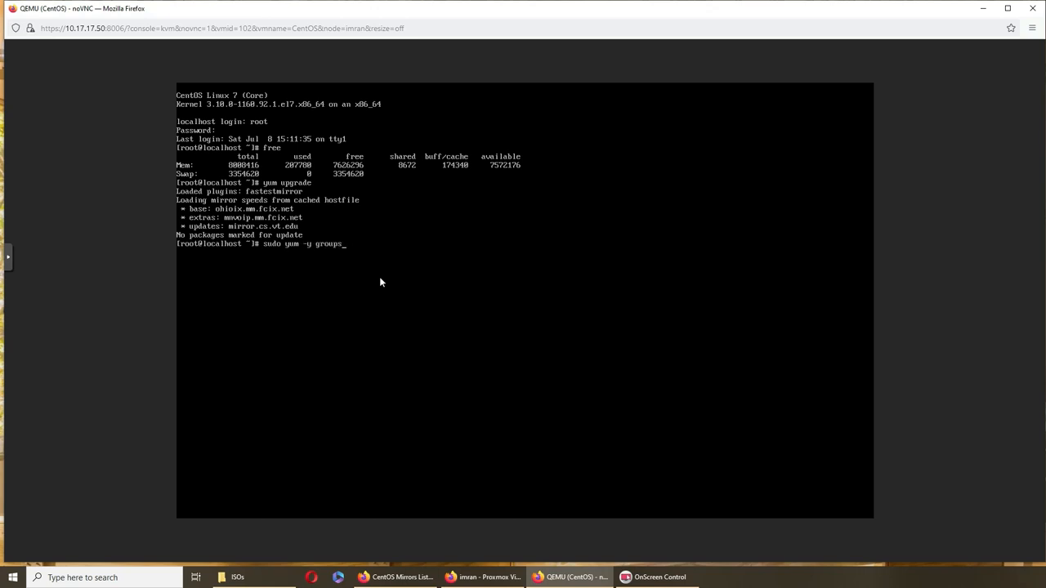
type("install")
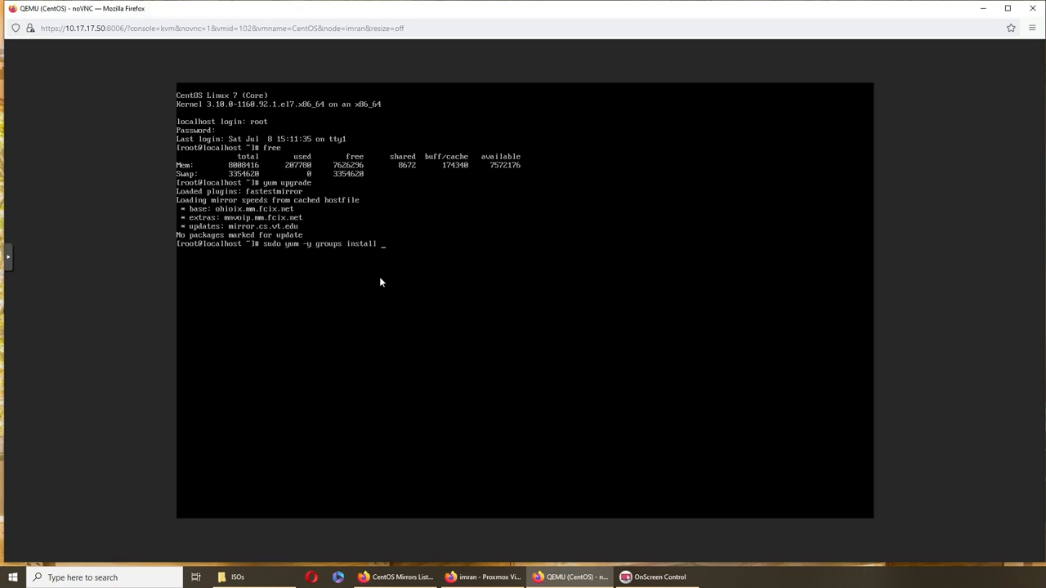
type("'")
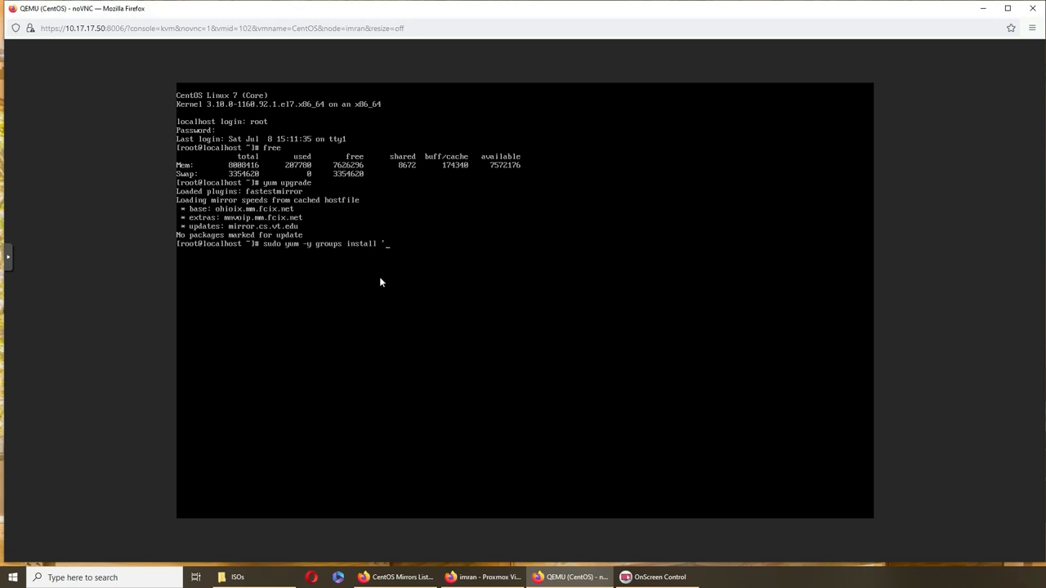
type("Ge")
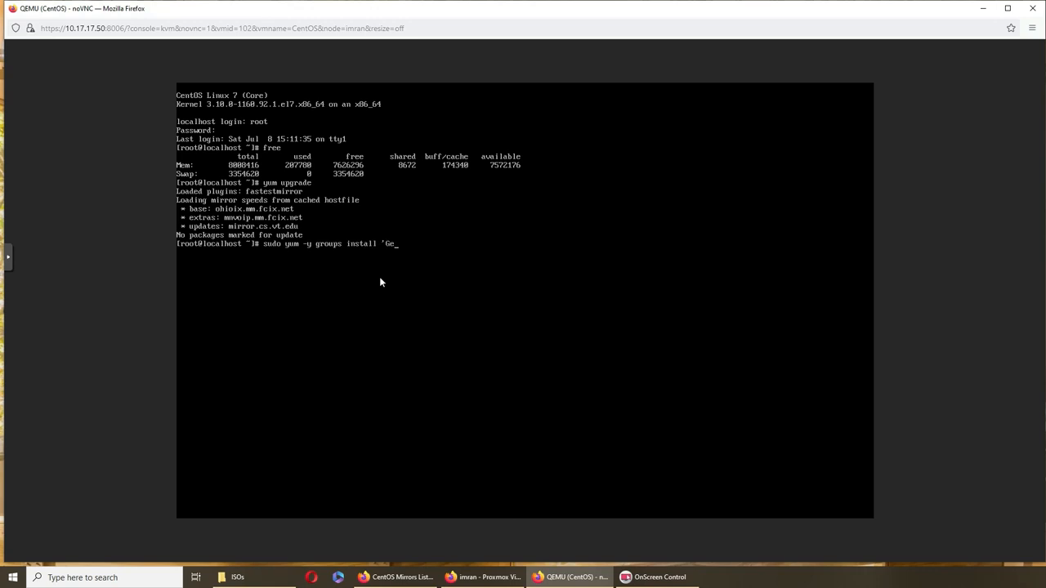
type("NOME")
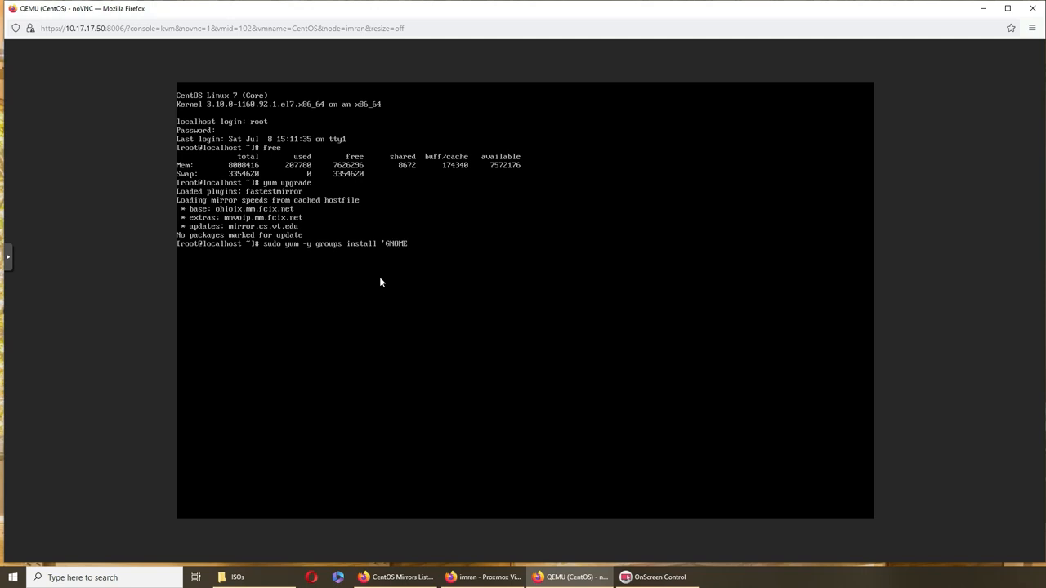
type("D")
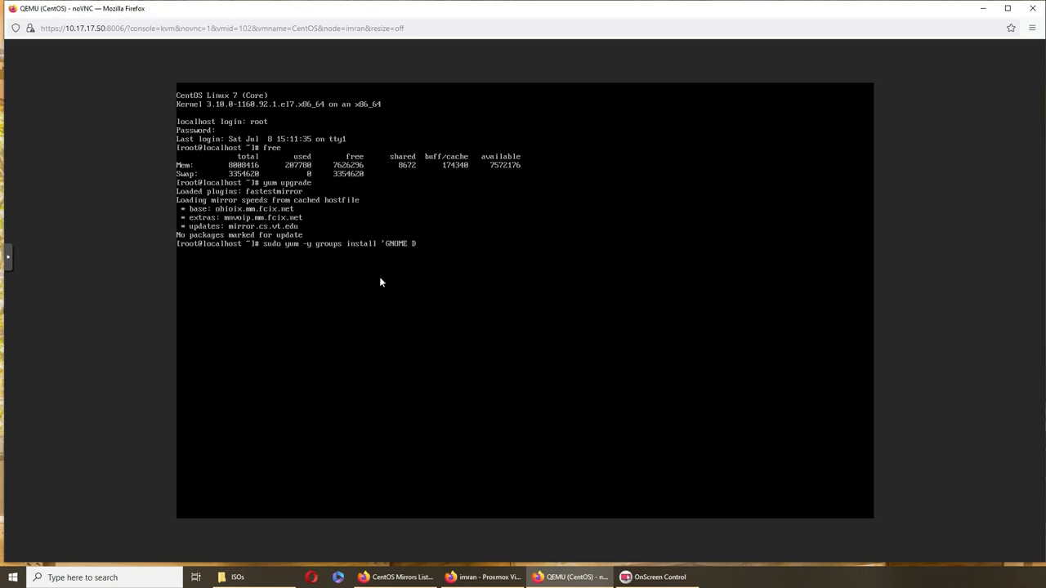
key("Backspace")
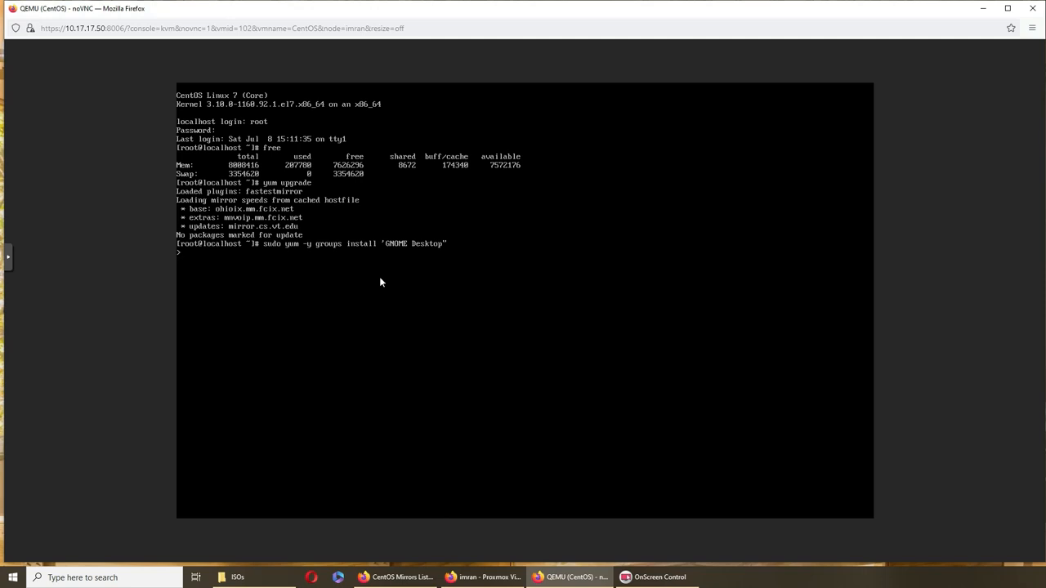
Step: Cancel the unfinished GNOME install command stuck on an unclosed quote
key("ctrl+c")
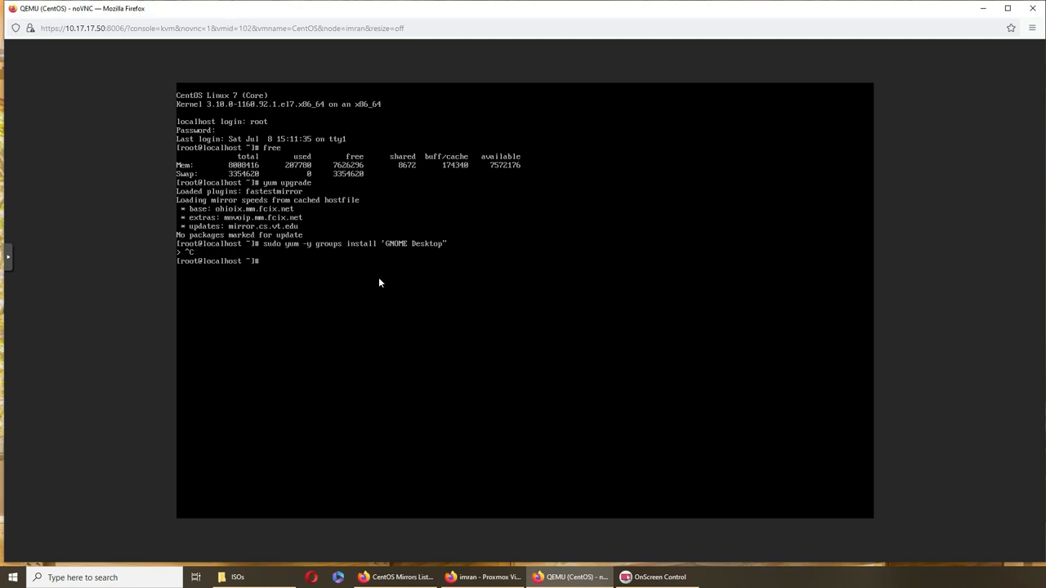
Step: Run sudo yum -y groups install 'GNOME Desktop' and follow the output to Complete!
type("sudo yum -y groups install 'GNOME Desktop'")
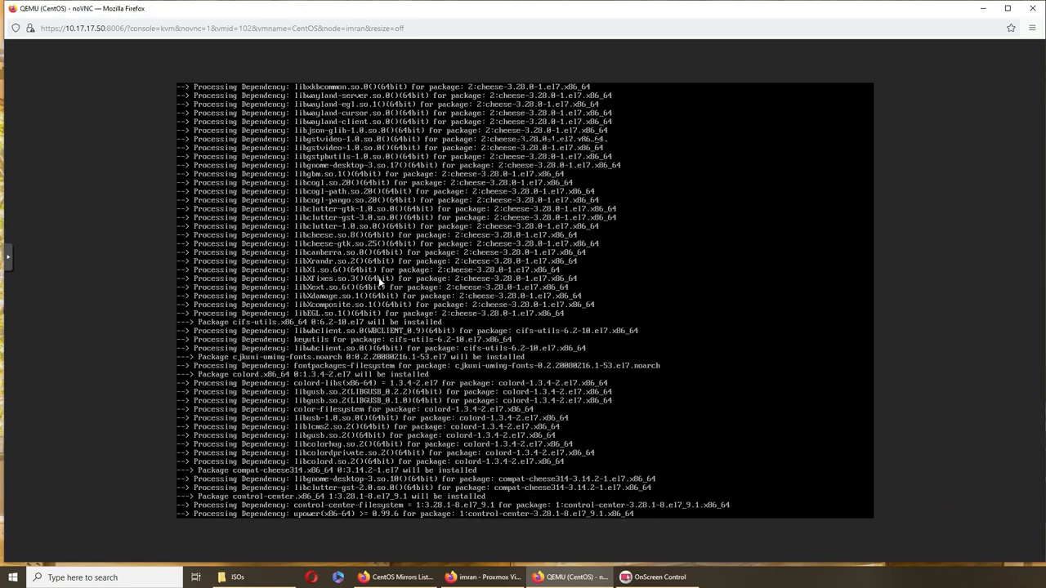
scroll("down", 3)
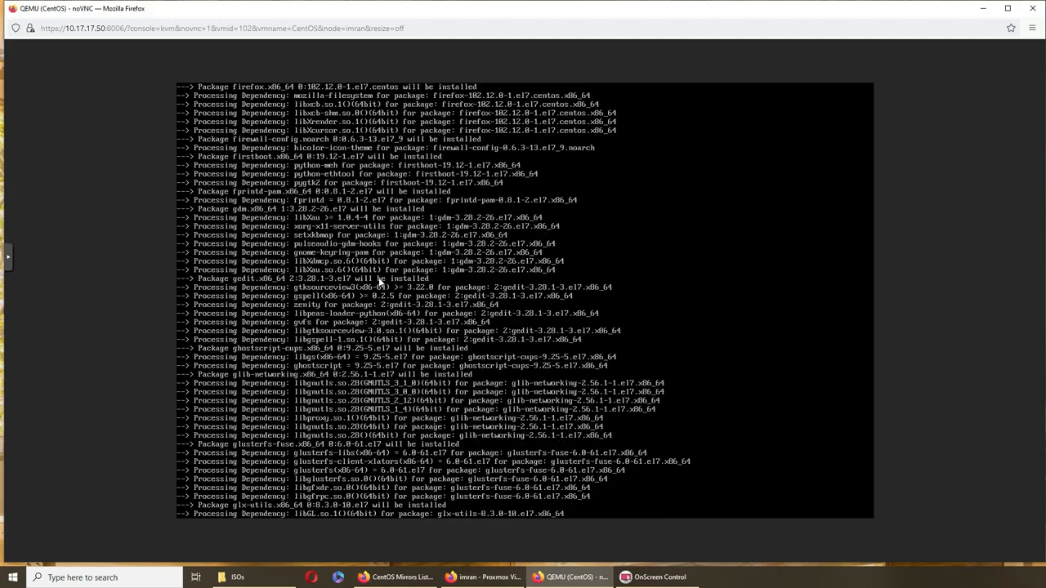
scroll("down", 3)
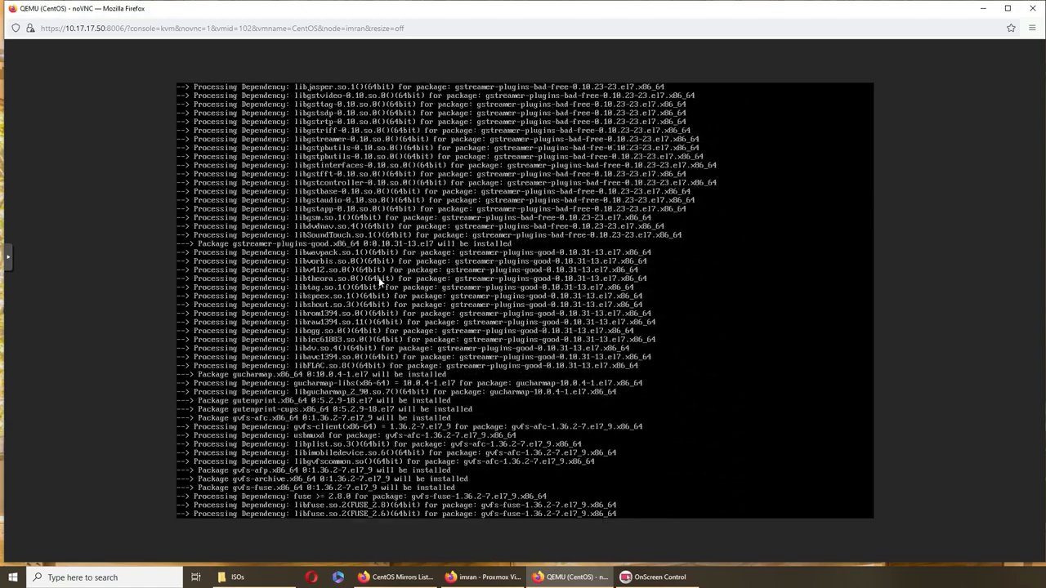
scroll("down", 3)
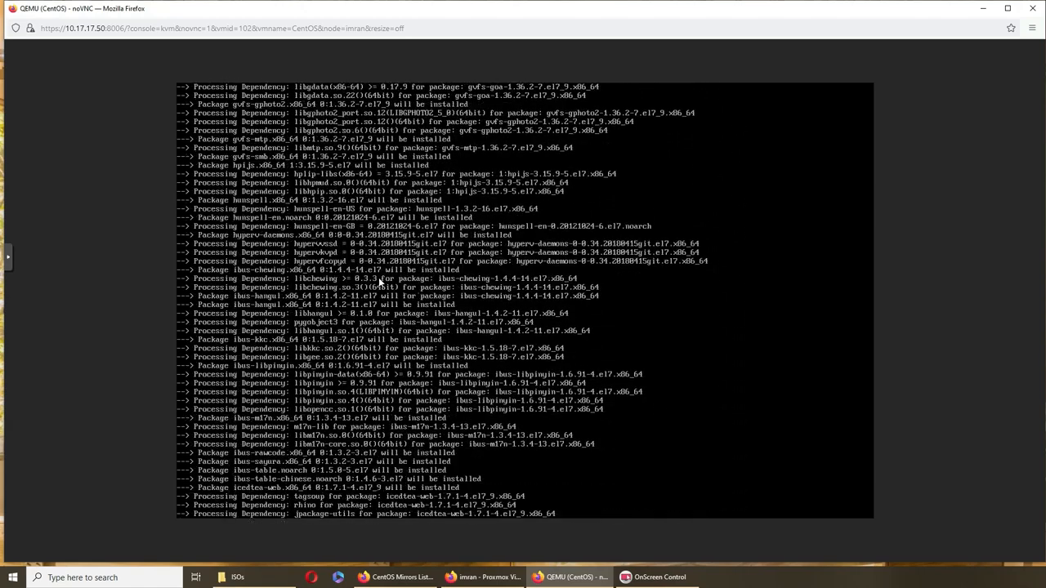
scroll("down", 3)
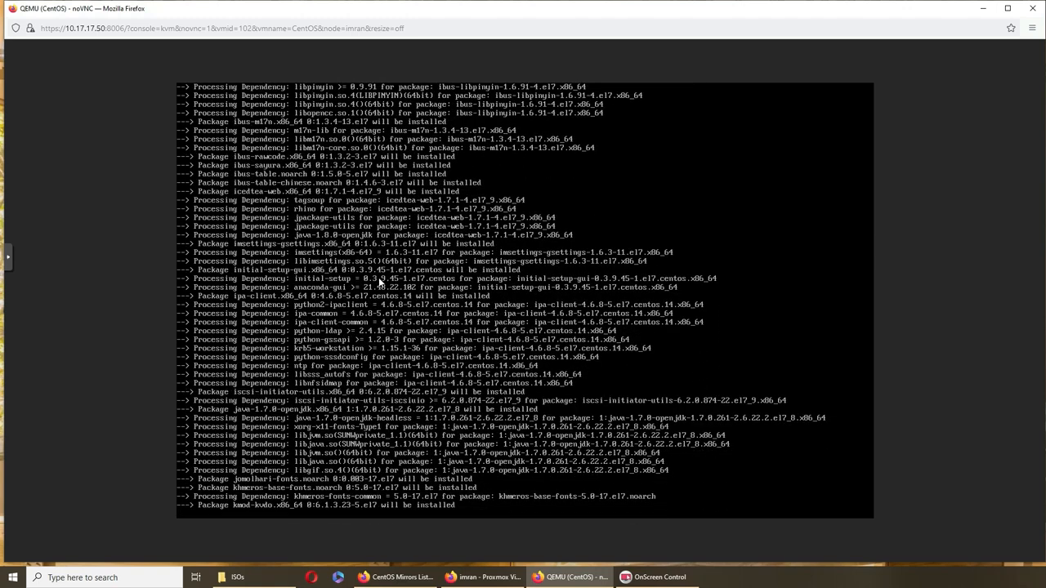
scroll("down", 3)
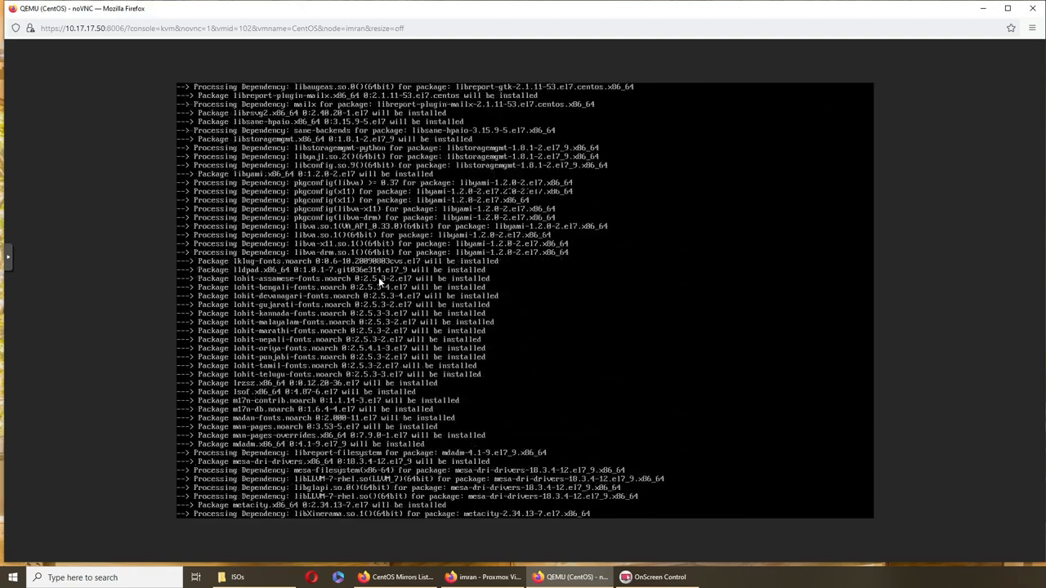
scroll("down", 3)
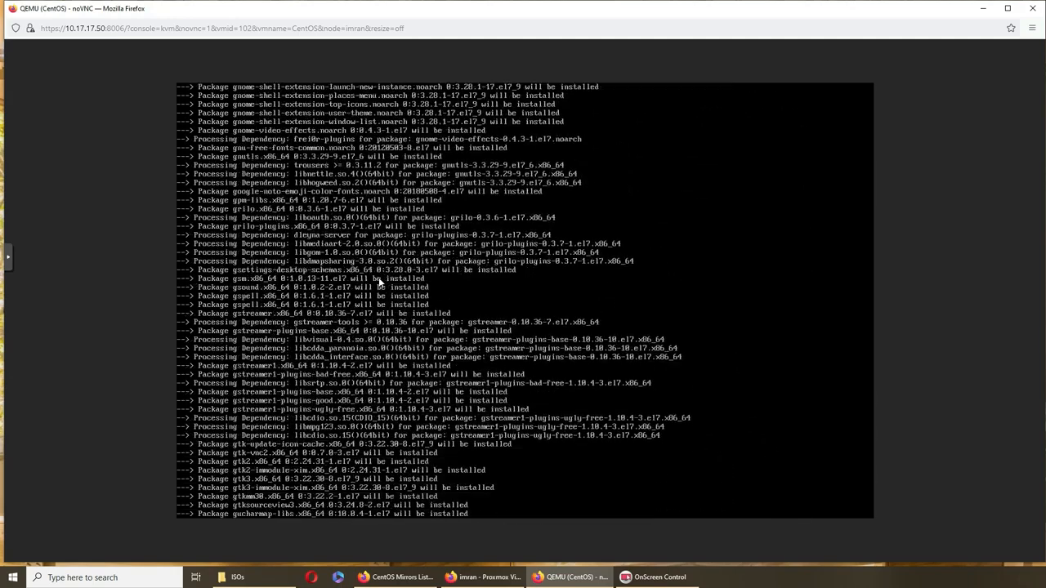
scroll("down", 3)
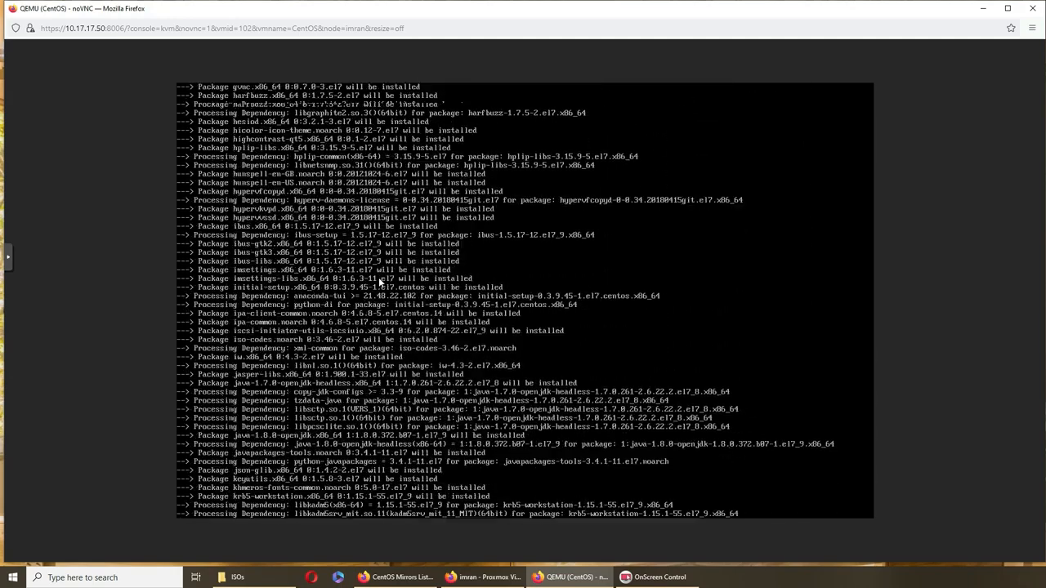
scroll("down", 3)
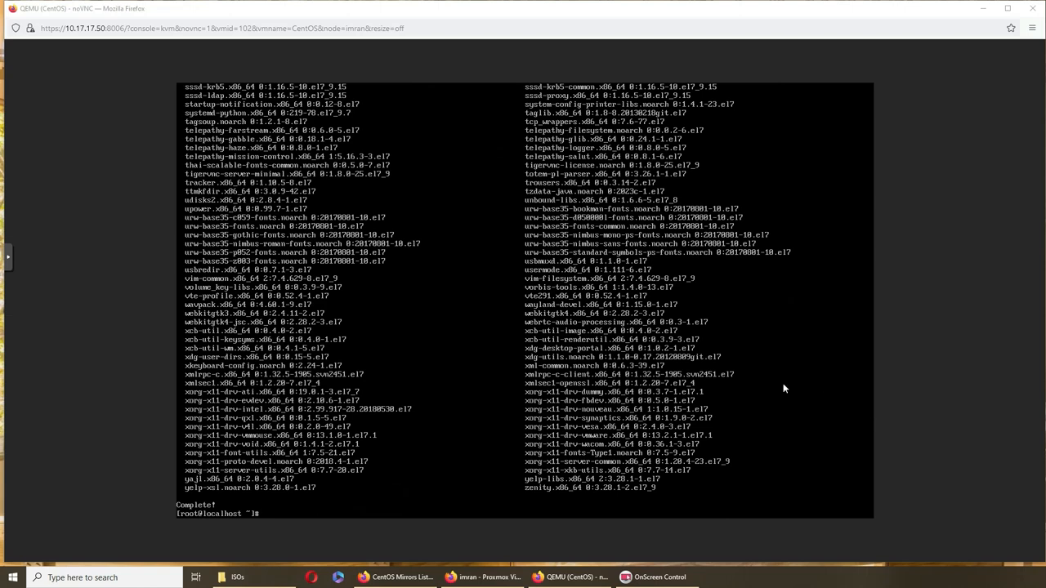
mouse_move(475, 513)
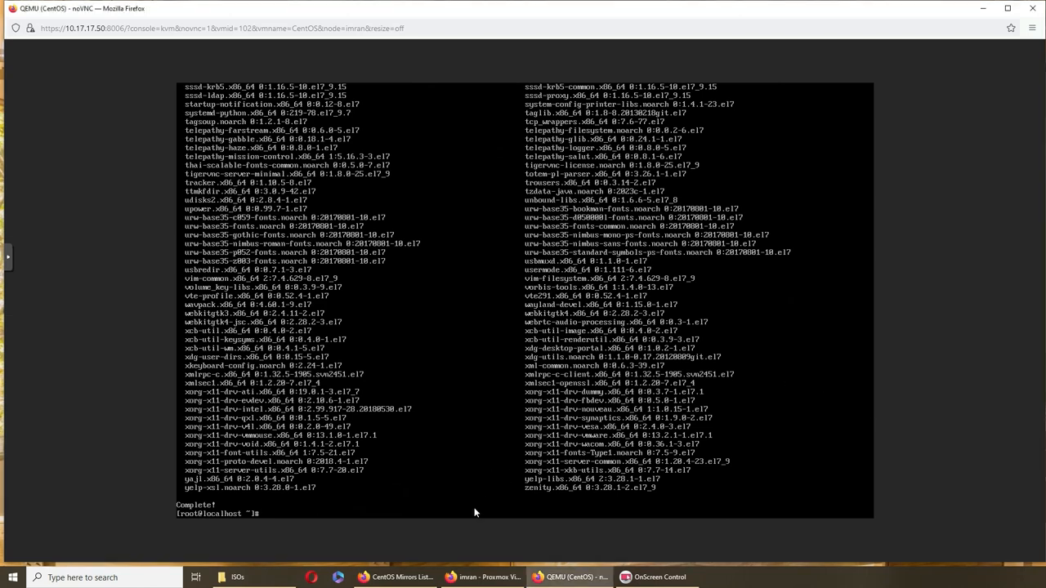
mouse_move(229, 513)
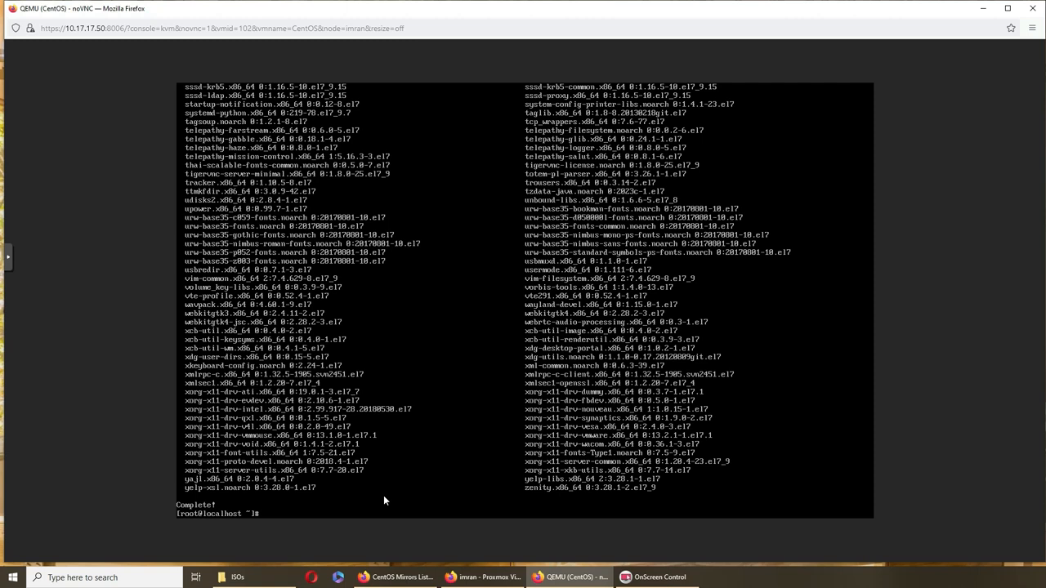
mouse_move(369, 516)
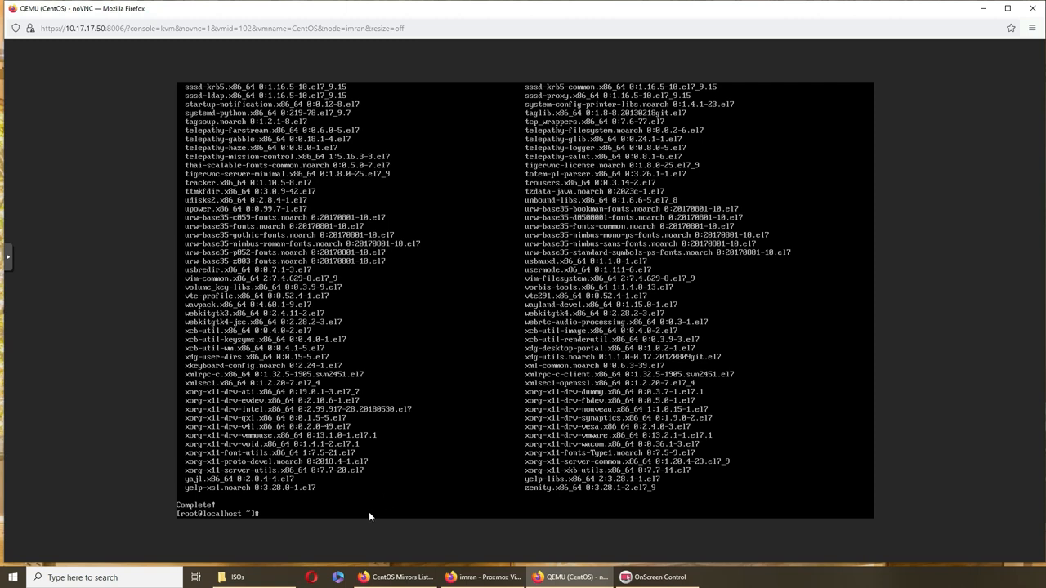
Step: Append "exec gnome-session" to root's ~/.xinitrc with an echo command
type("echo \"")
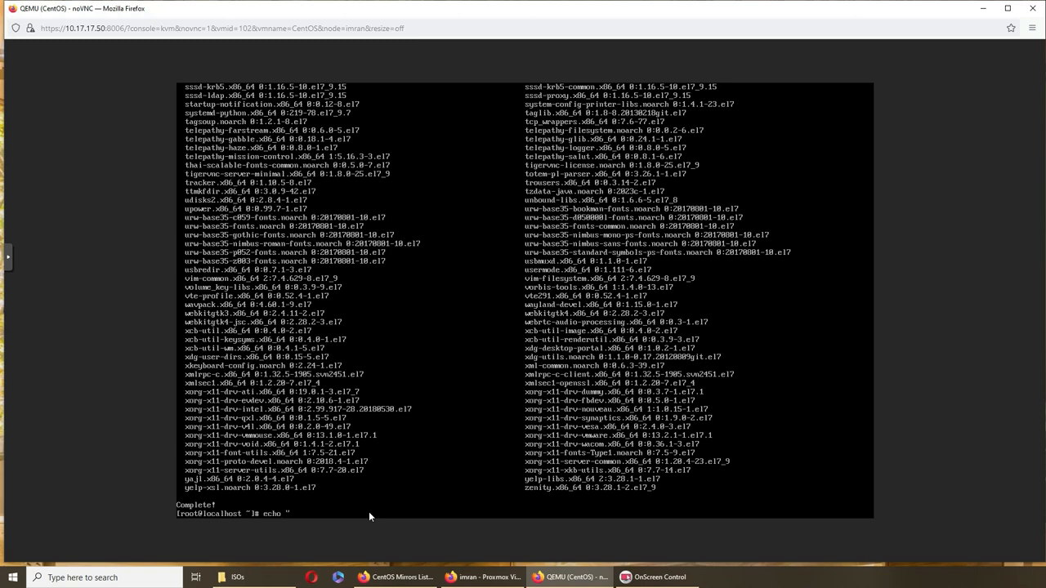
type("exec")
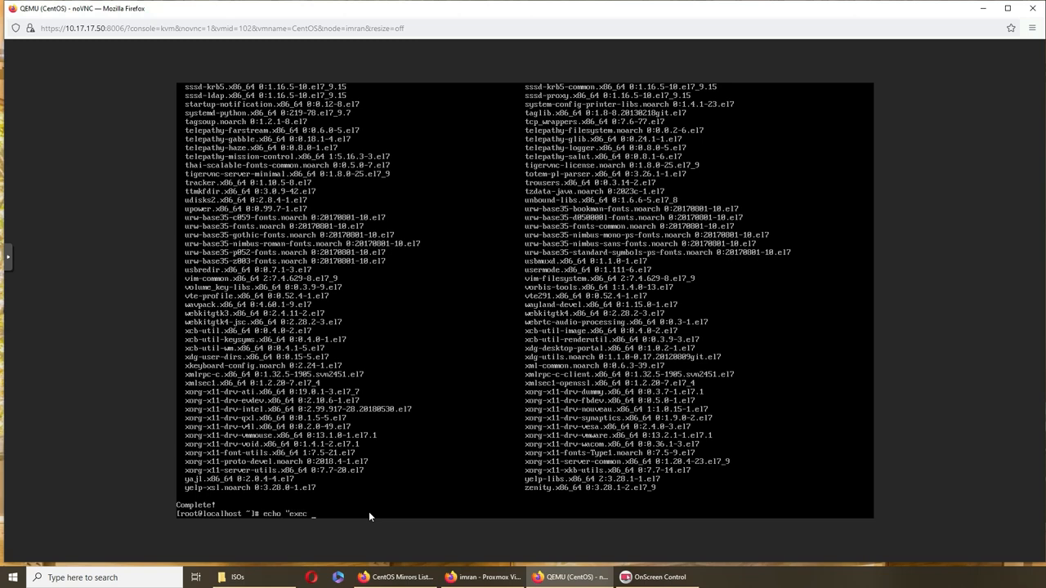
type("gnome-")
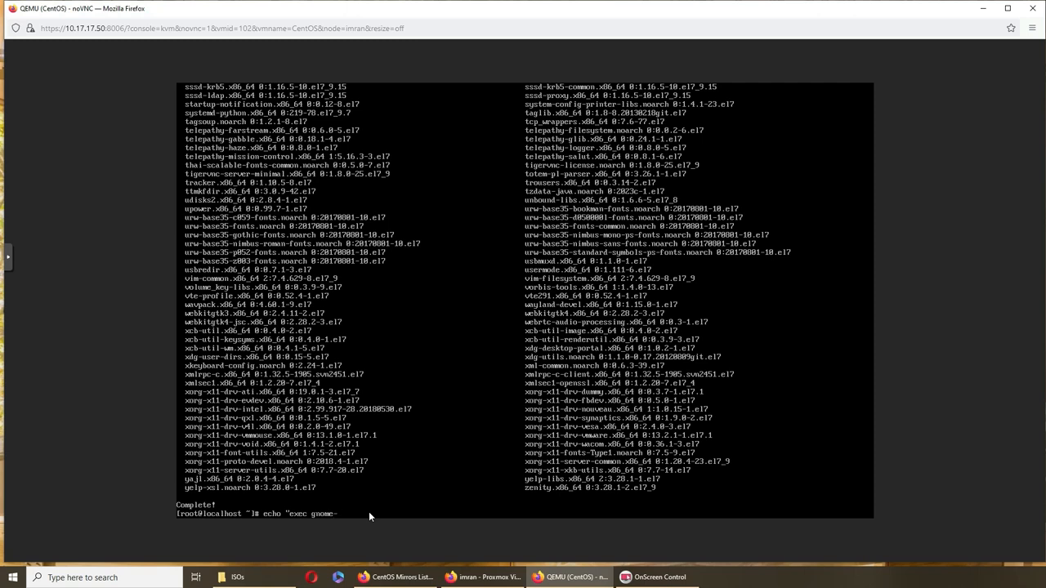
type("session\" >> ~/.")
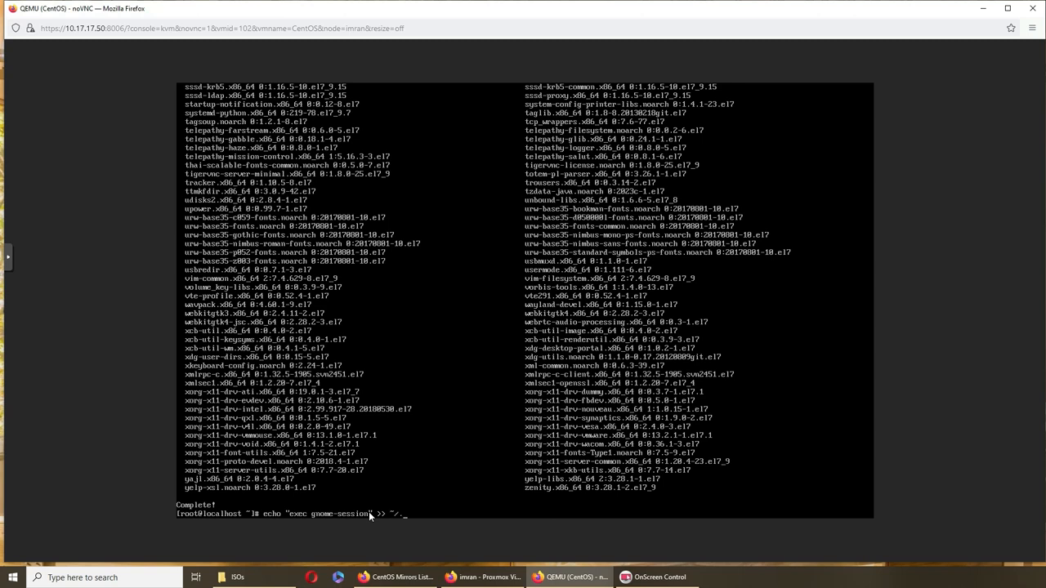
type("x")
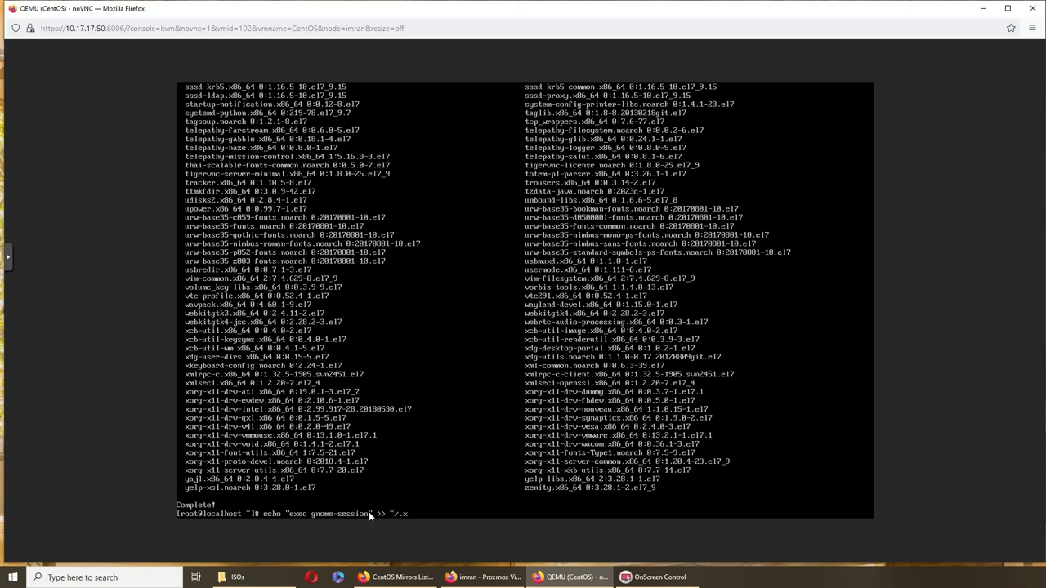
type("initrc")
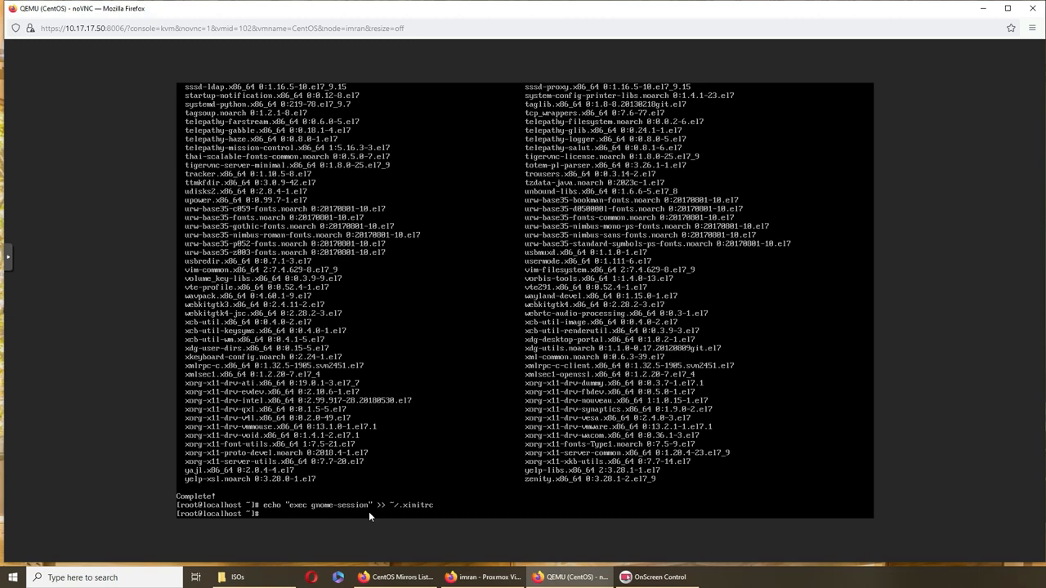
mouse_move(941, 432)
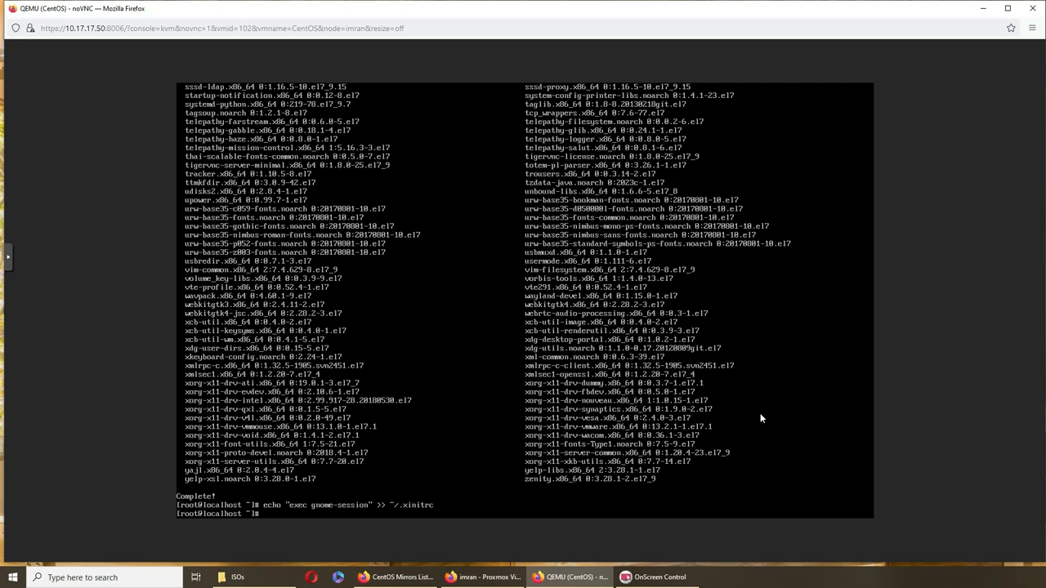
Step: Run systemctl set-default graphical.target to boot into the GUI by default
type("sys")
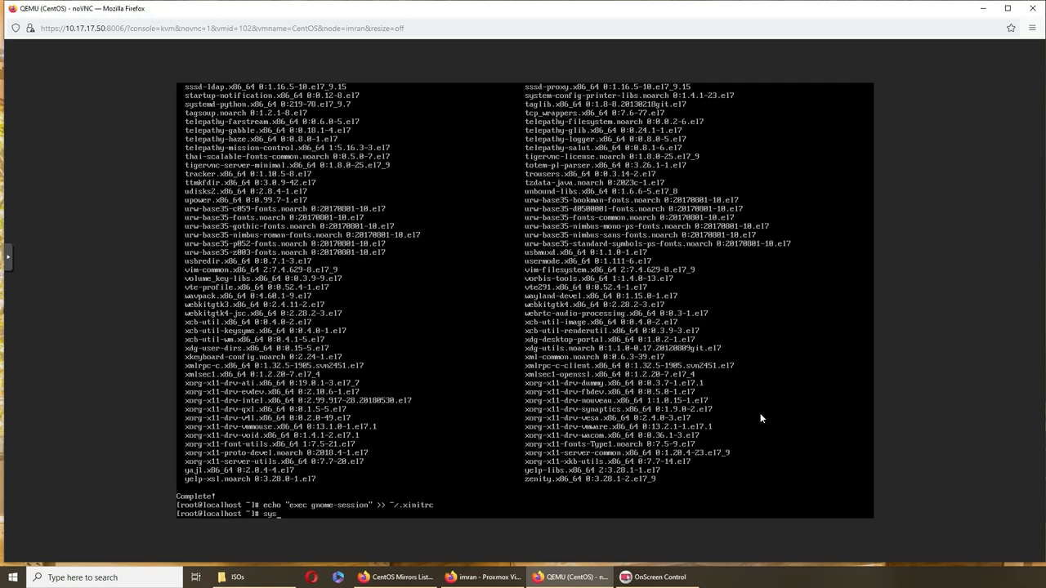
type("temctl set-default graphical")
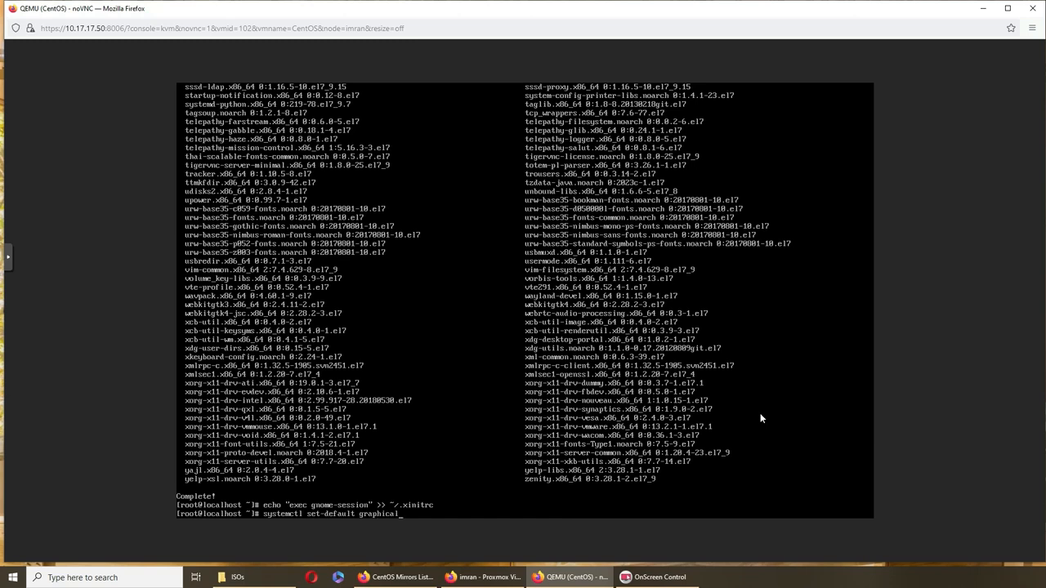
type("target")
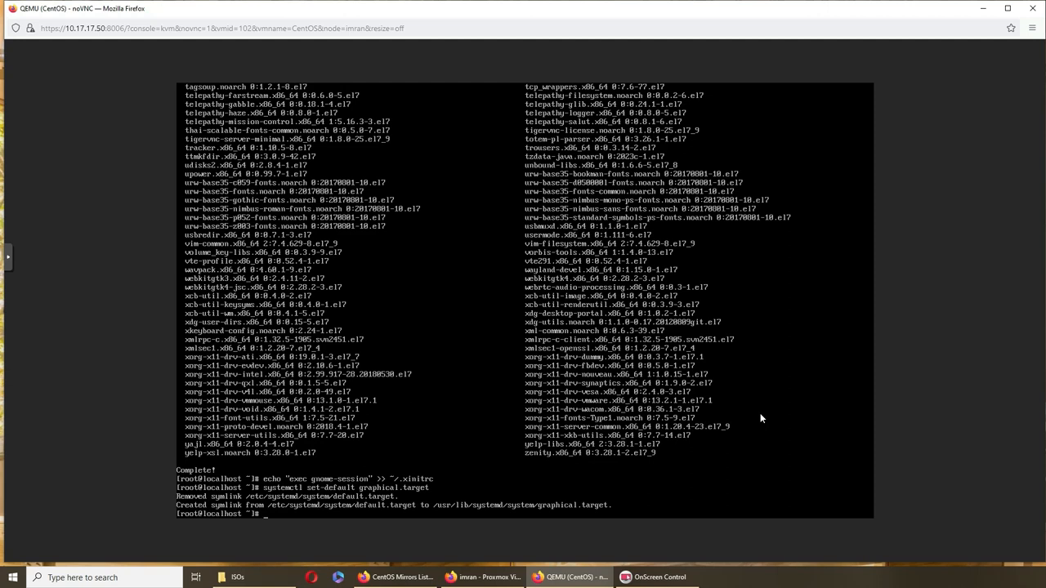
mouse_move(764, 316)
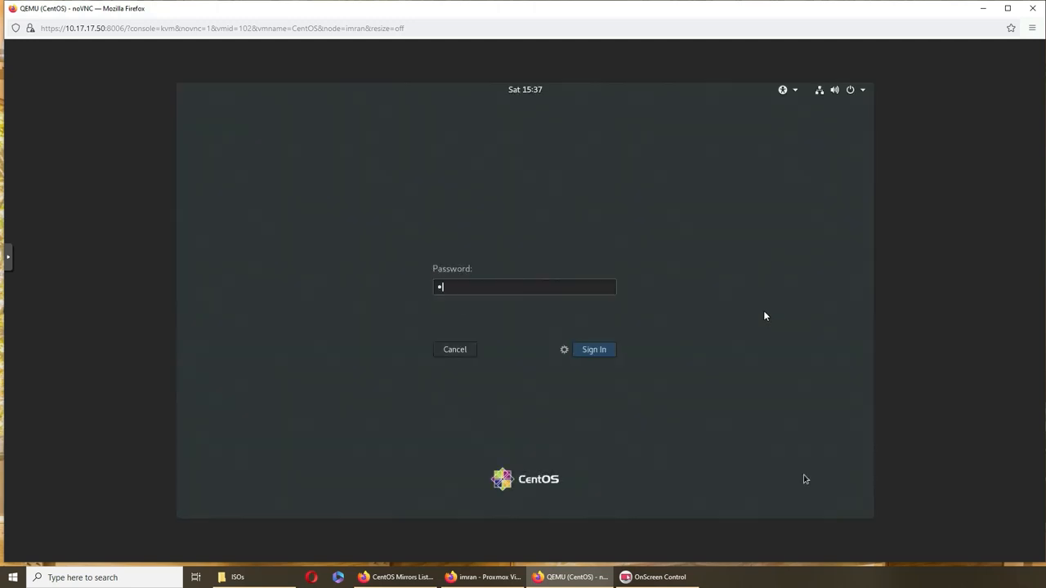
Step: Enter the account password on the GNOME login screen and sign in
type("password")
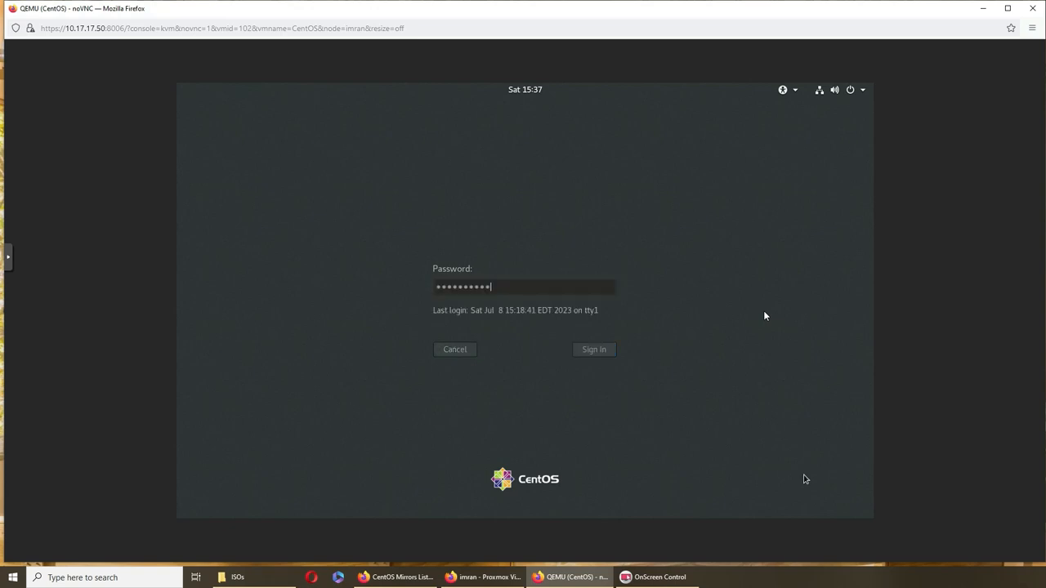
left_click(594, 349)
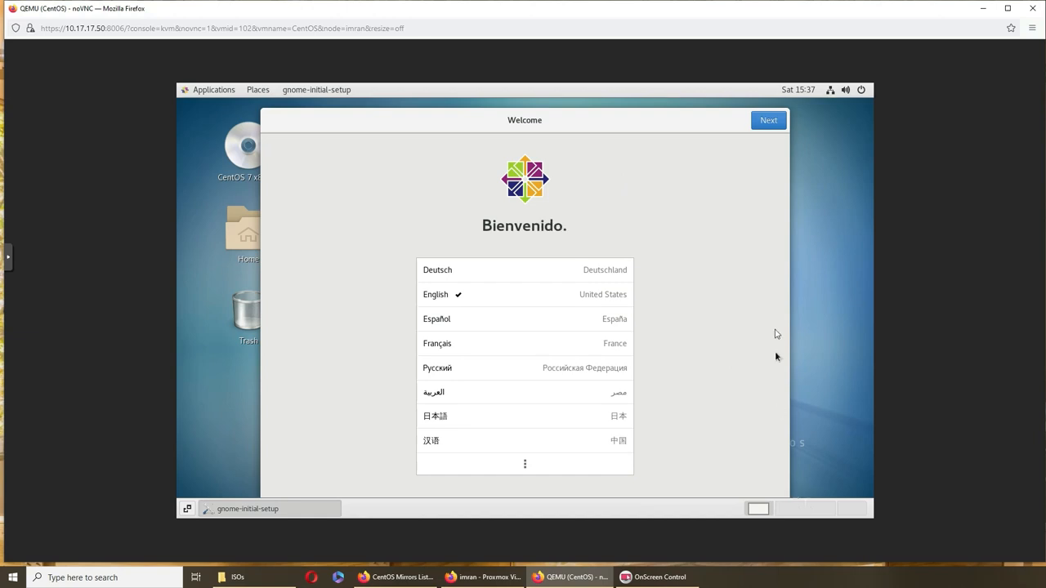
Step: Accept English language and US keyboard, keep location services, skip online accounts, finish setup
left_click(768, 120)
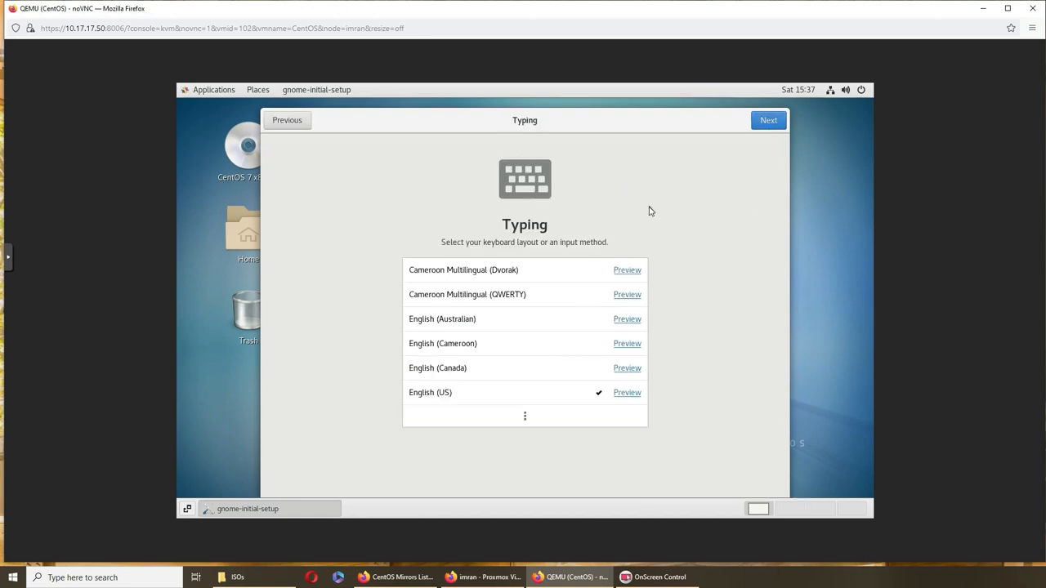
mouse_move(538, 351)
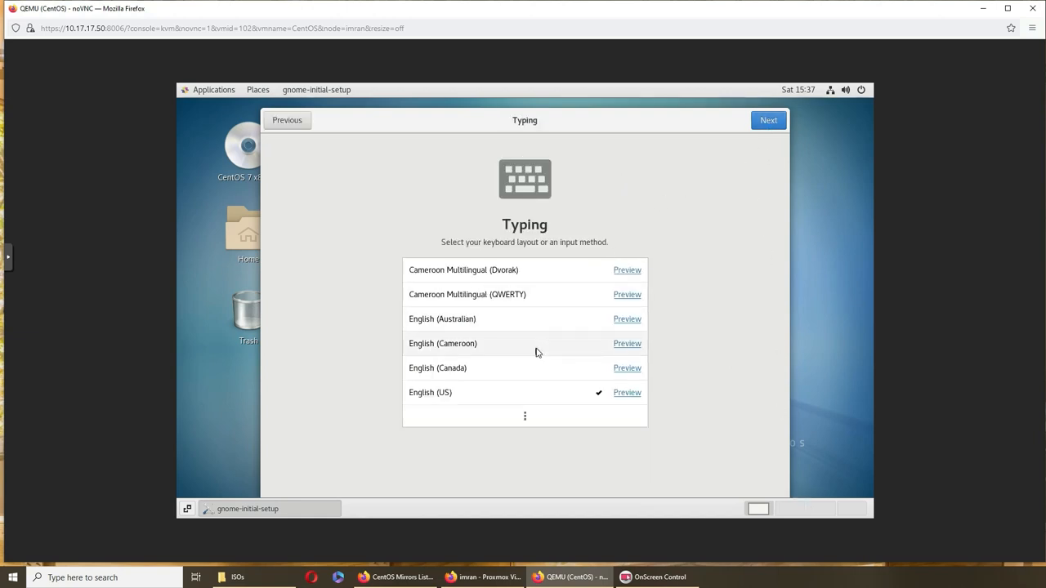
left_click(768, 120)
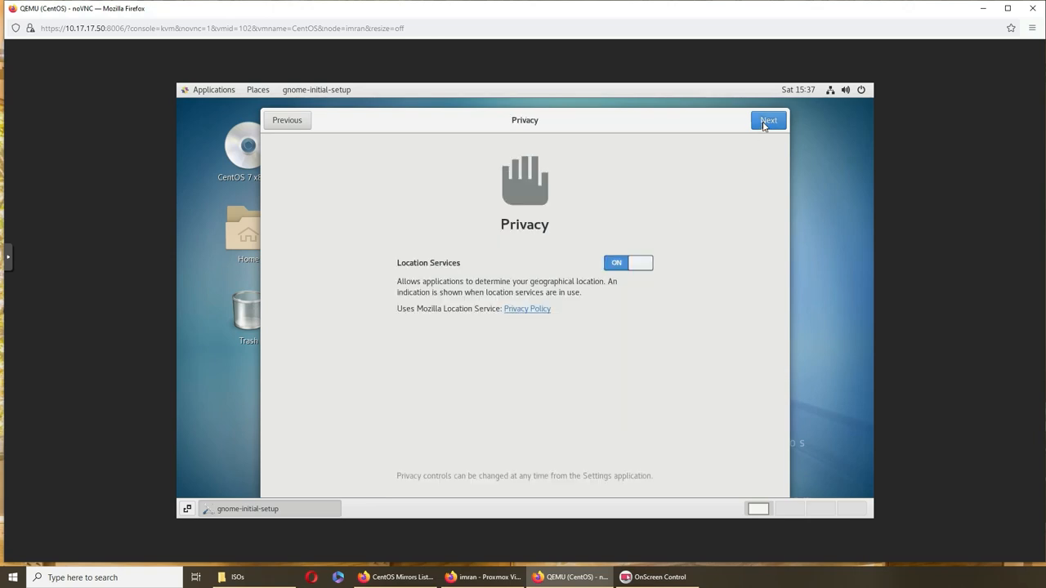
mouse_move(747, 146)
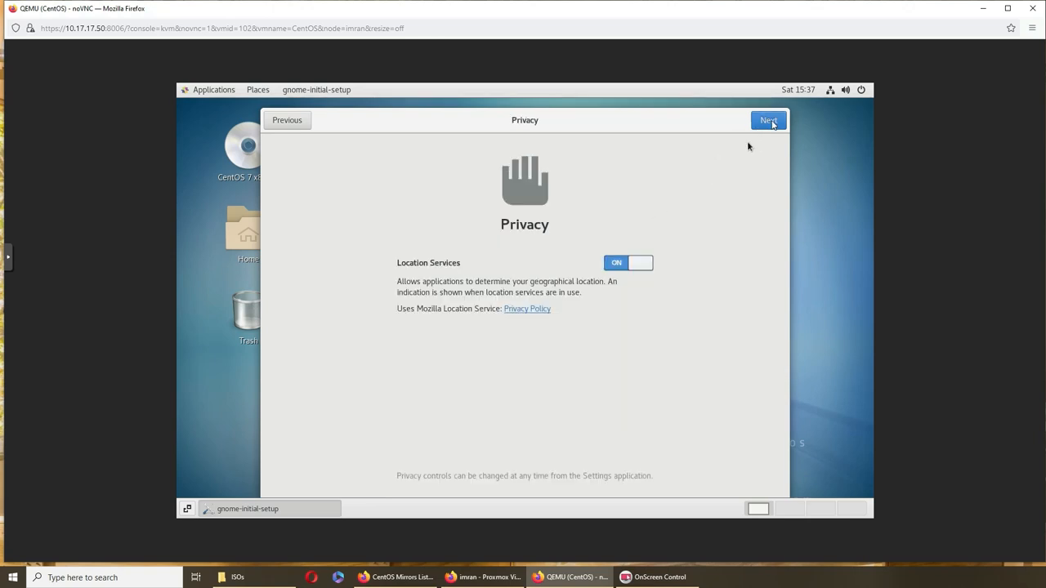
left_click(769, 120)
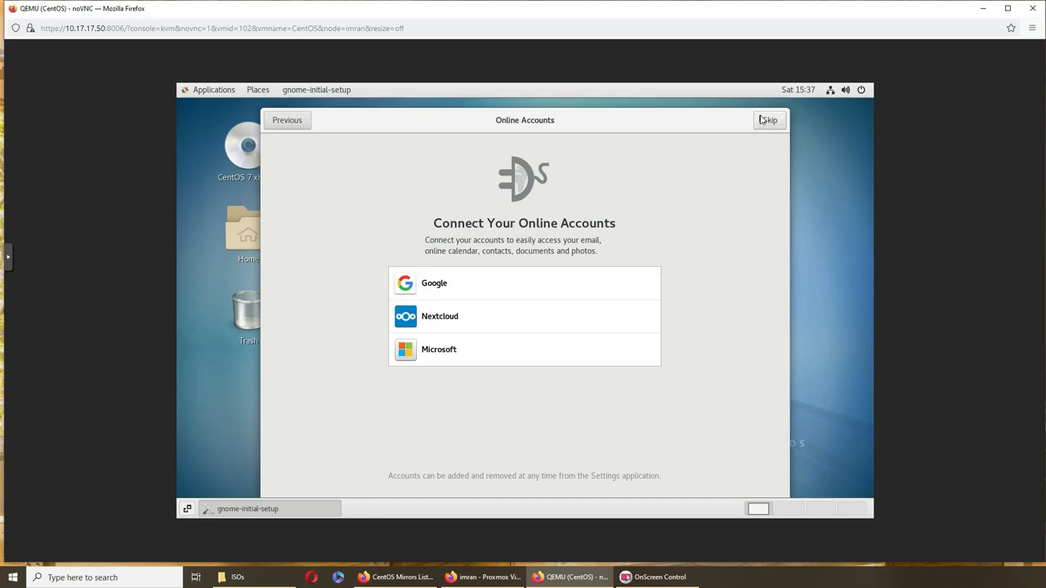
left_click(769, 120)
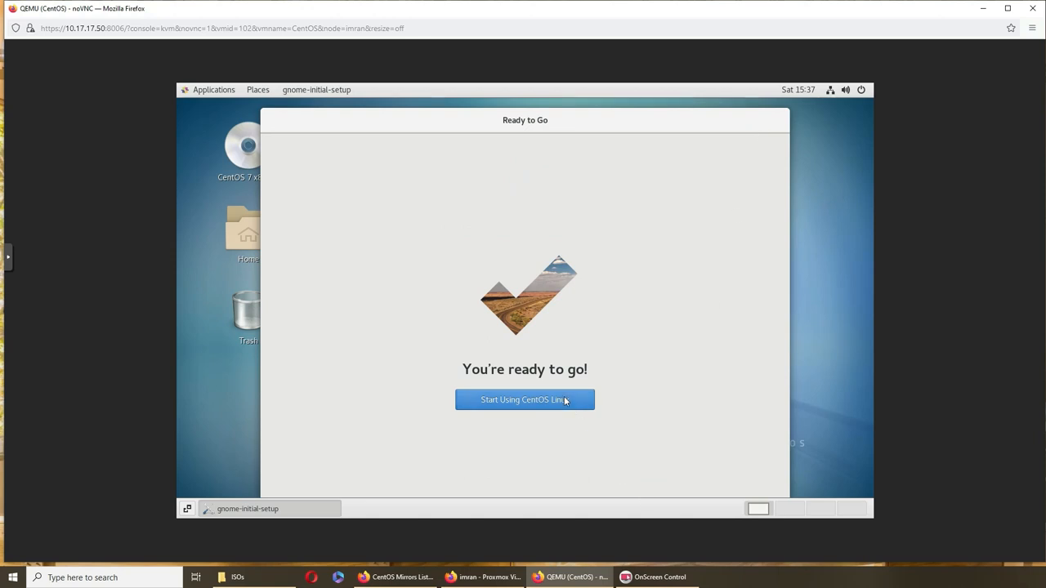
left_click(524, 400)
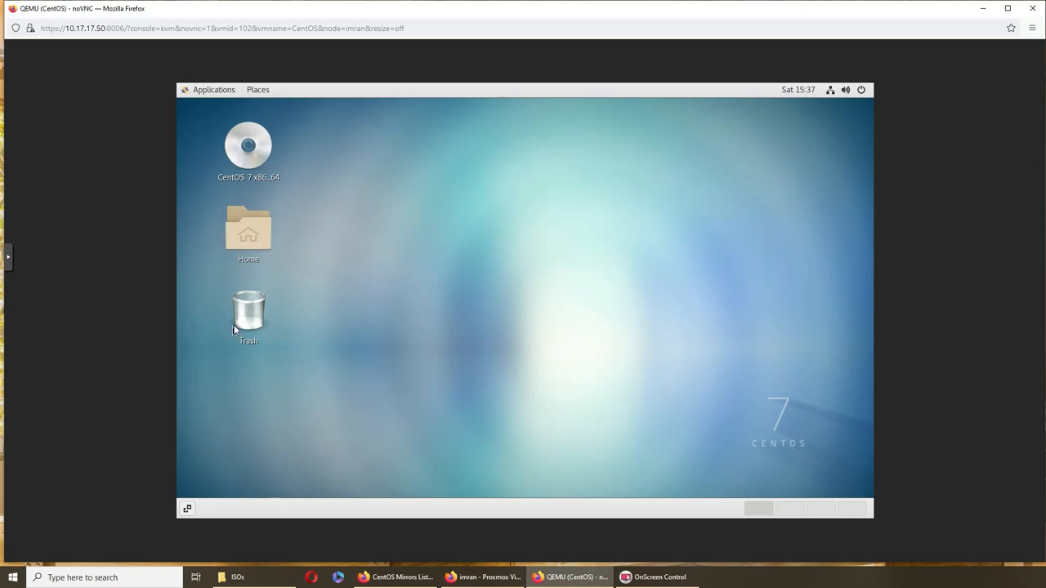
right_click(331, 258)
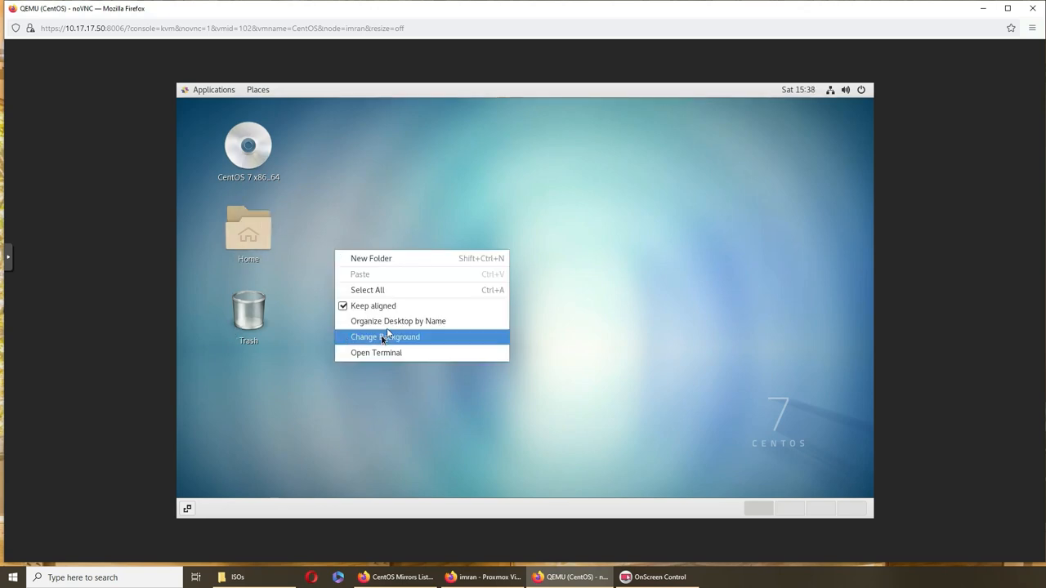
mouse_move(615, 318)
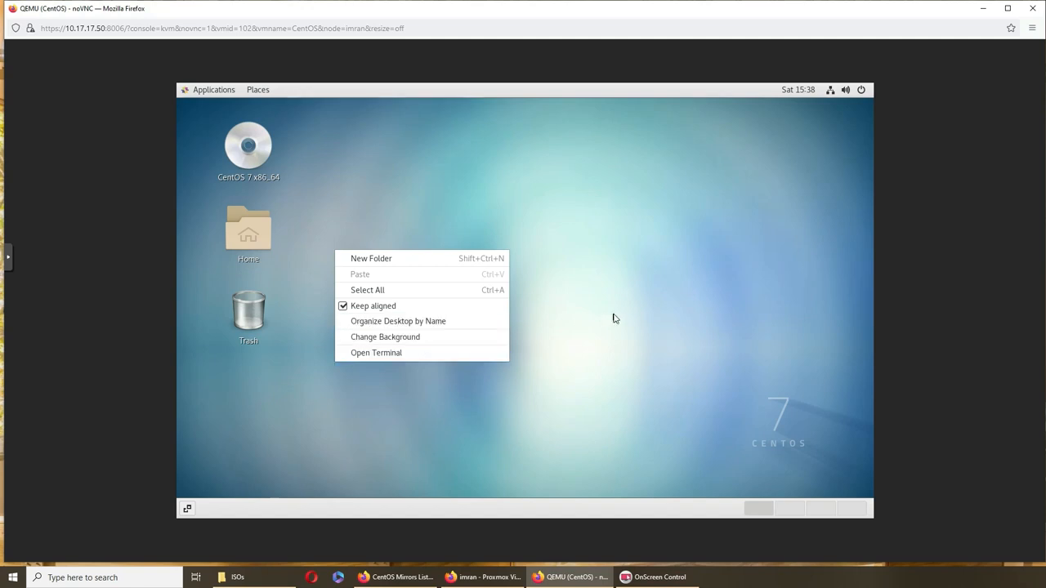
left_click(213, 90)
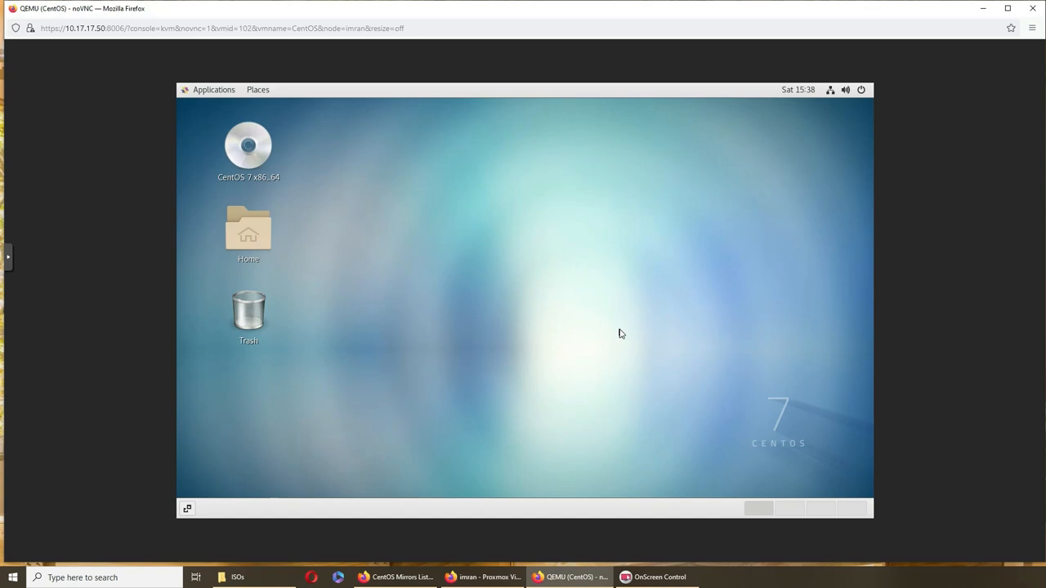
mouse_move(685, 266)
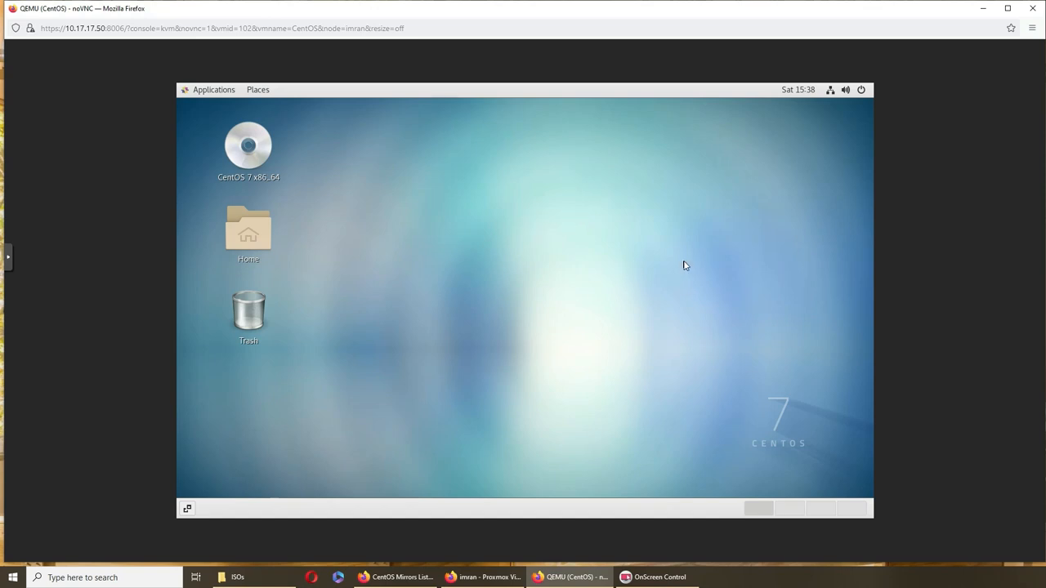
mouse_move(799, 161)
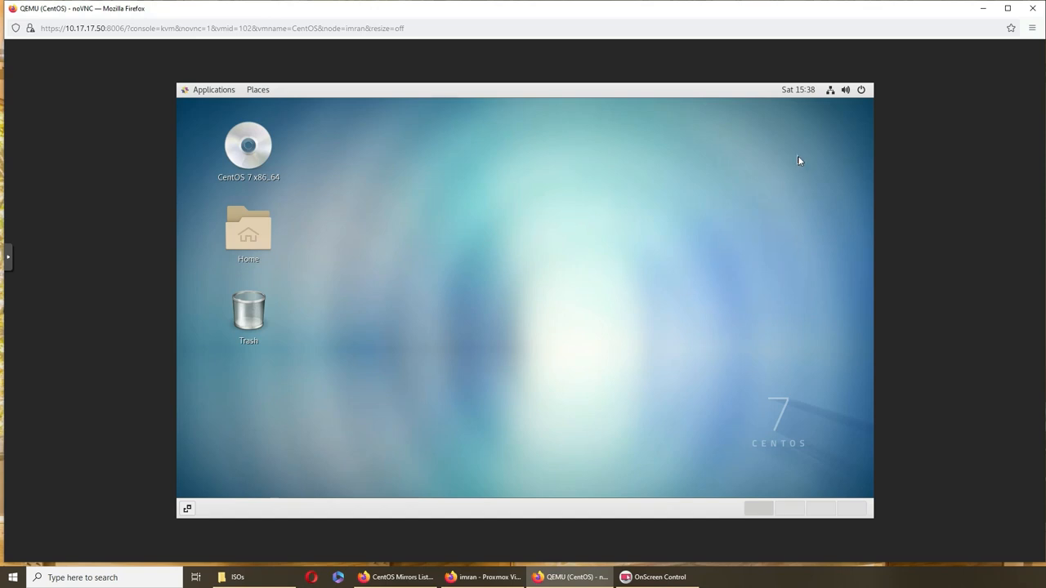
mouse_move(779, 234)
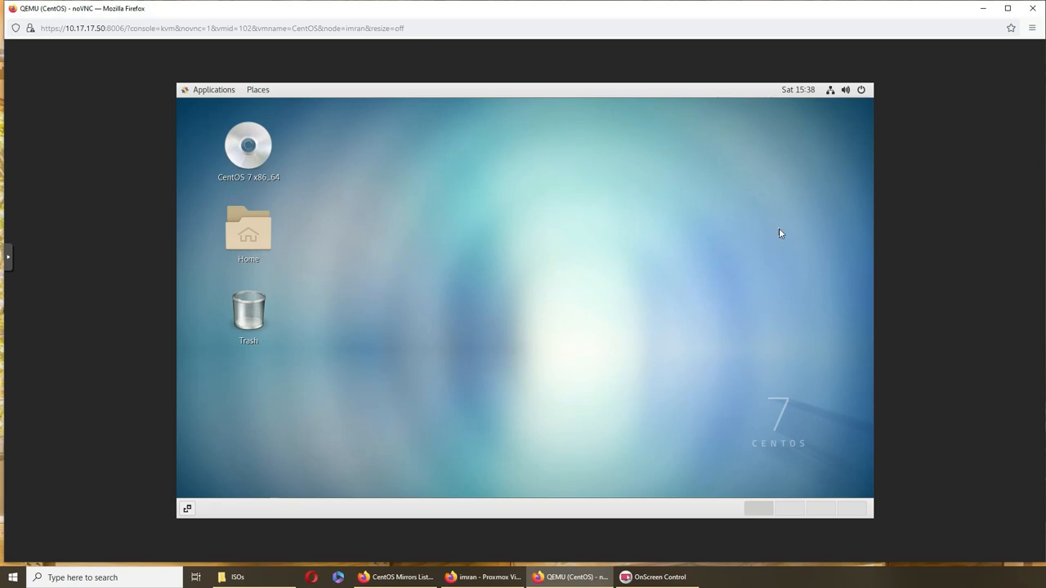
mouse_move(741, 268)
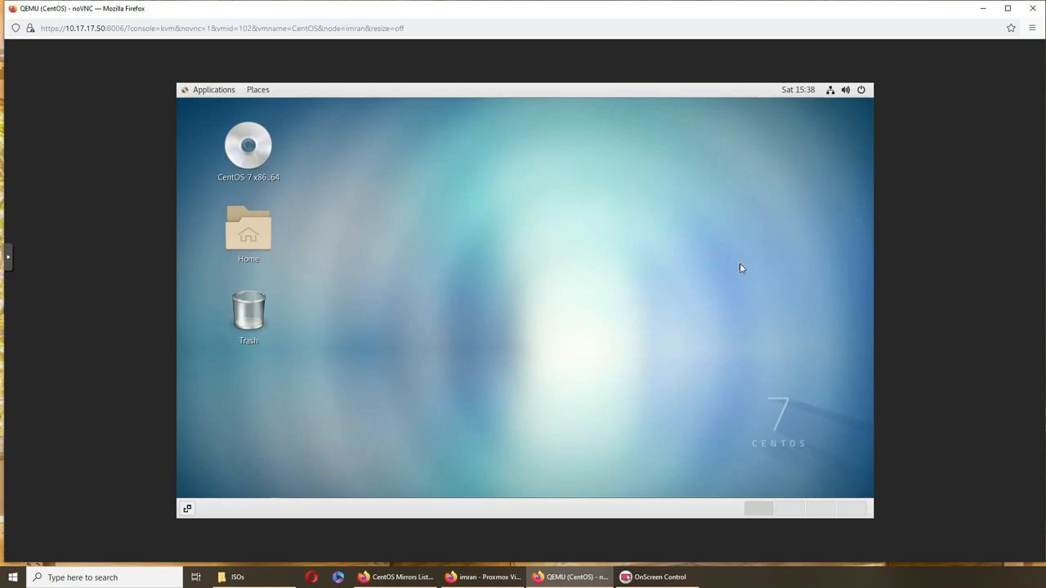